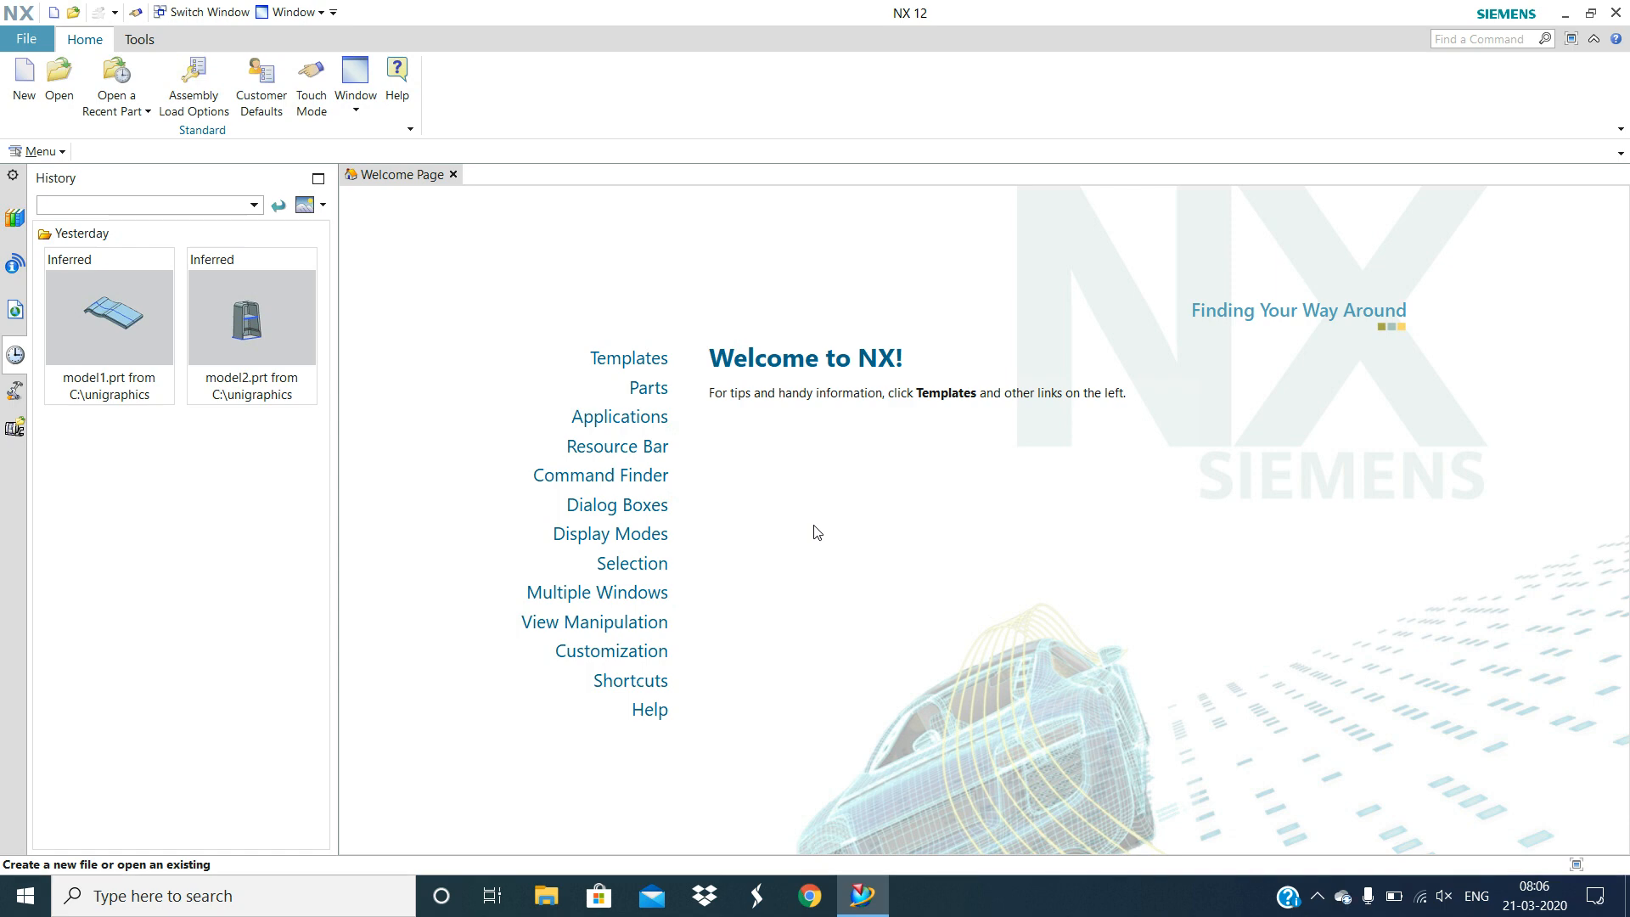
pyautogui.moveTo(801, 537)
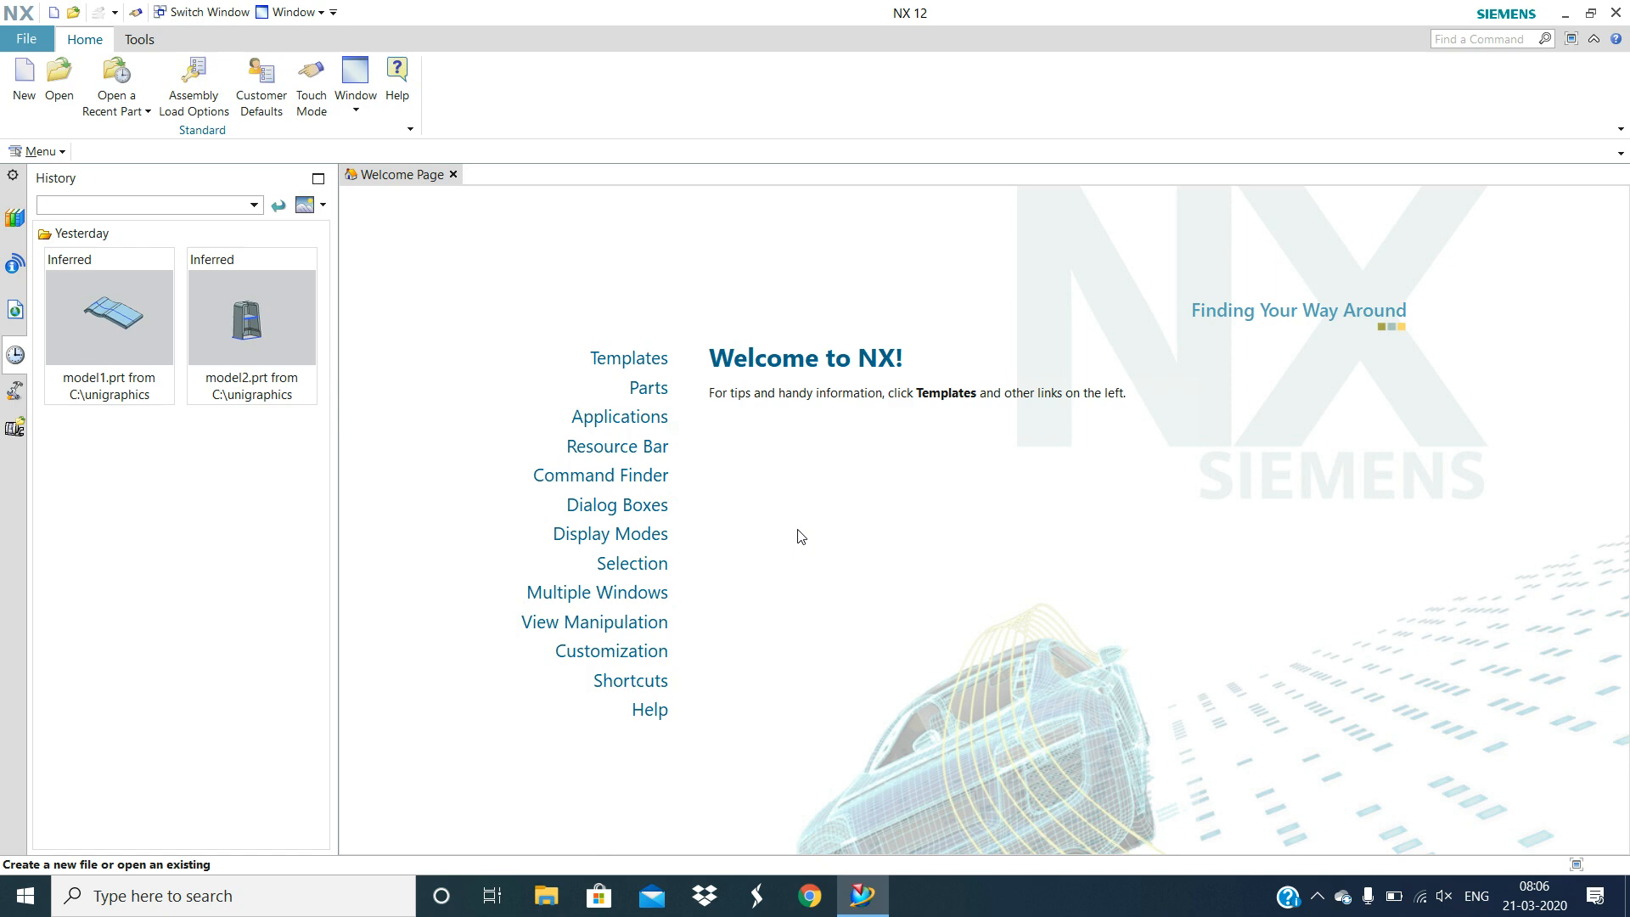
pyautogui.moveTo(1372, 871)
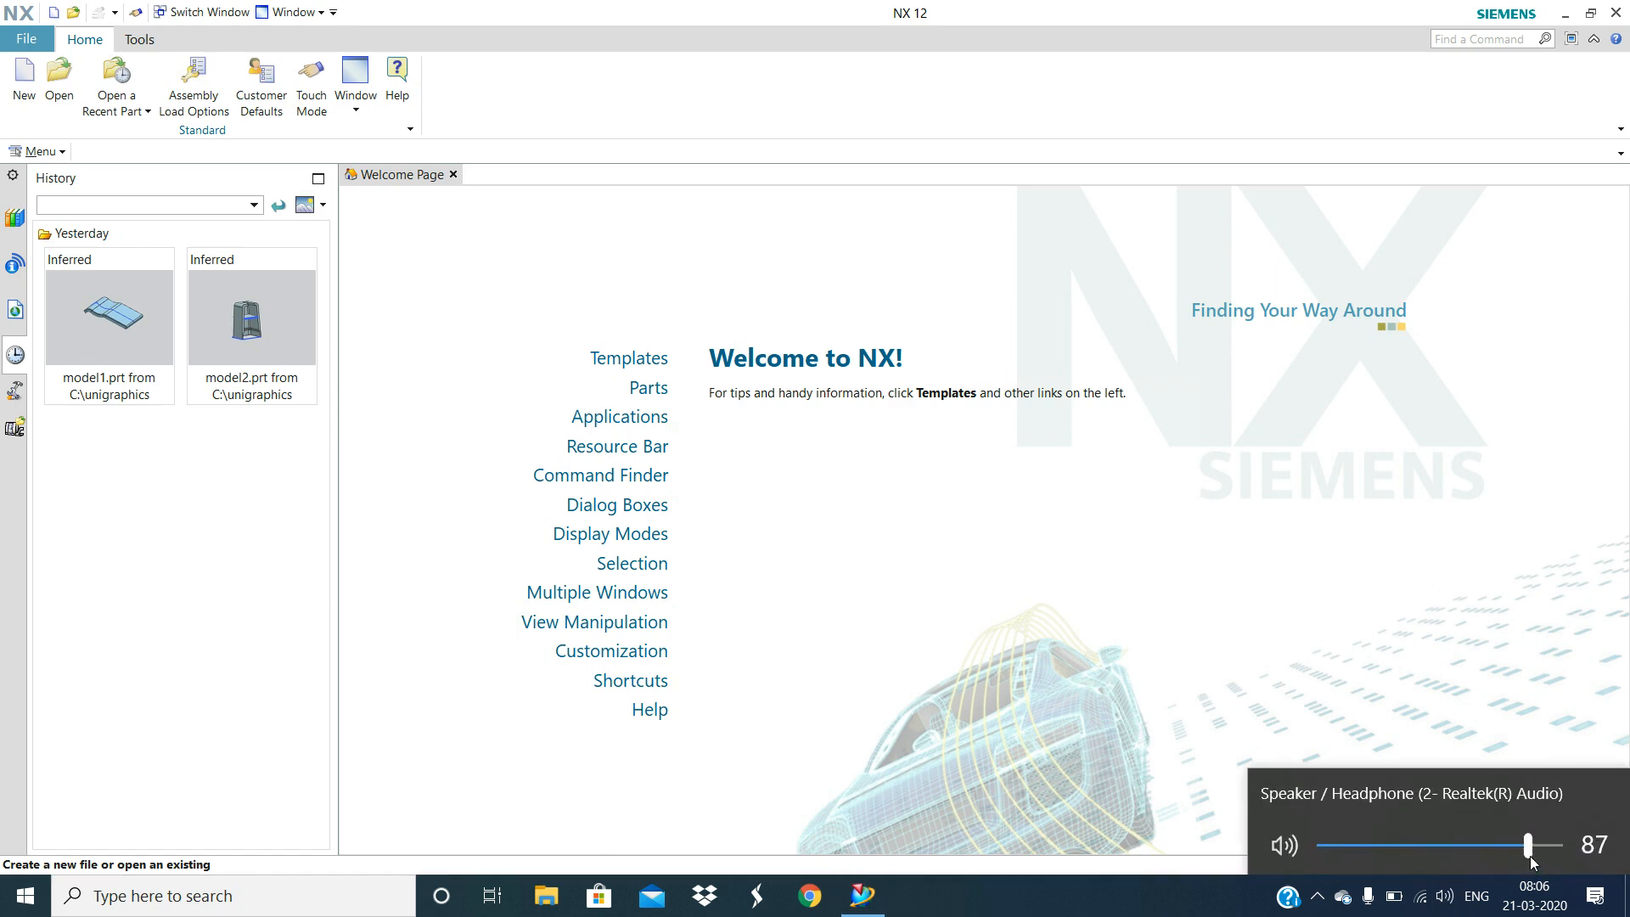
pyautogui.moveTo(806, 463)
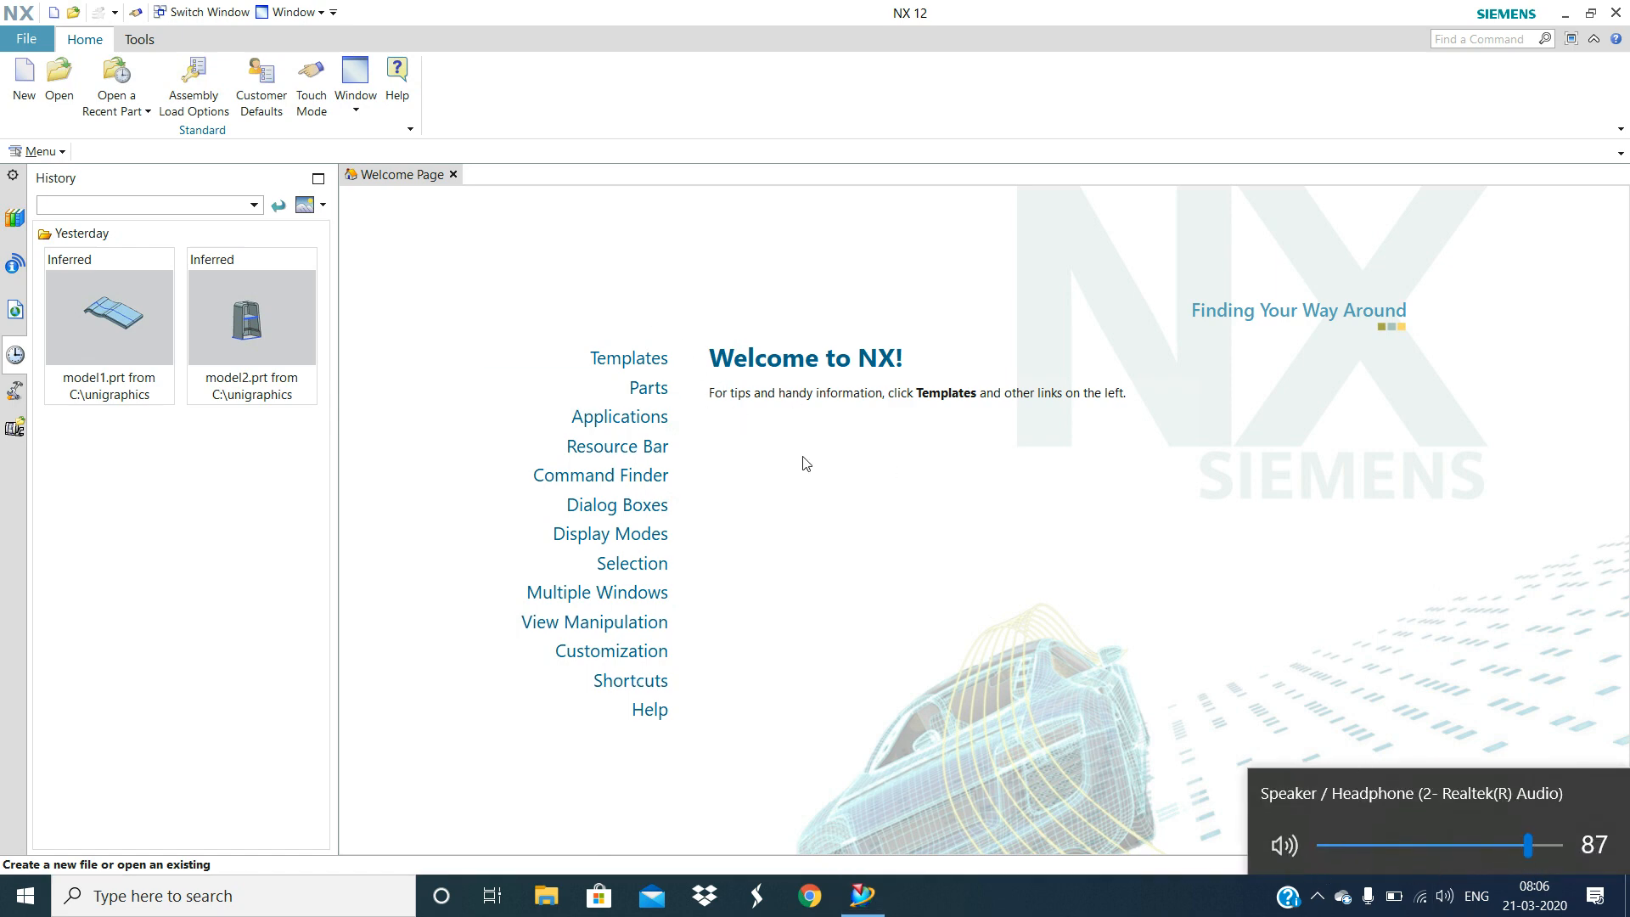
pyautogui.moveTo(252, 323)
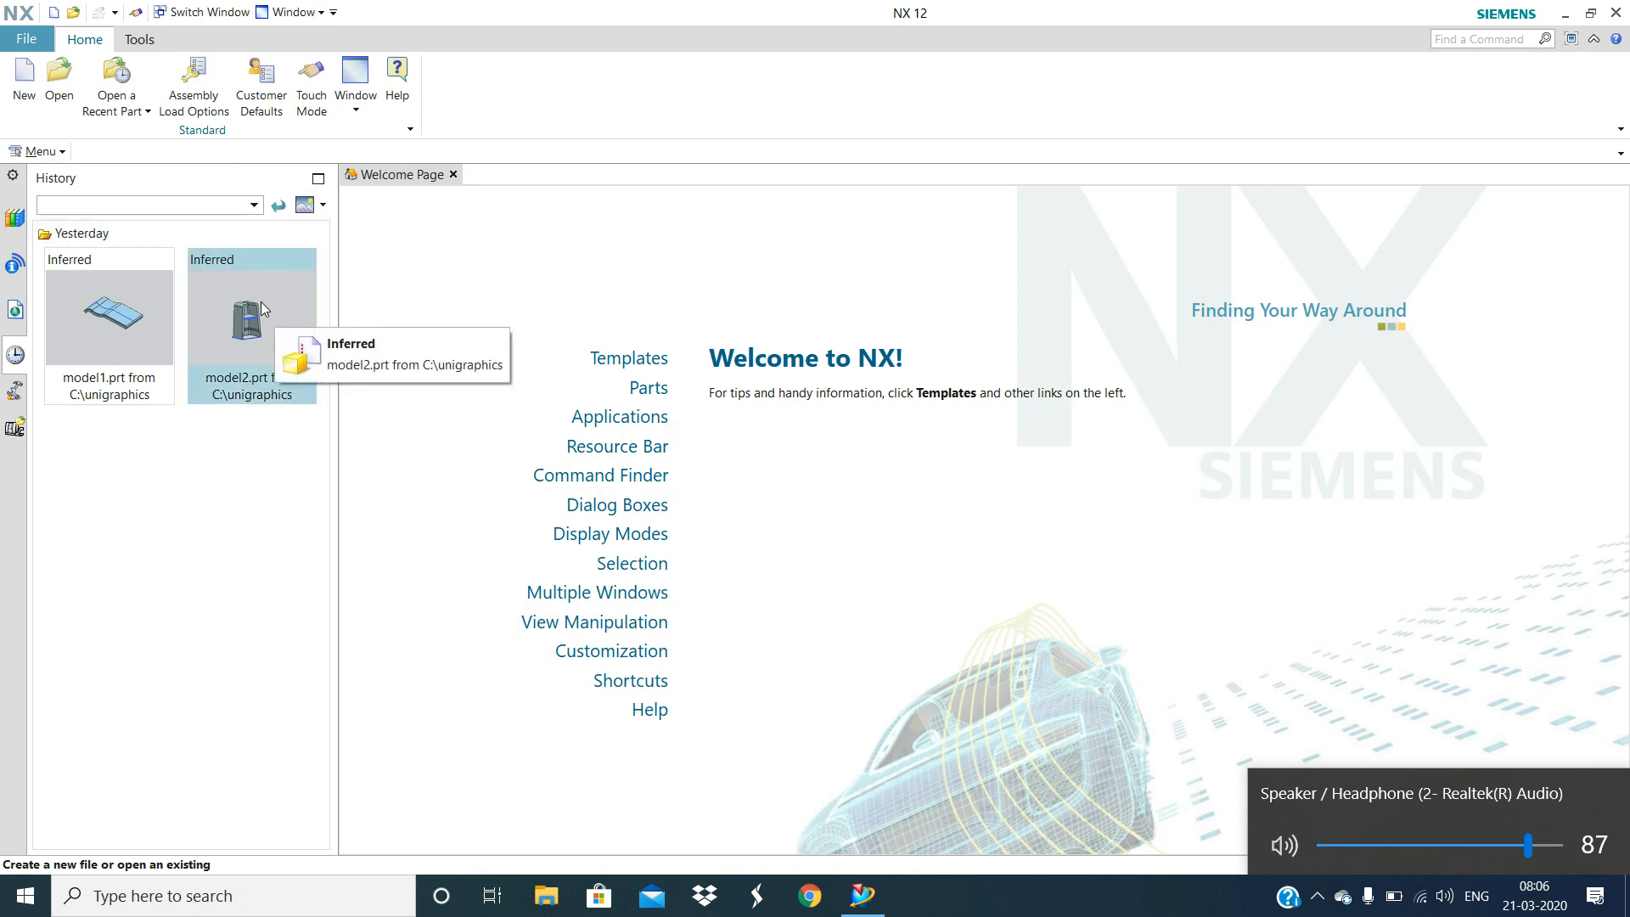
# Step: Open model2.prt from the History bar to show the stool and its feature history
pyautogui.doubleClick(251, 317)
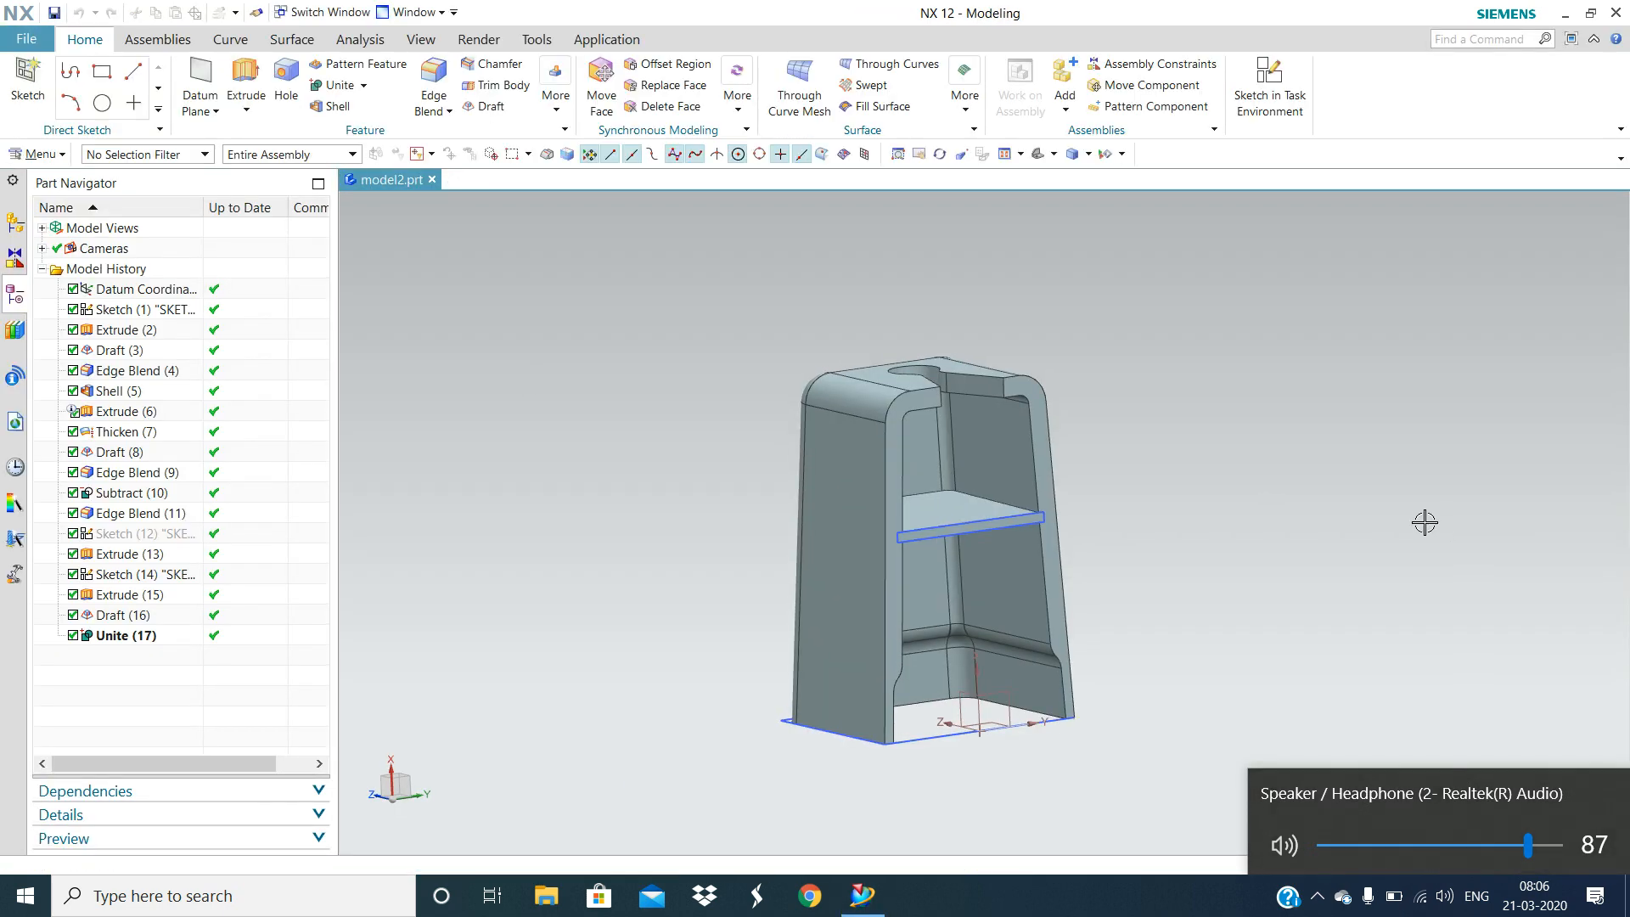
pyautogui.moveTo(1399, 475)
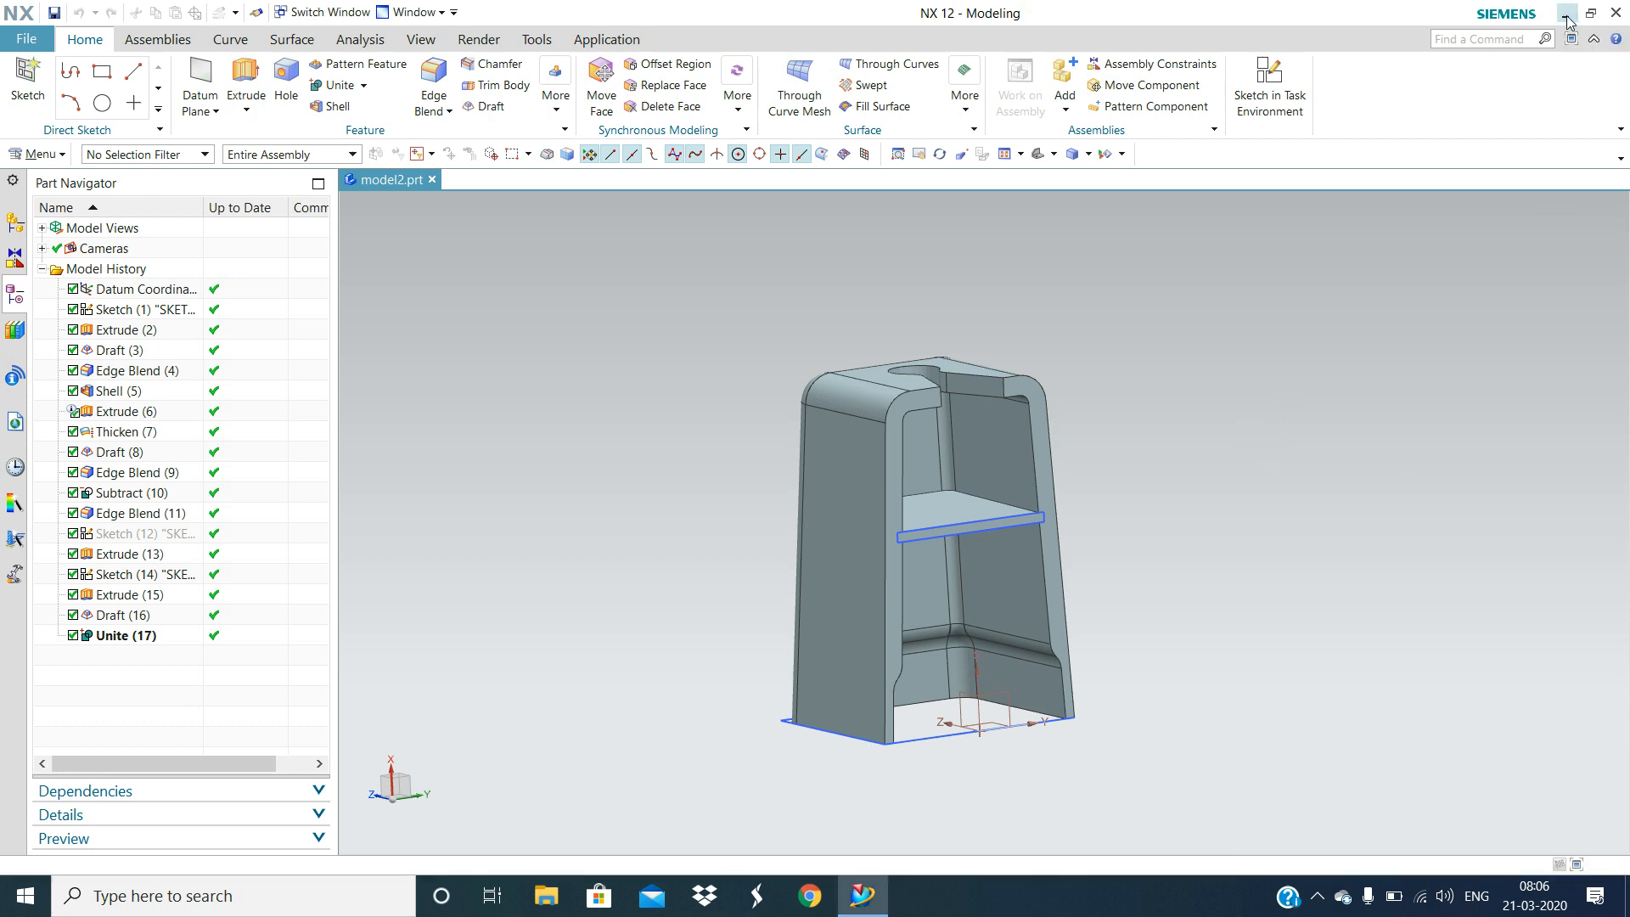
pyautogui.click(1564, 22)
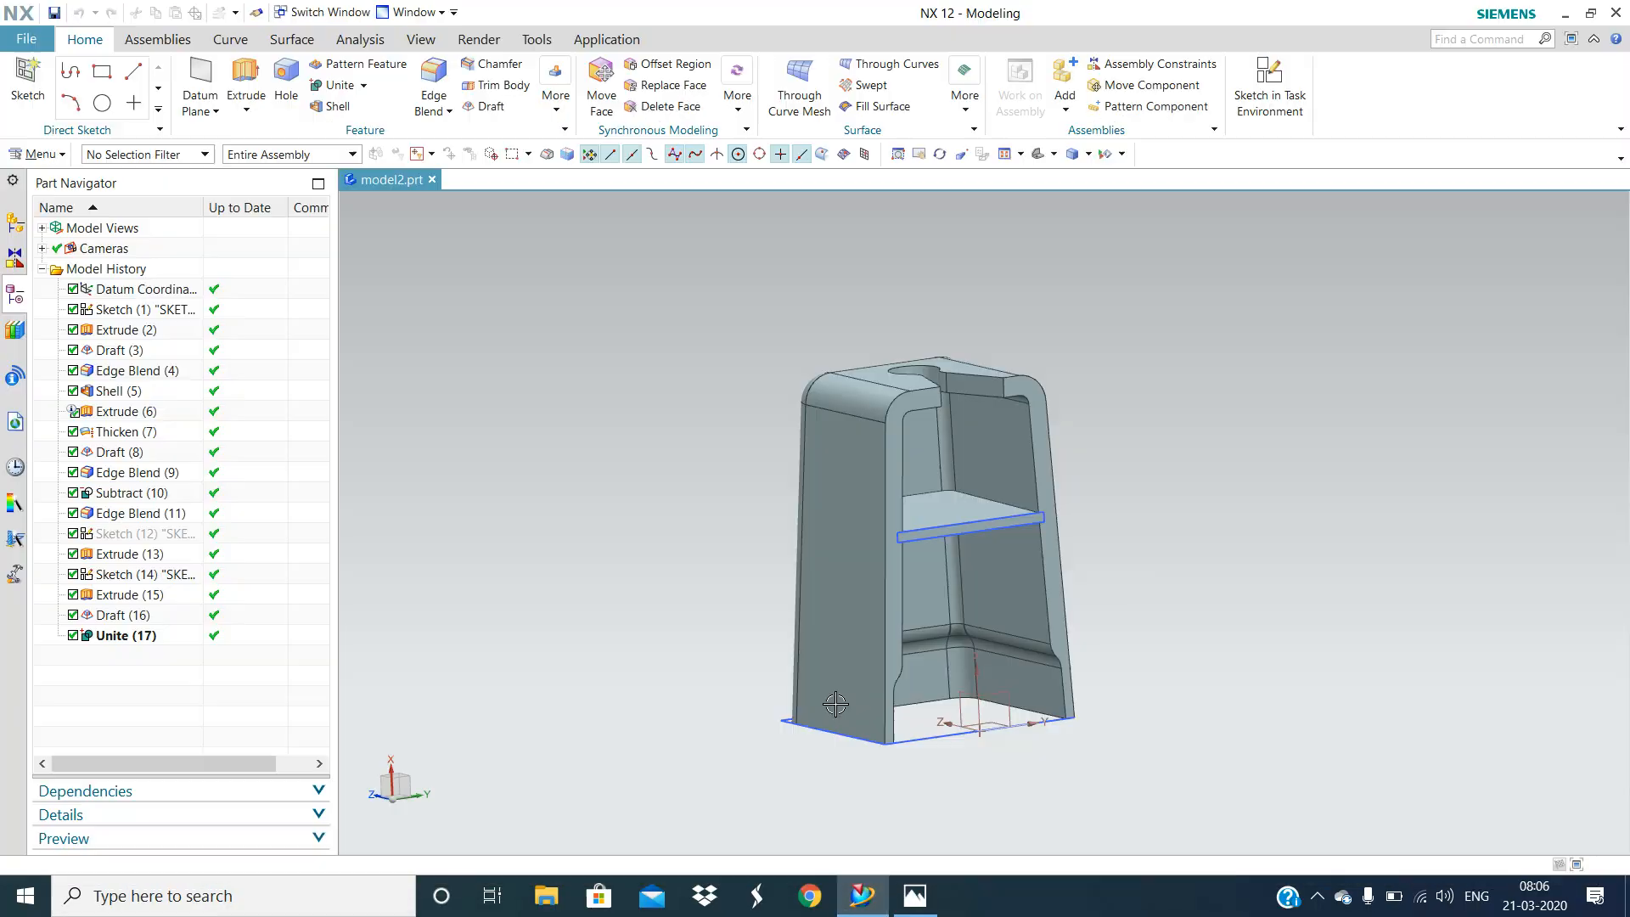
pyautogui.click(912, 895)
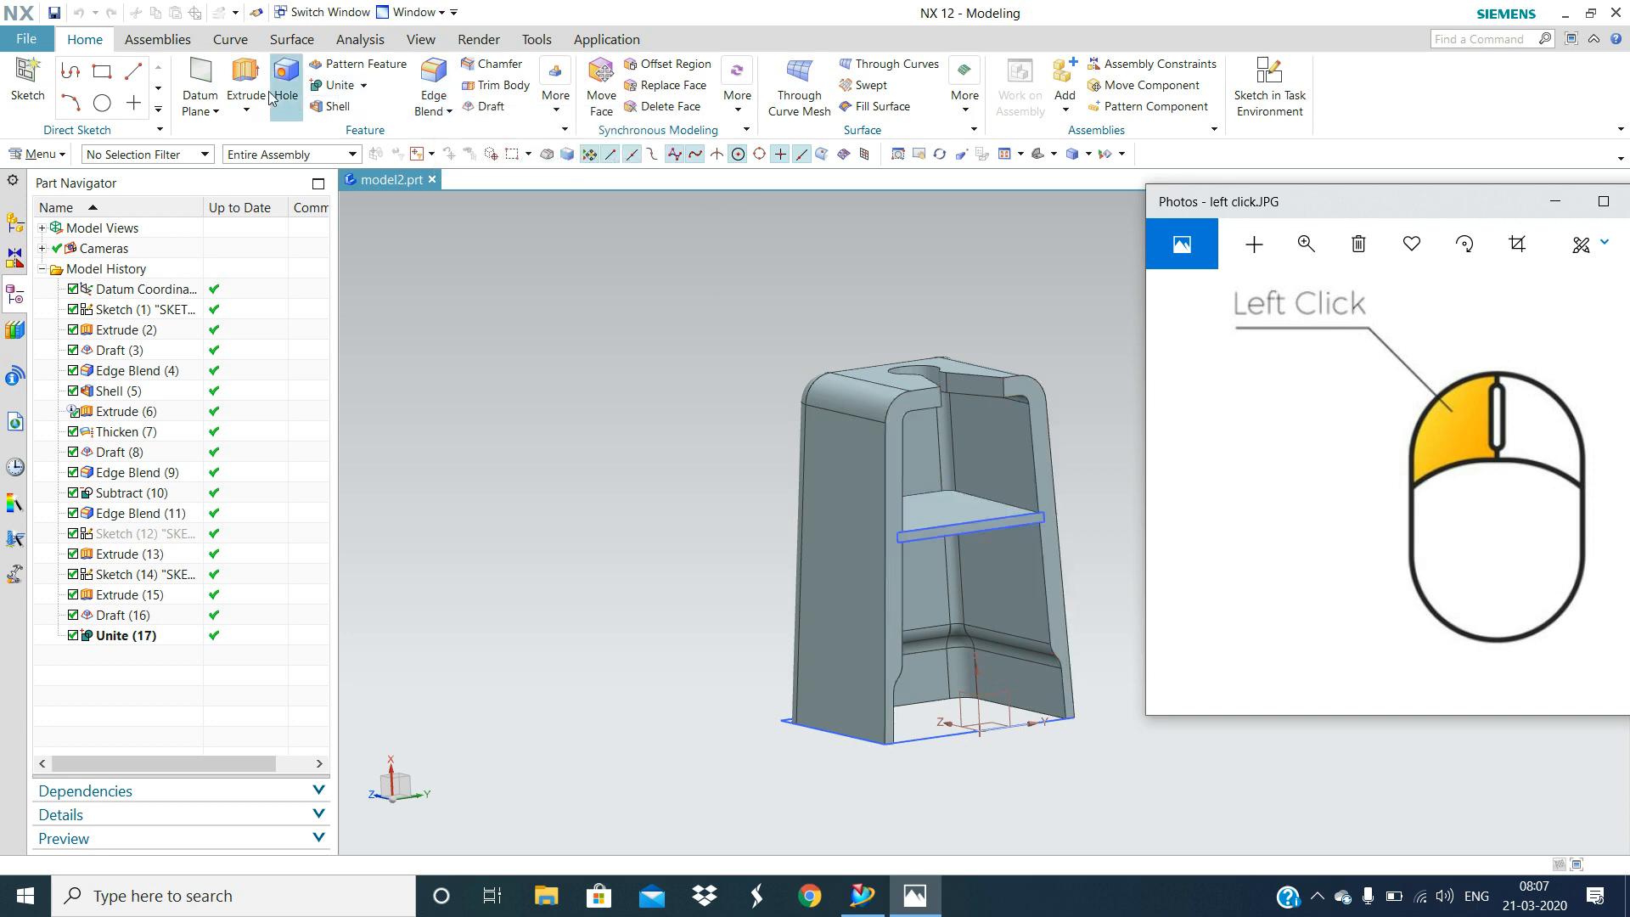
pyautogui.moveTo(786, 448)
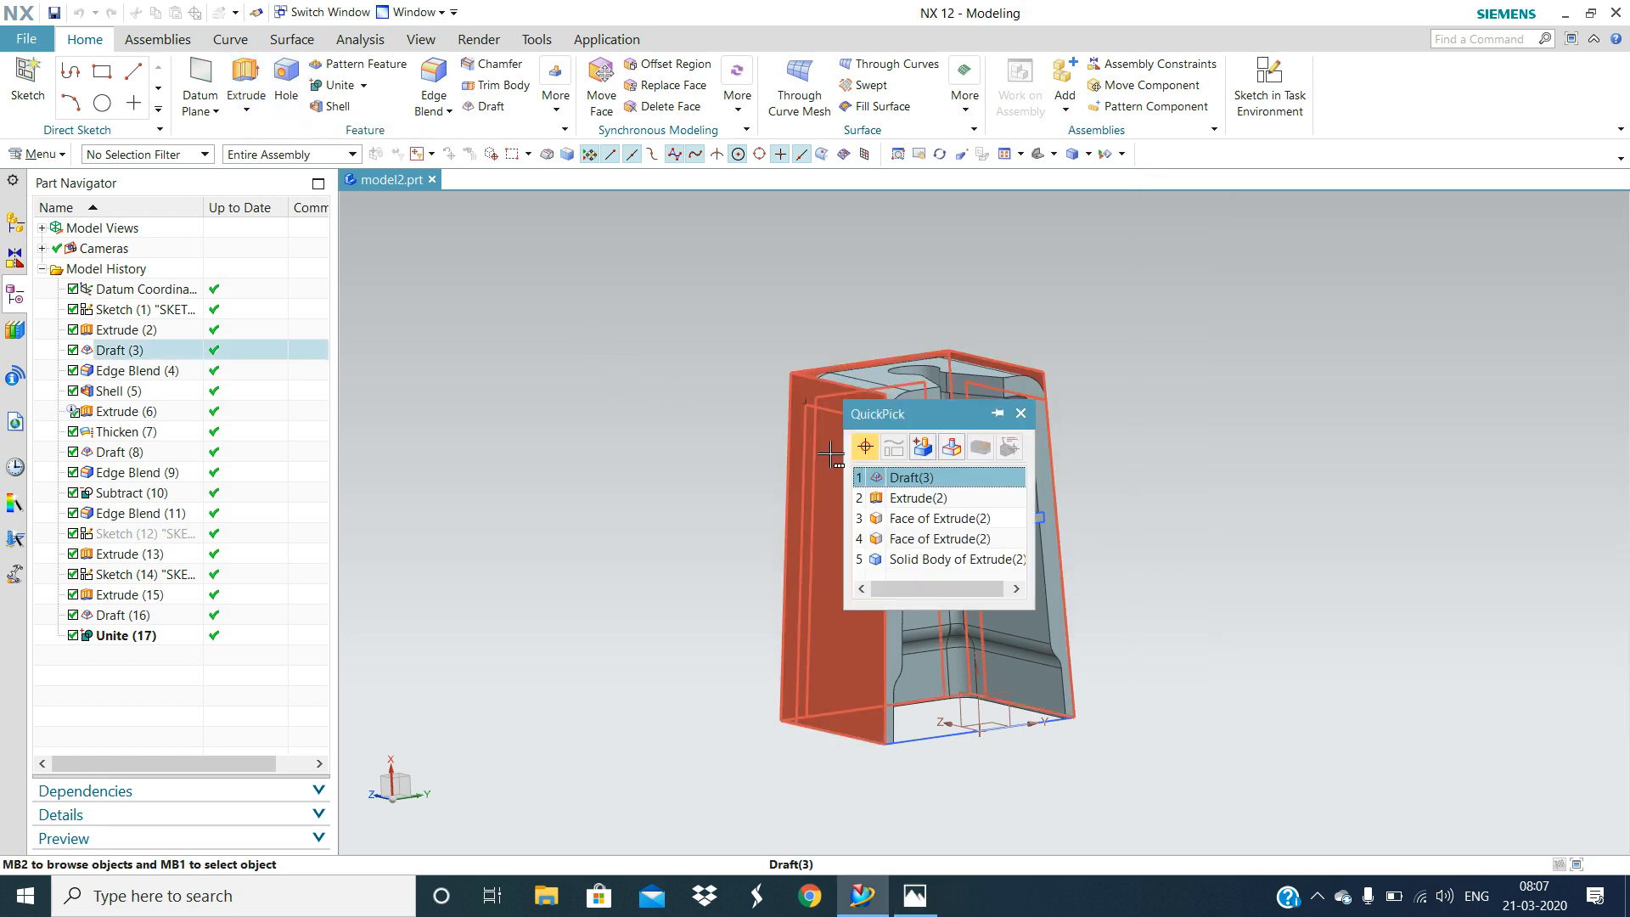
pyautogui.click(913, 476)
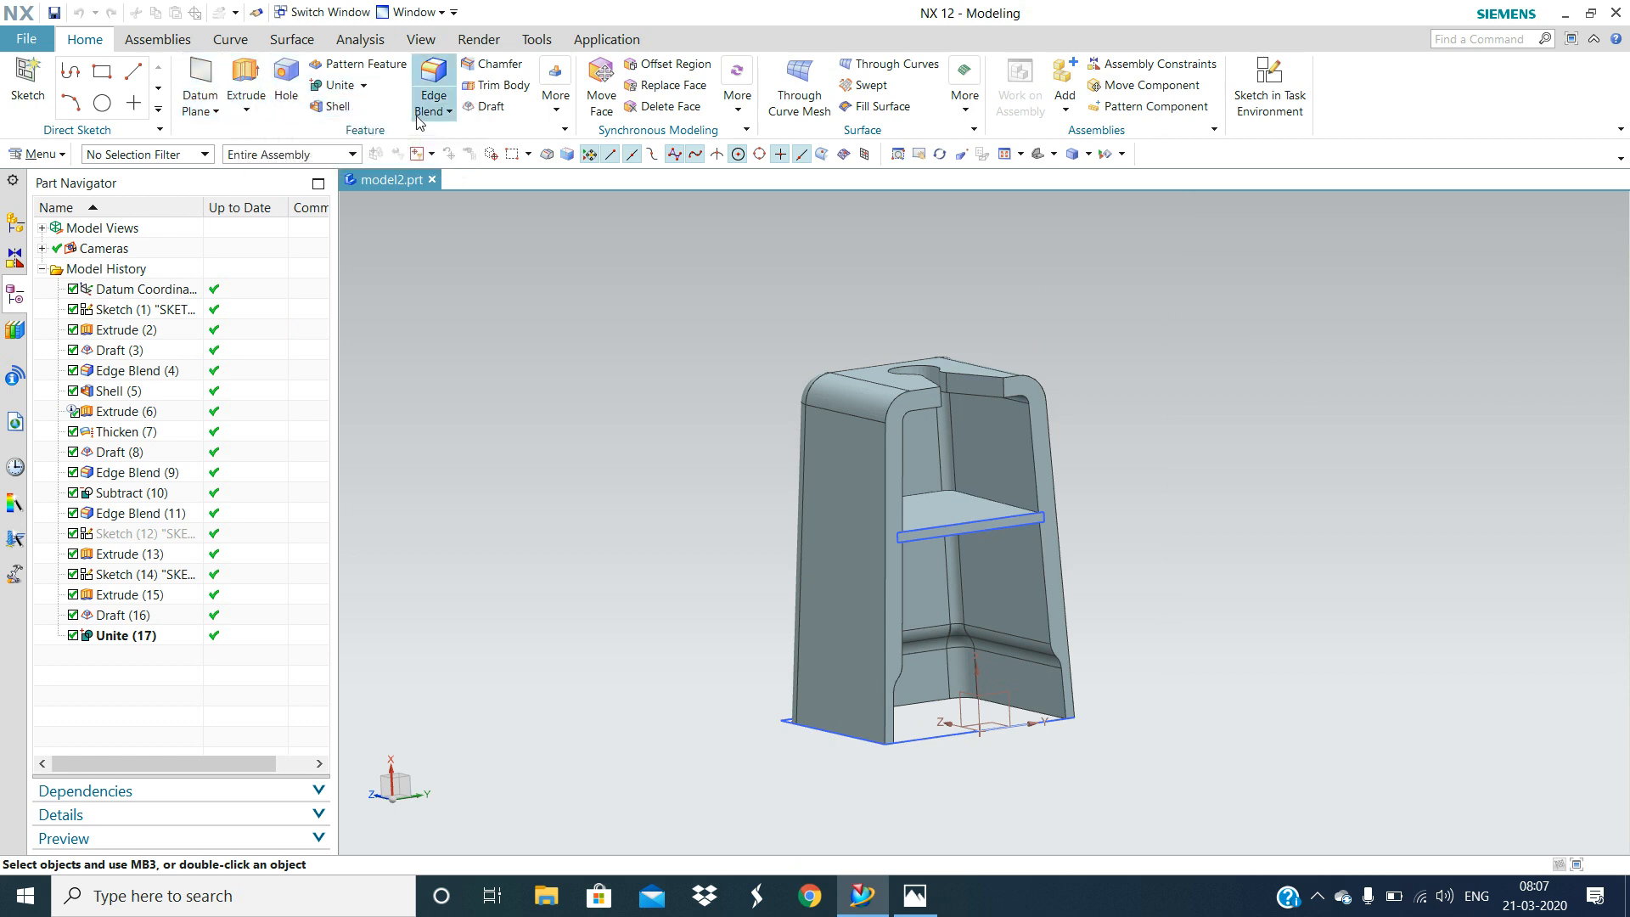
pyautogui.moveTo(918, 445)
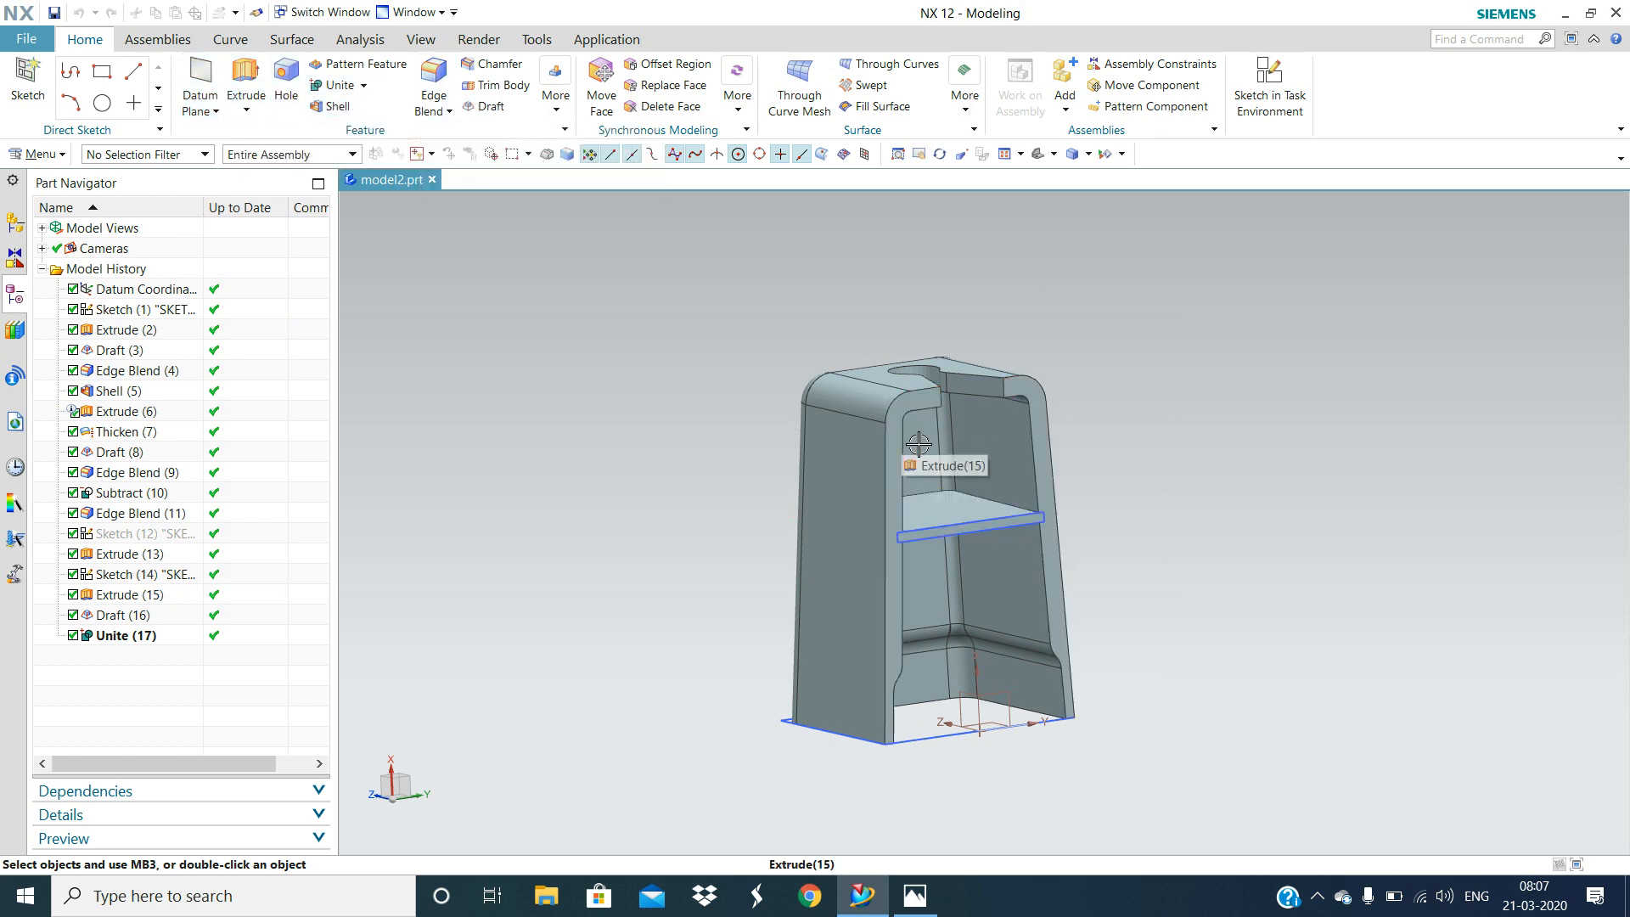
pyautogui.moveTo(149, 449)
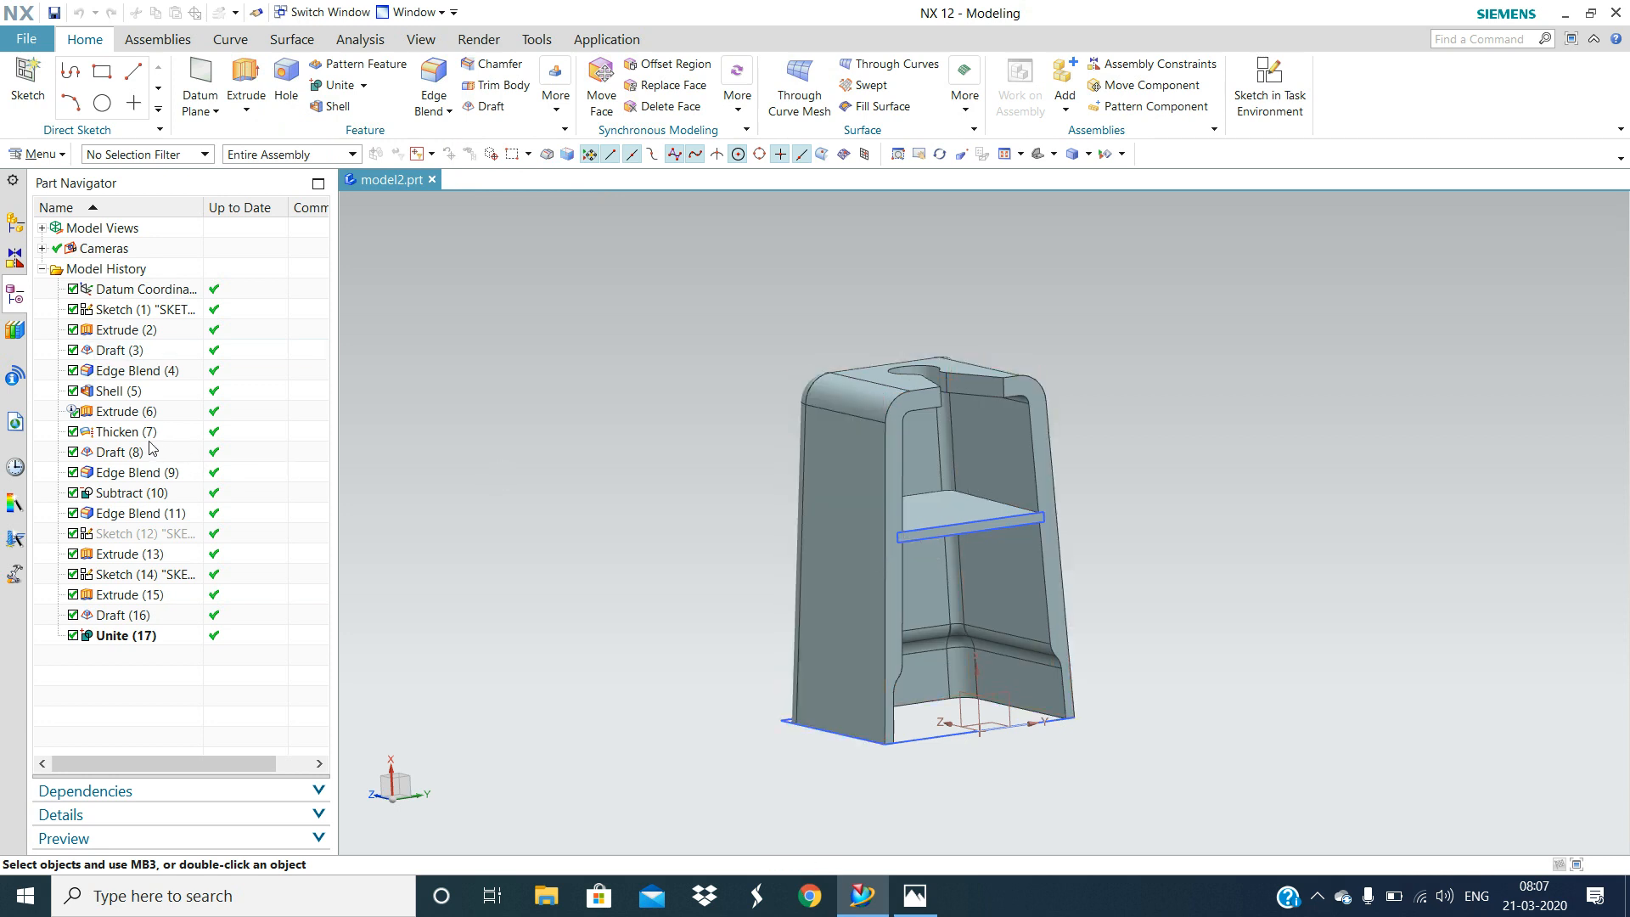
pyautogui.click(135, 370)
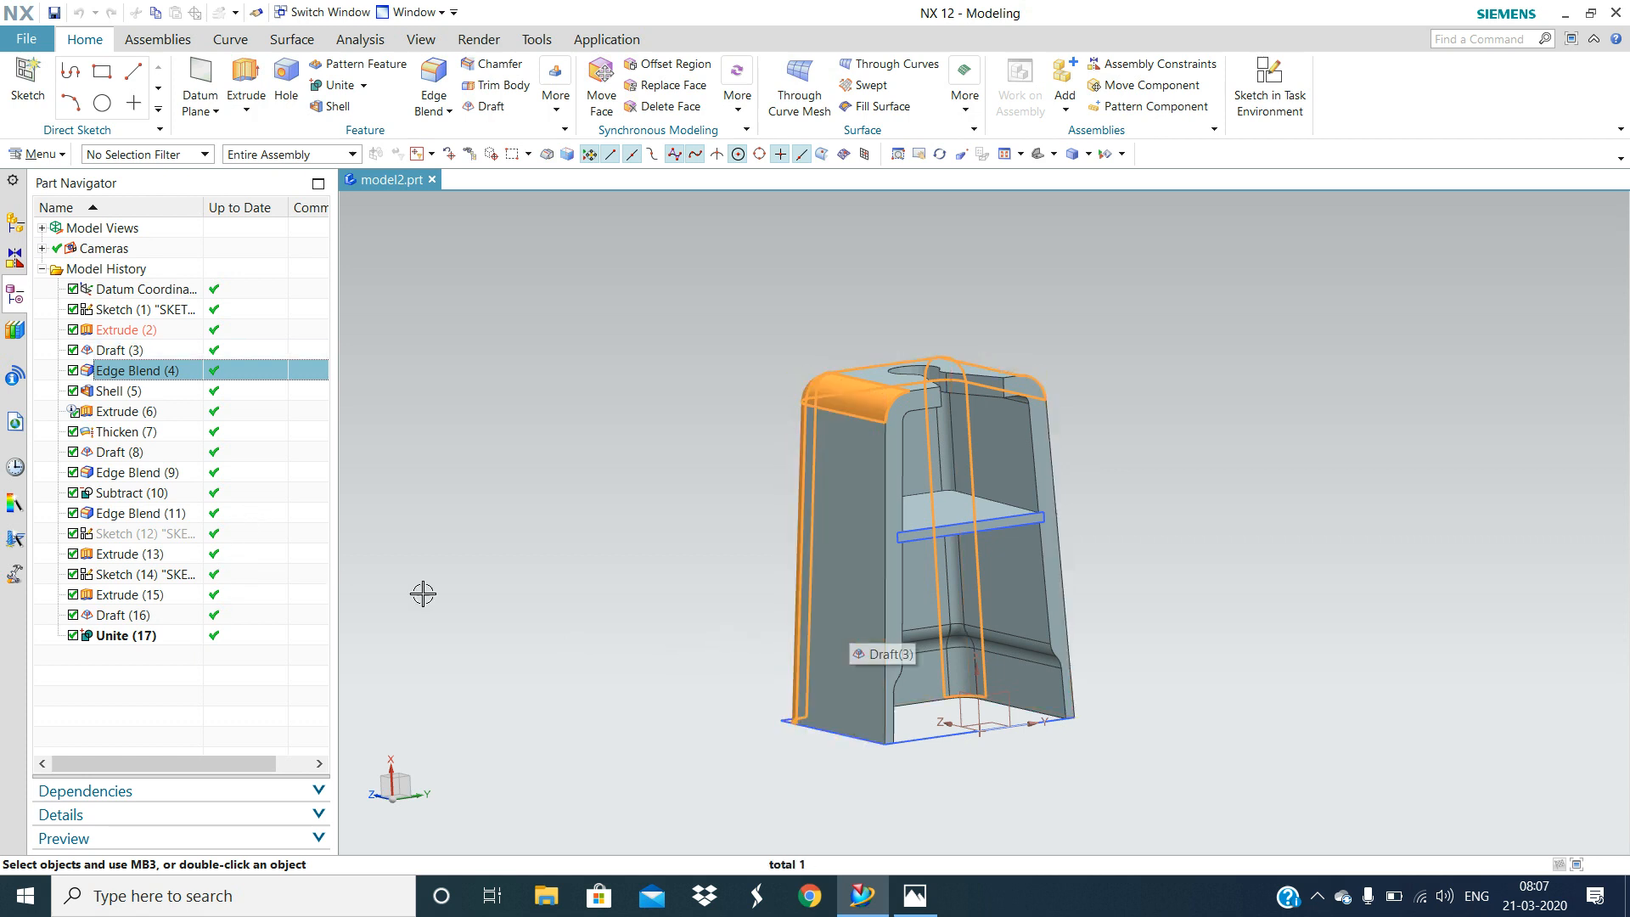
pyautogui.moveTo(274, 642)
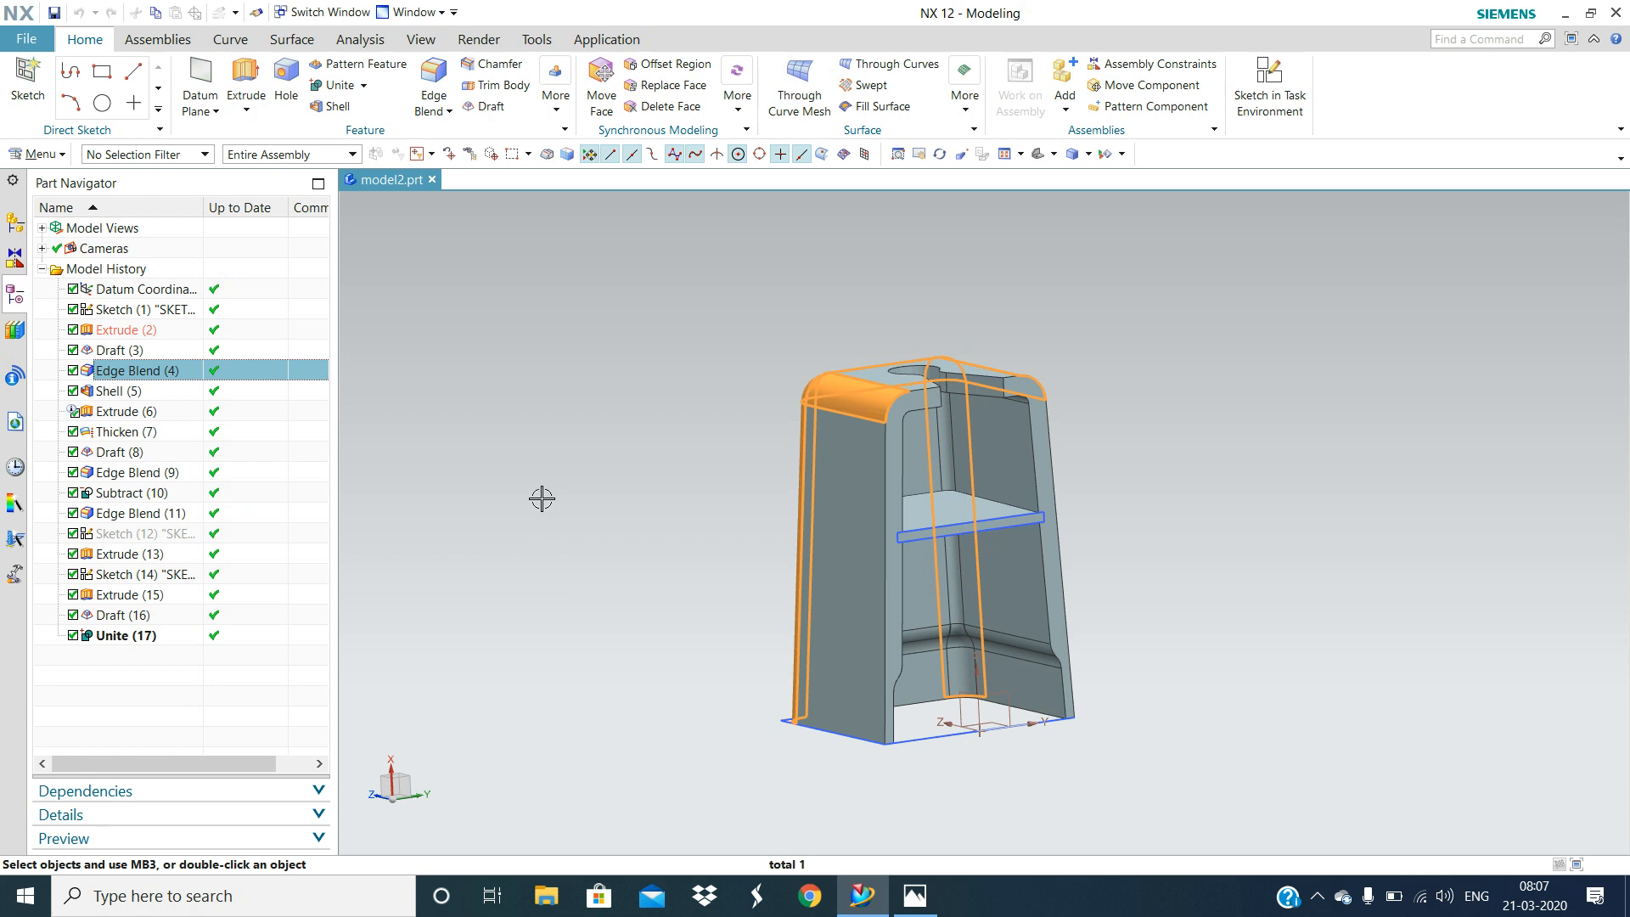
pyautogui.click(145, 574)
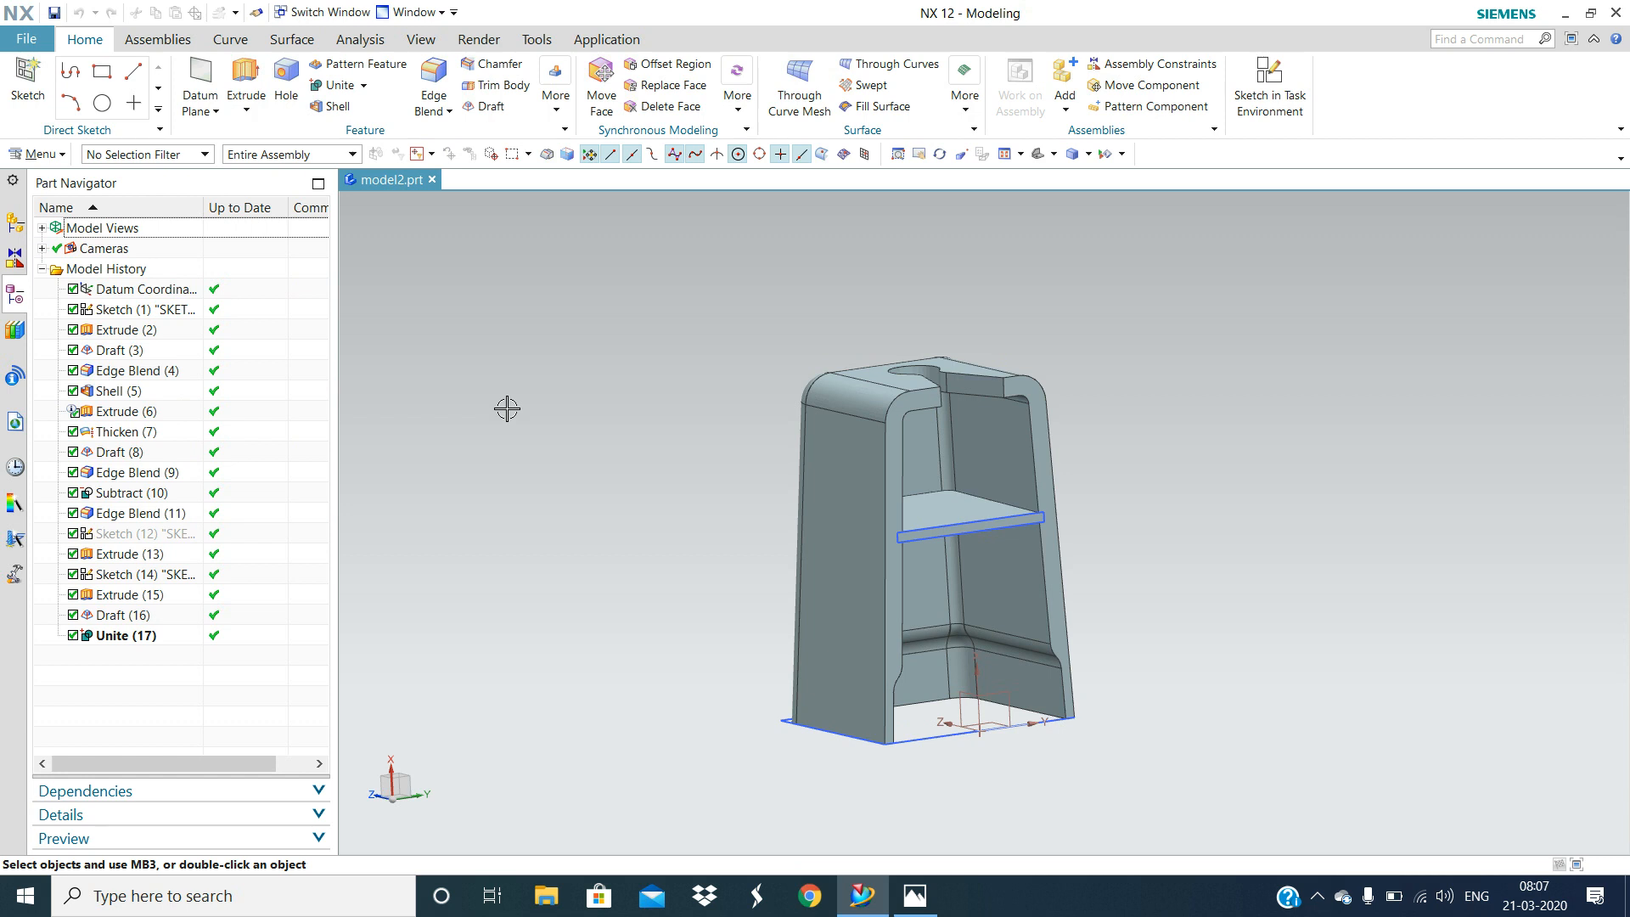
pyautogui.moveTo(1170, 572)
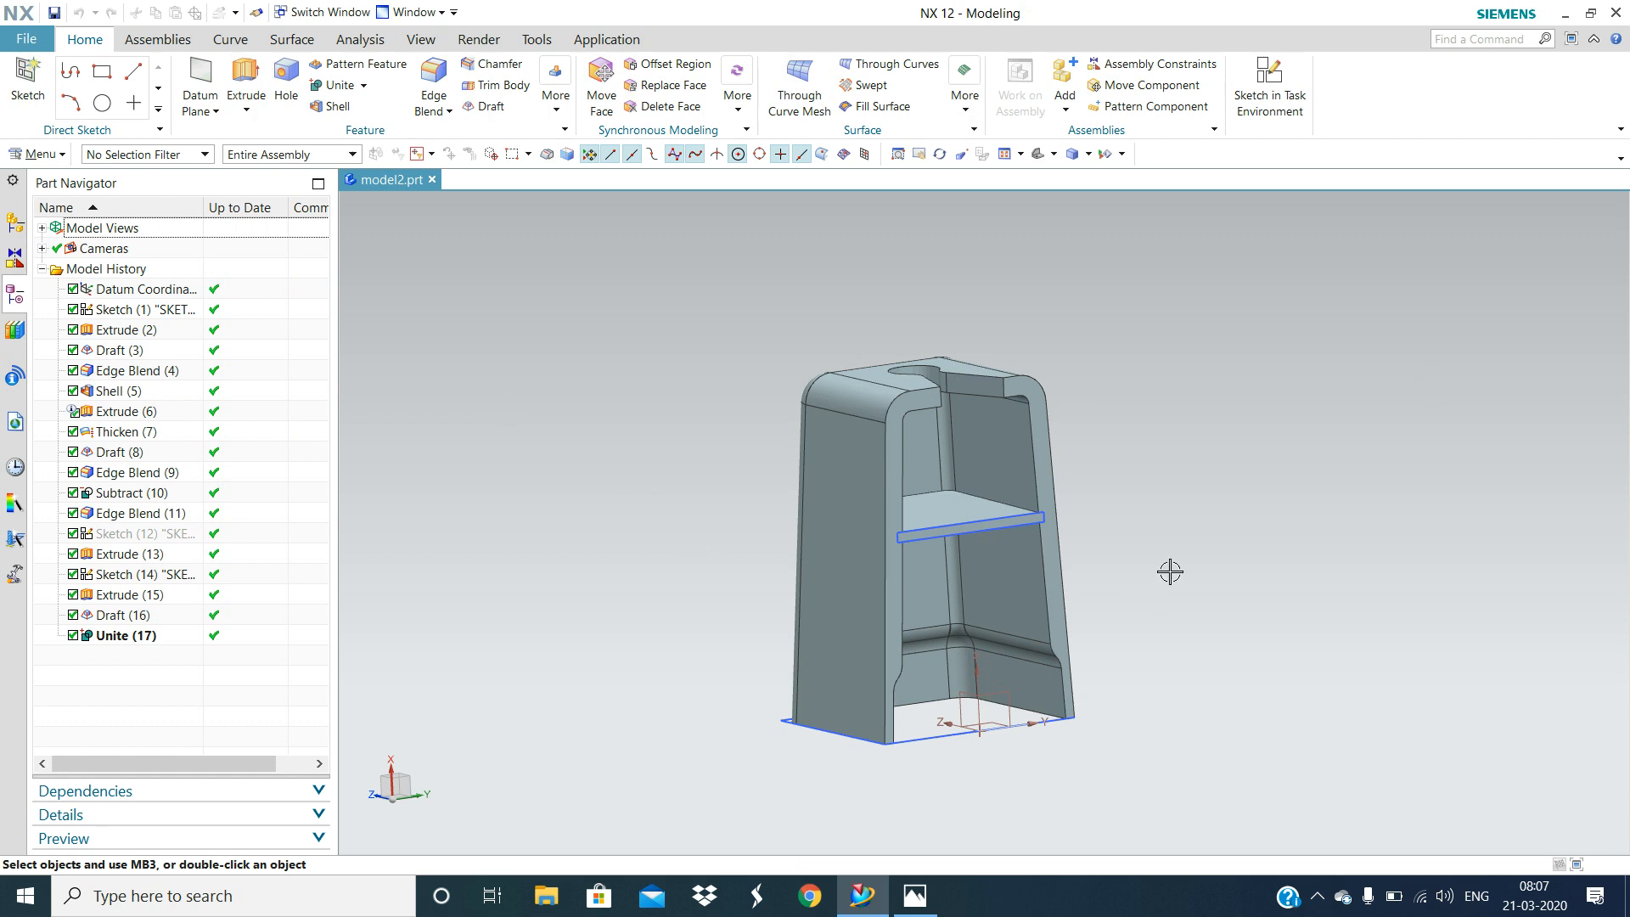
pyautogui.moveTo(1203, 361)
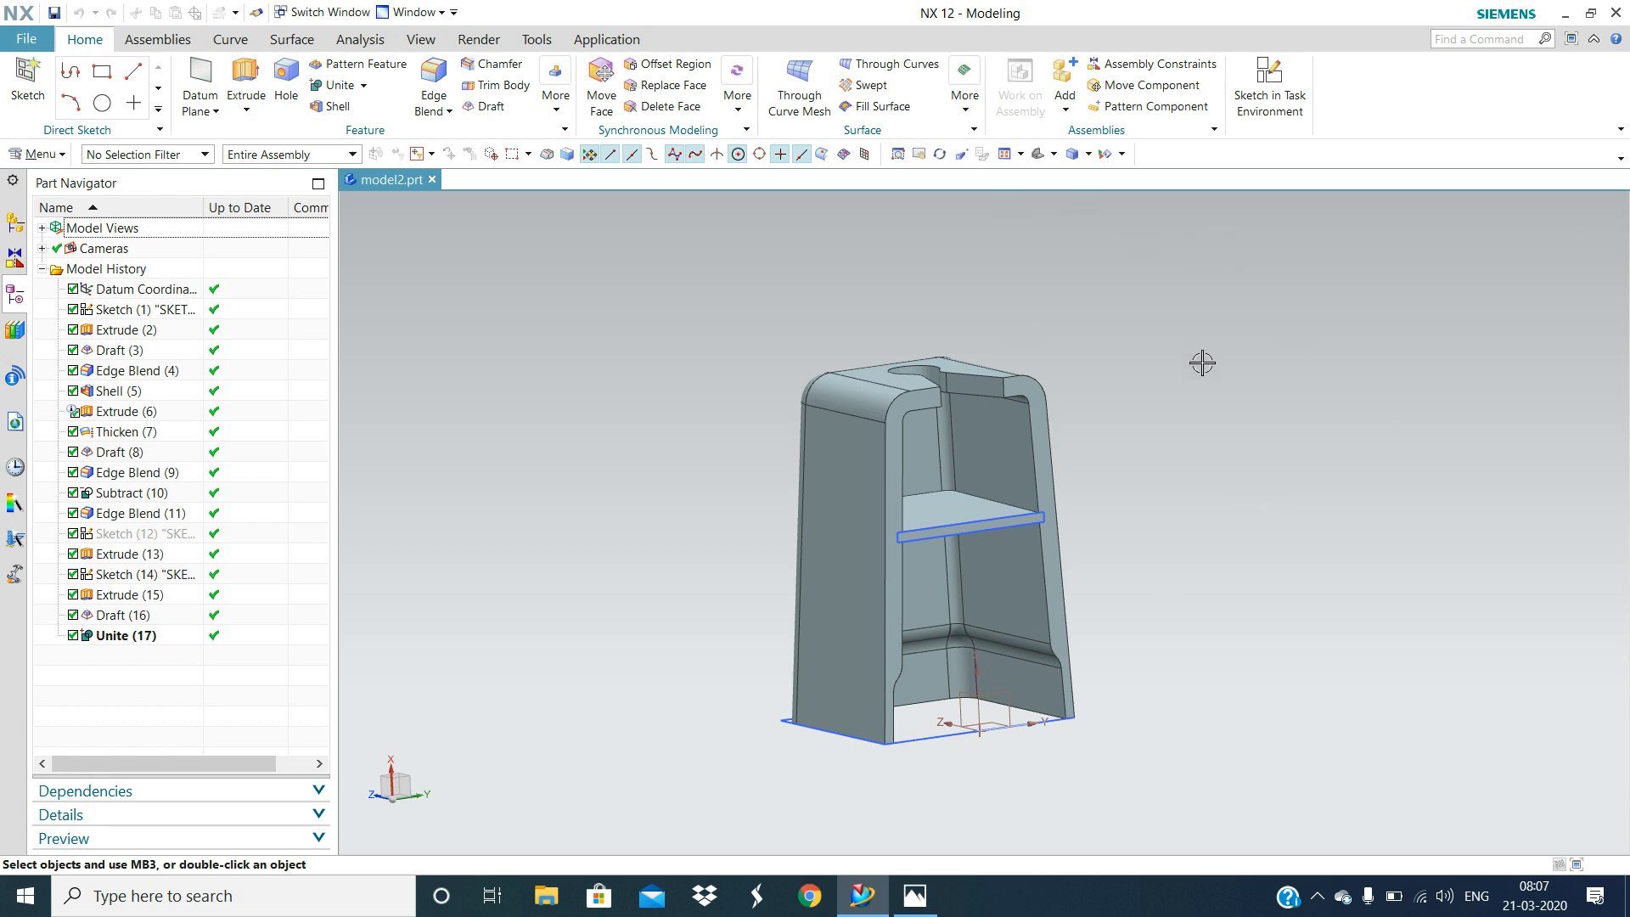
pyautogui.moveTo(983, 889)
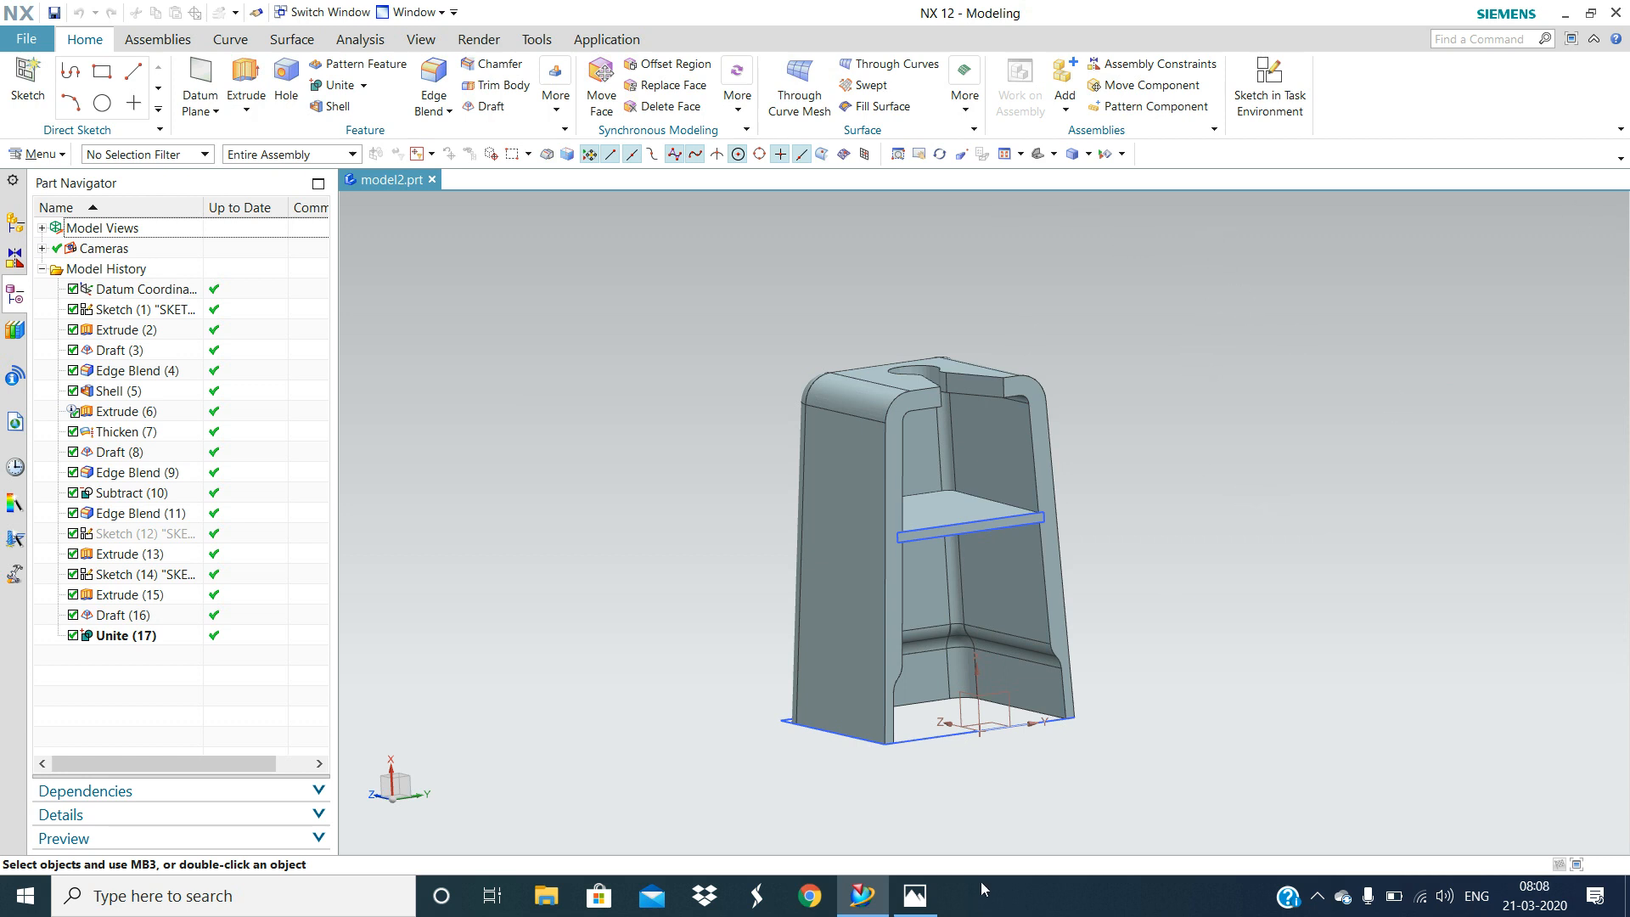
pyautogui.click(913, 895)
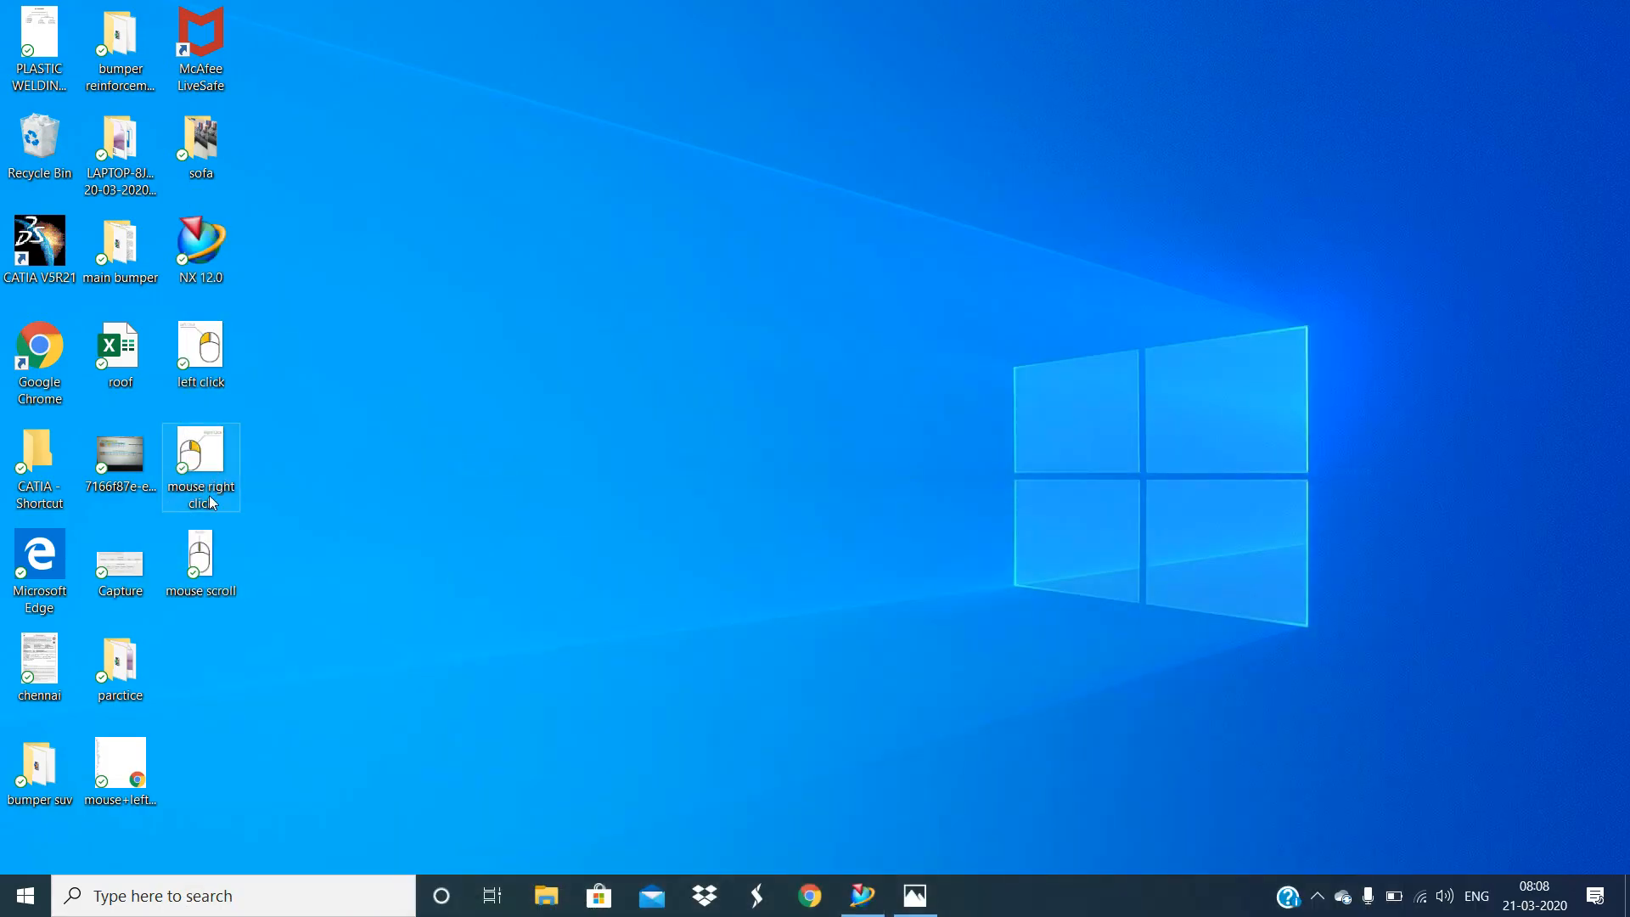
pyautogui.doubleClick(201, 458)
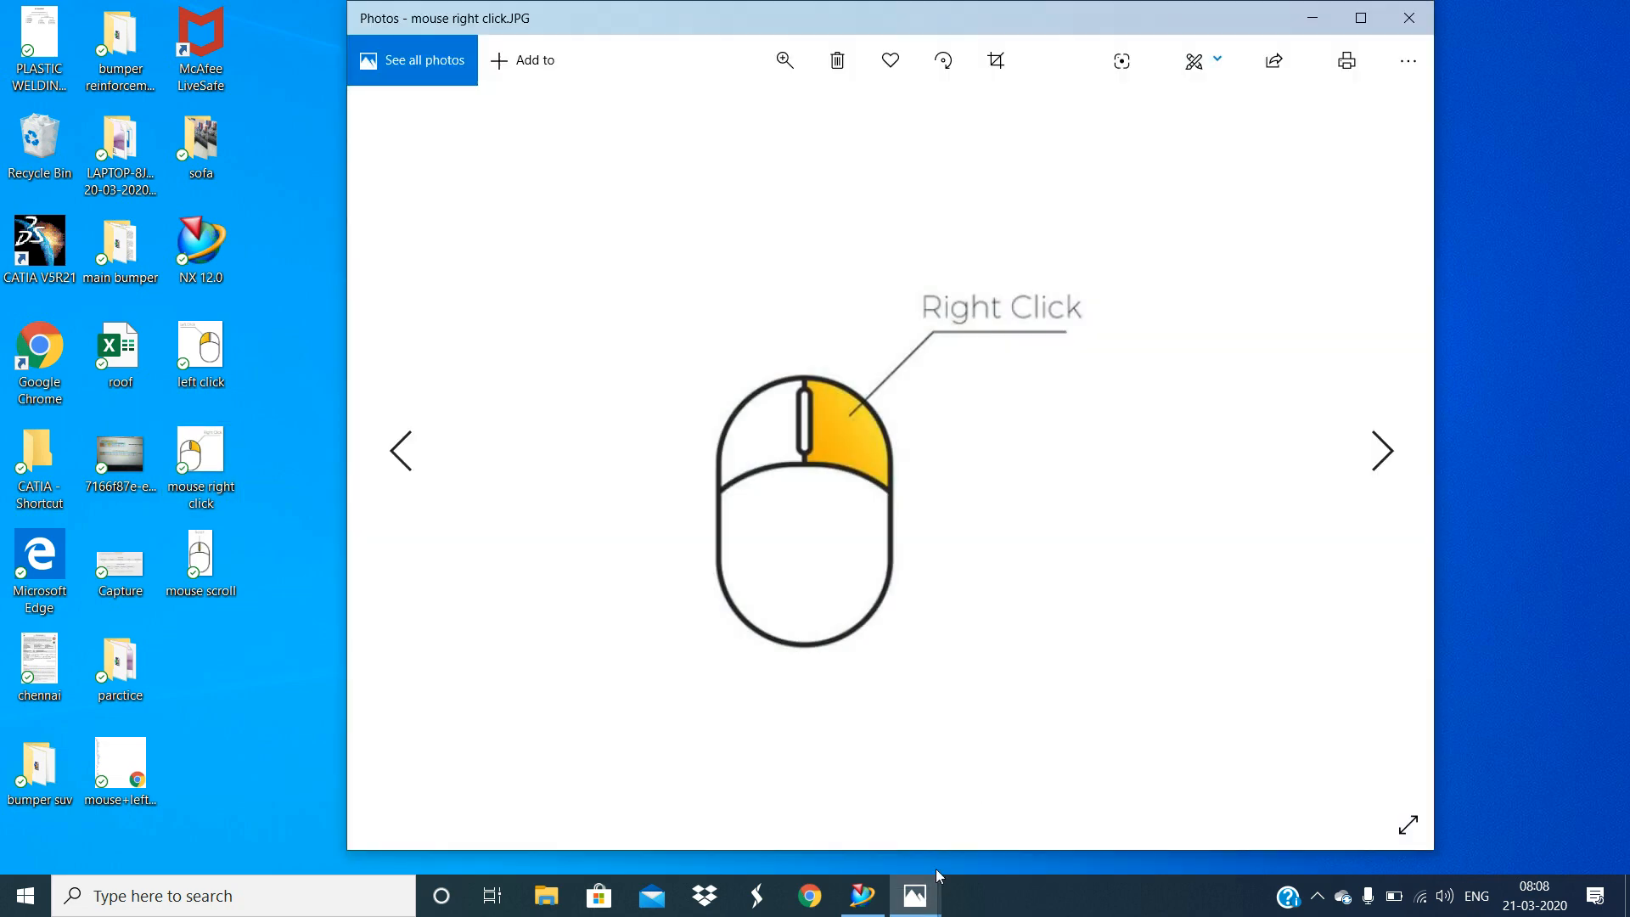
pyautogui.click(861, 895)
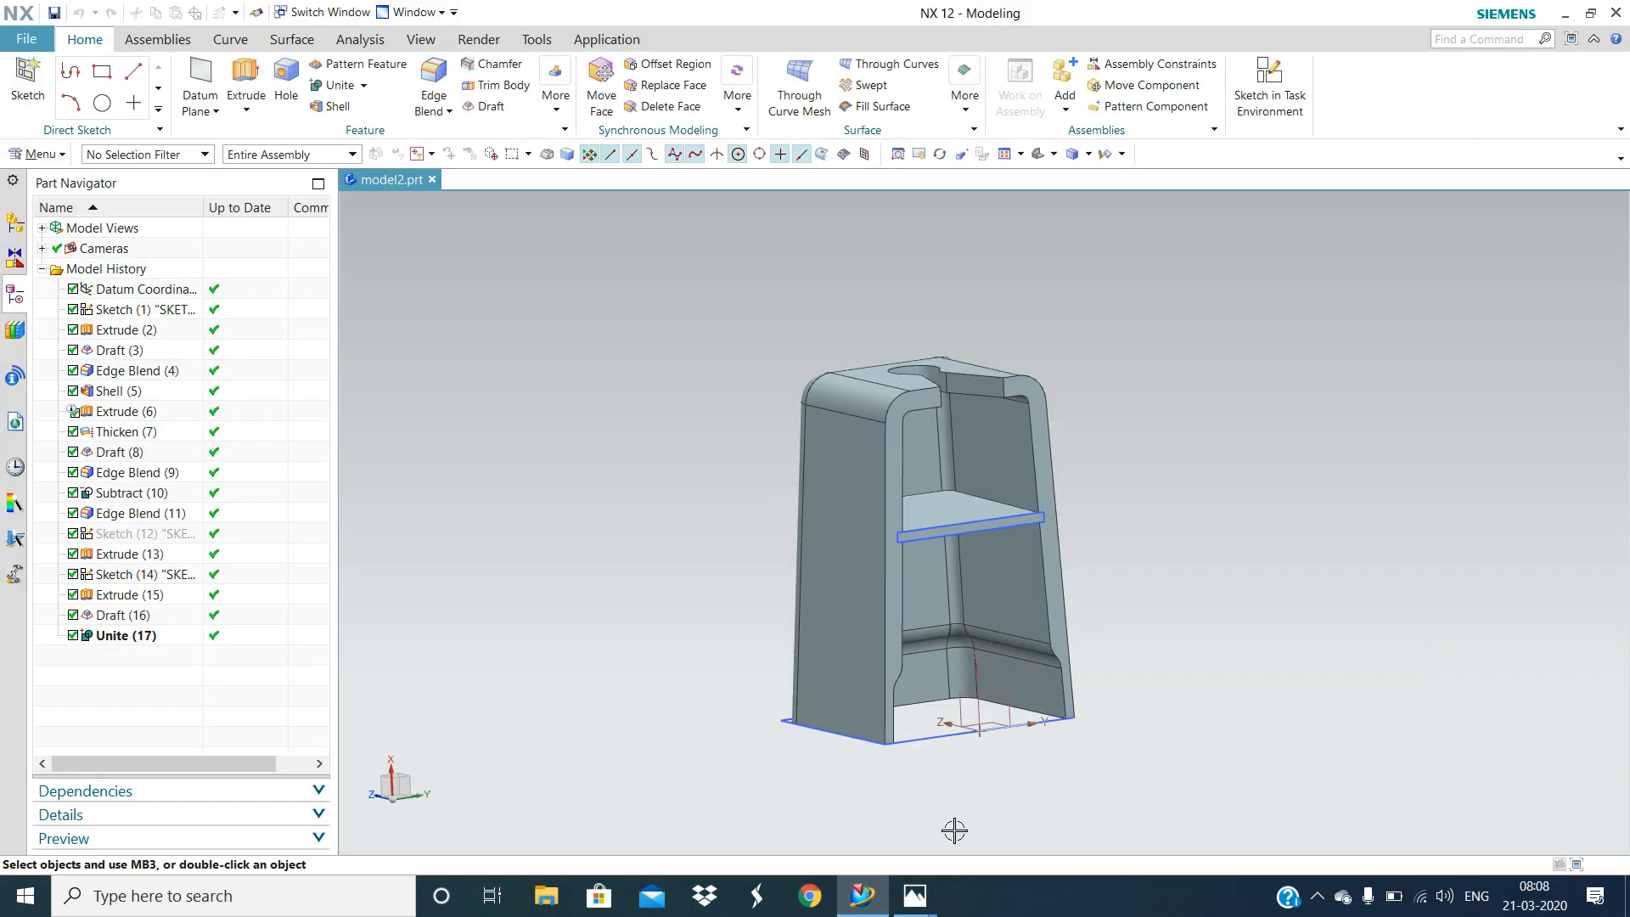
pyautogui.click(912, 895)
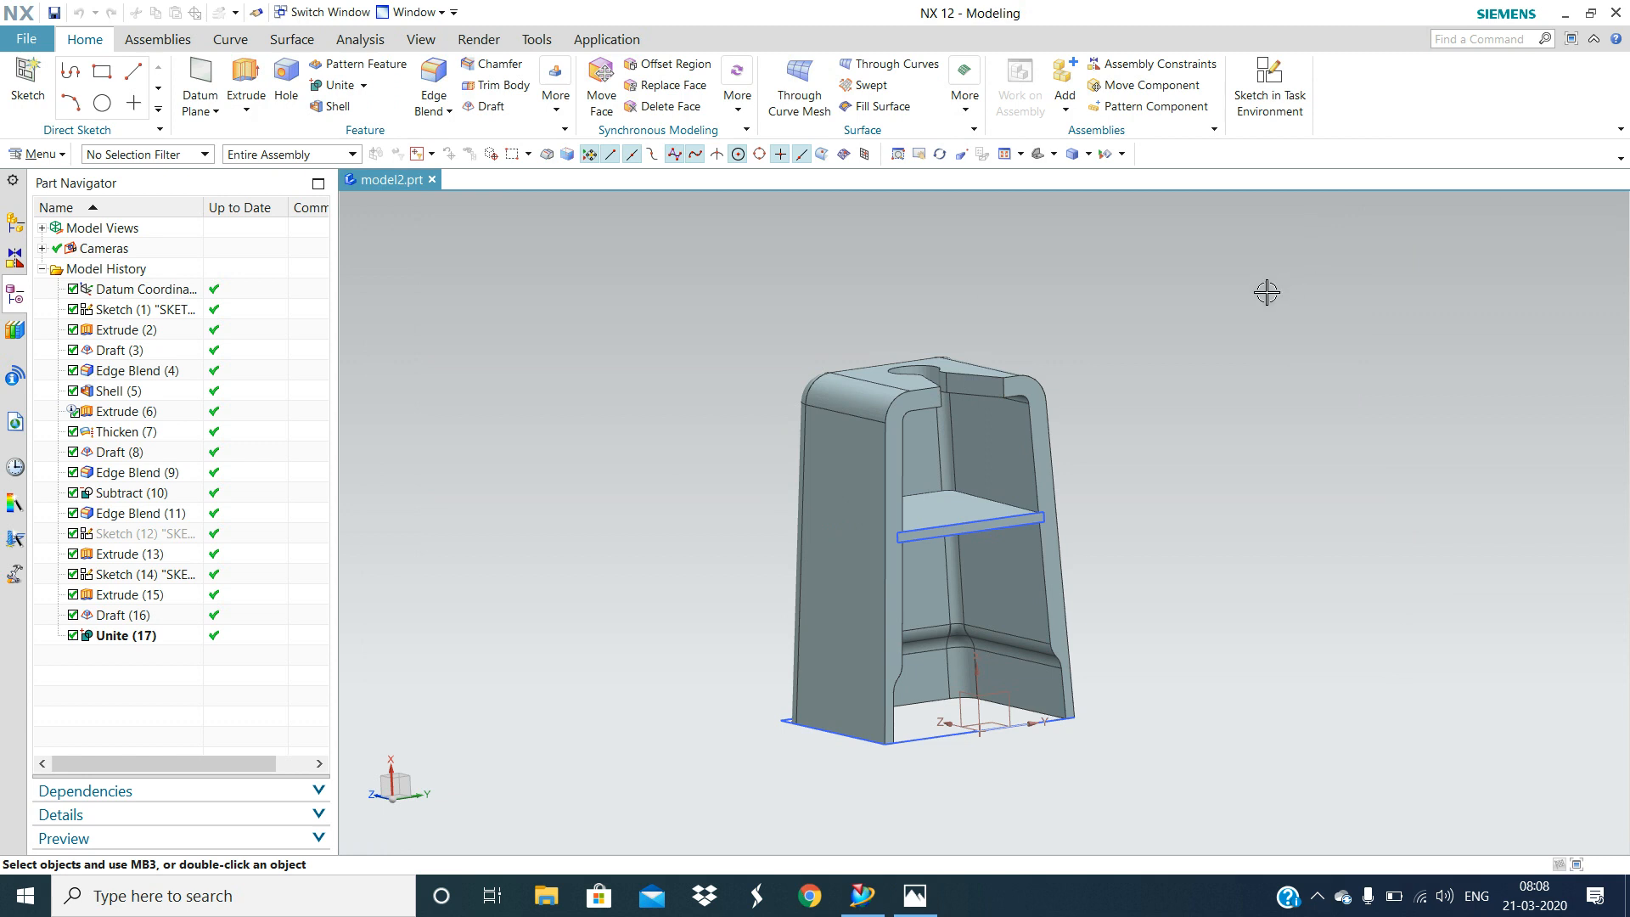
pyautogui.rightClick(1266, 291)
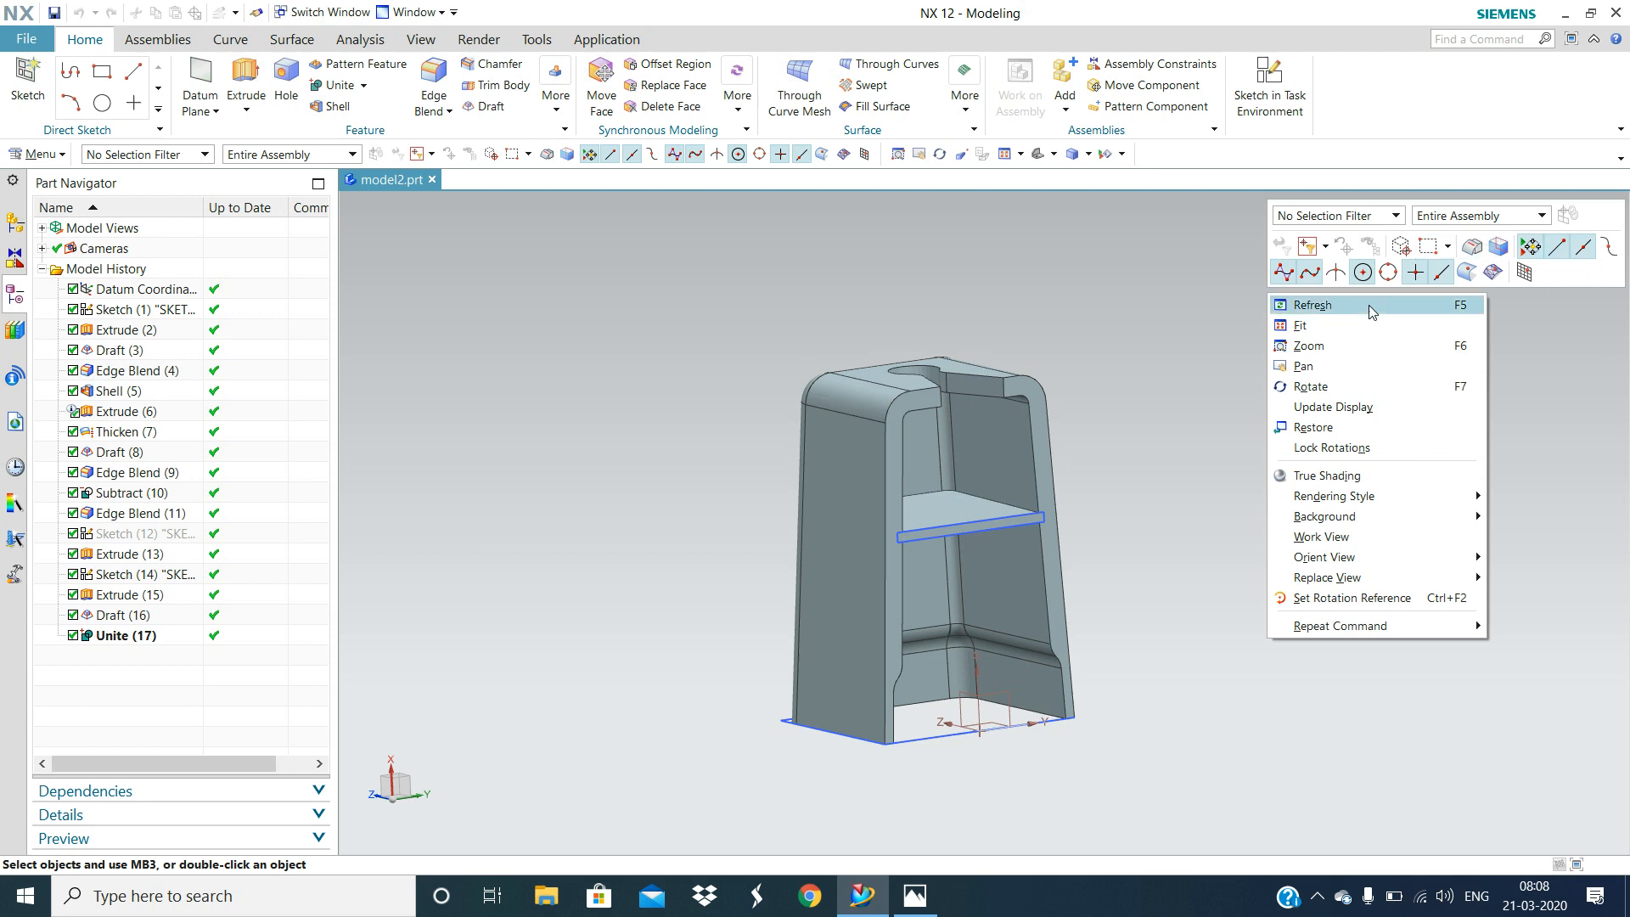
pyautogui.moveTo(1301, 325)
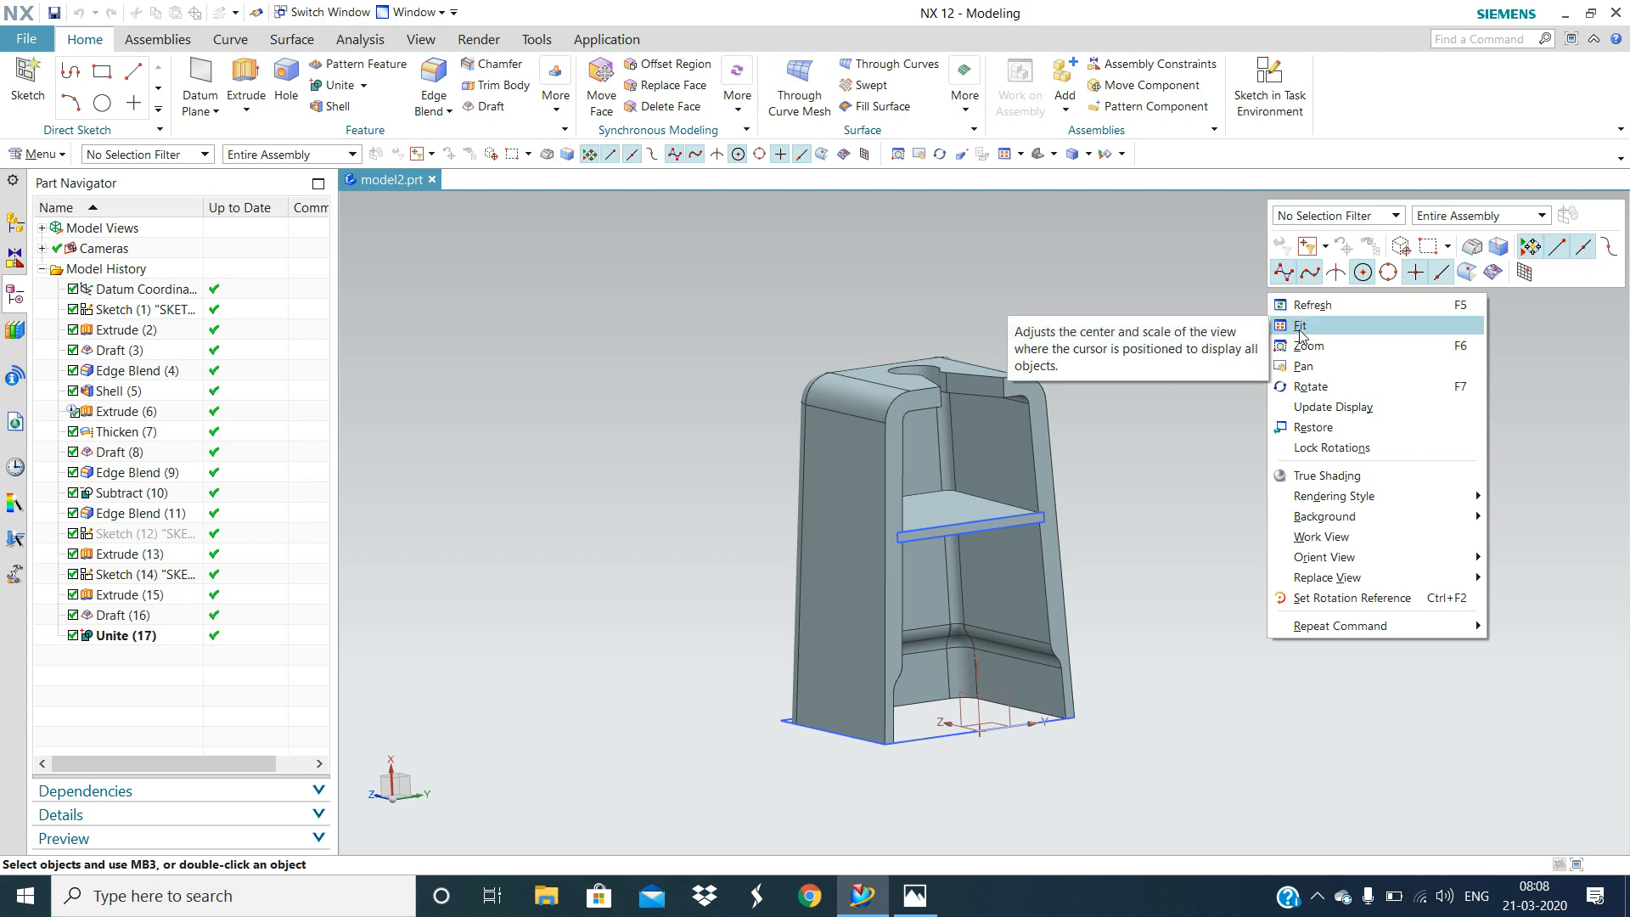
pyautogui.moveTo(1316, 365)
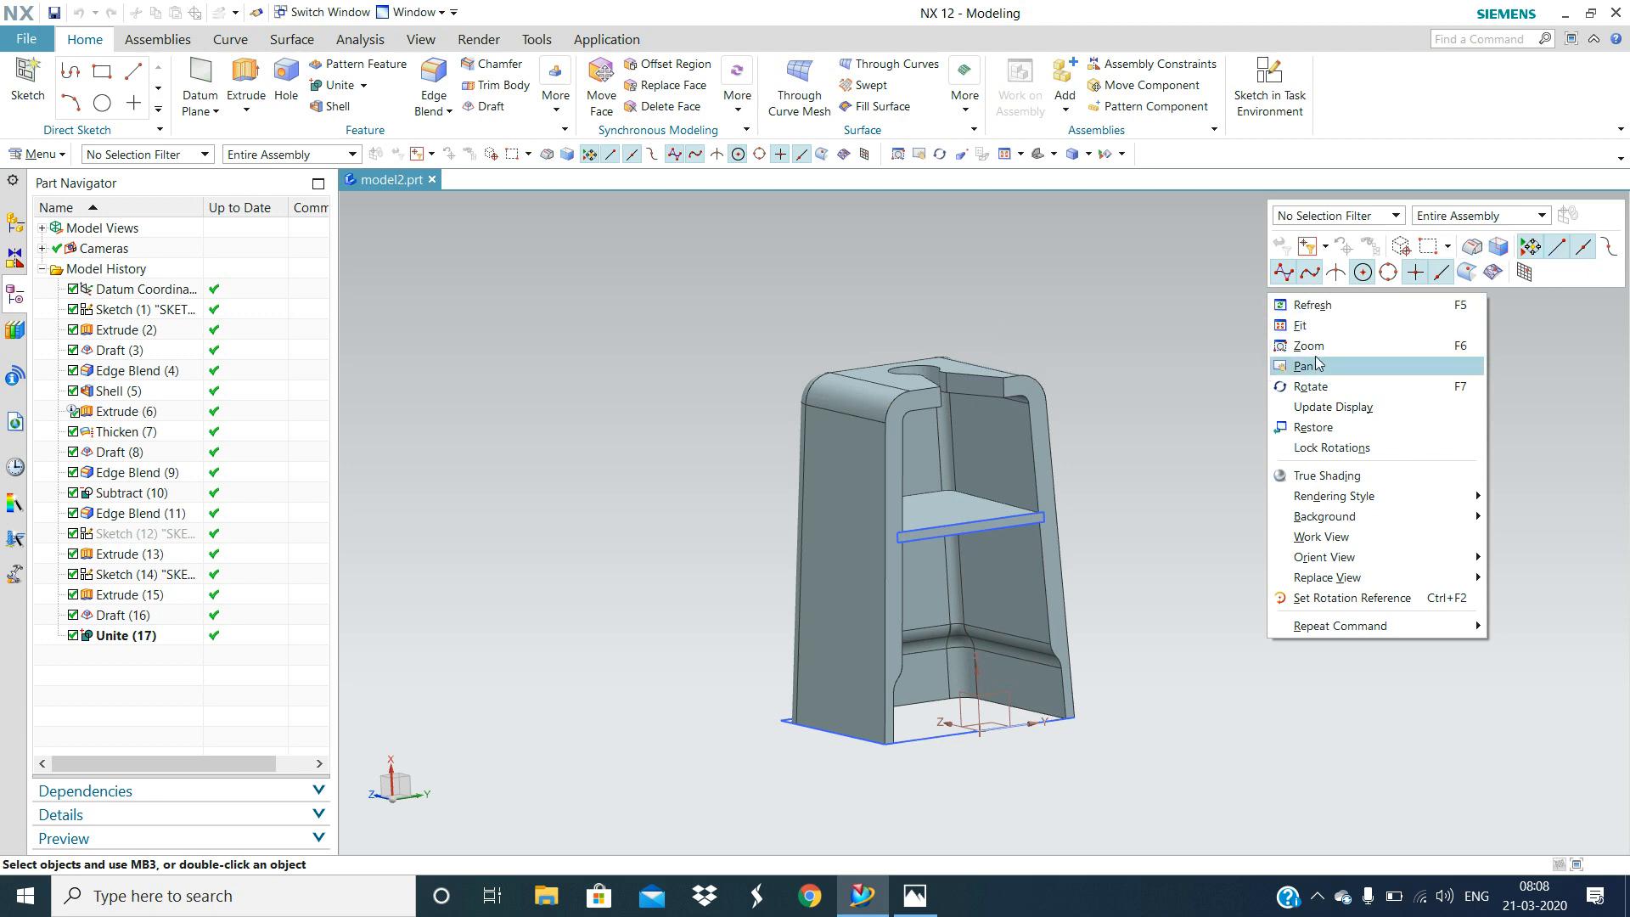
pyautogui.moveTo(1310, 385)
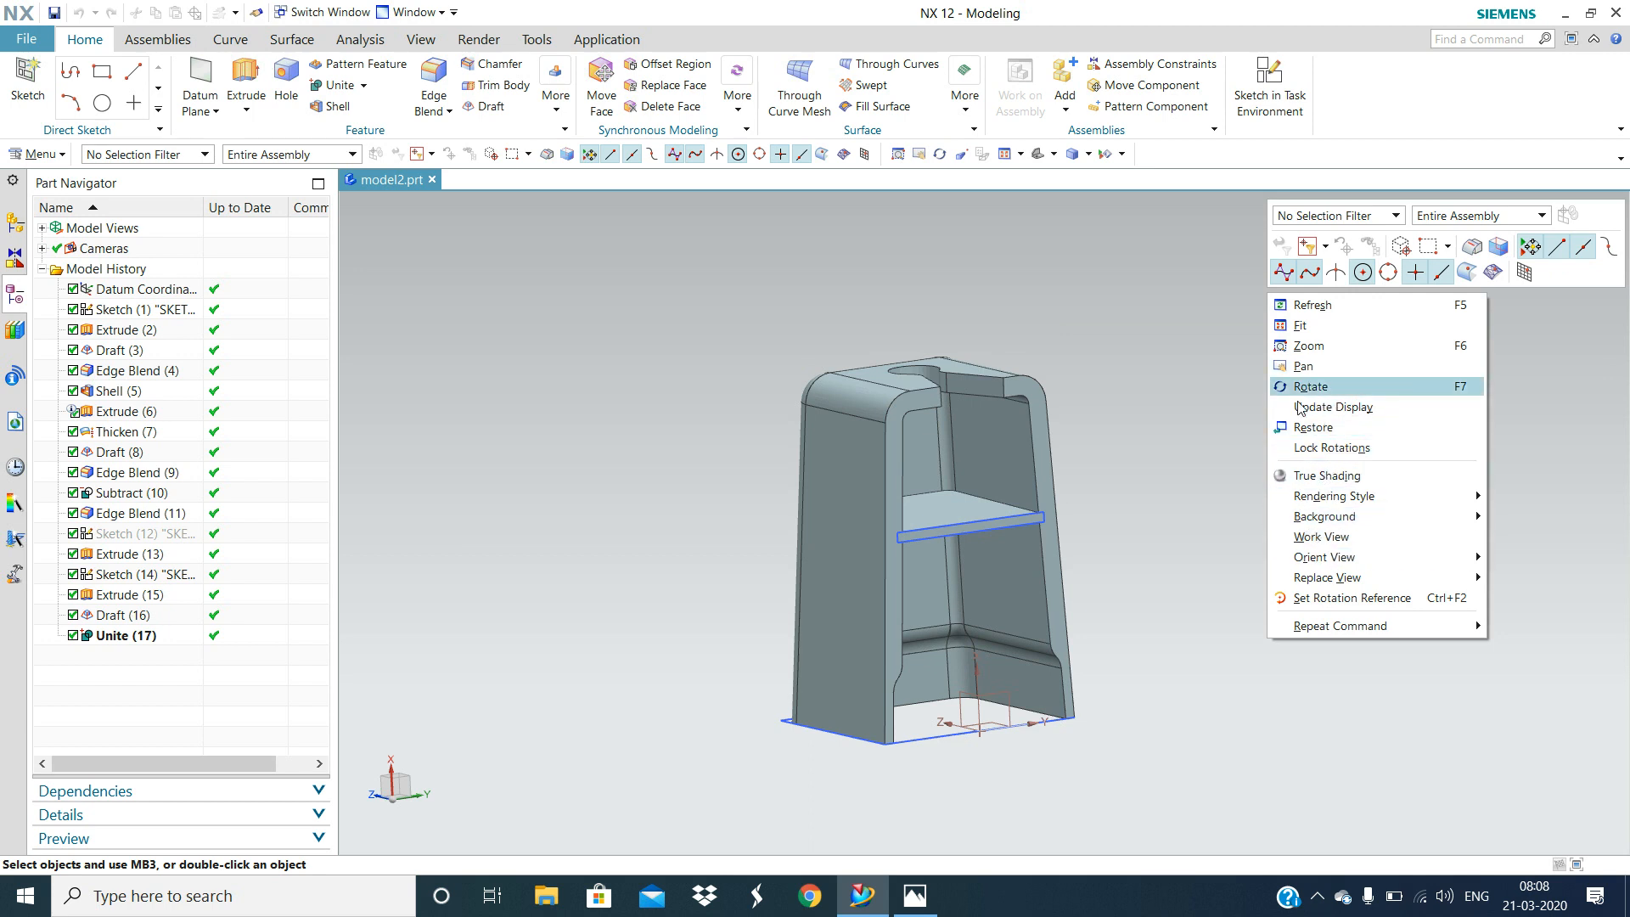
pyautogui.moveTo(1514, 240)
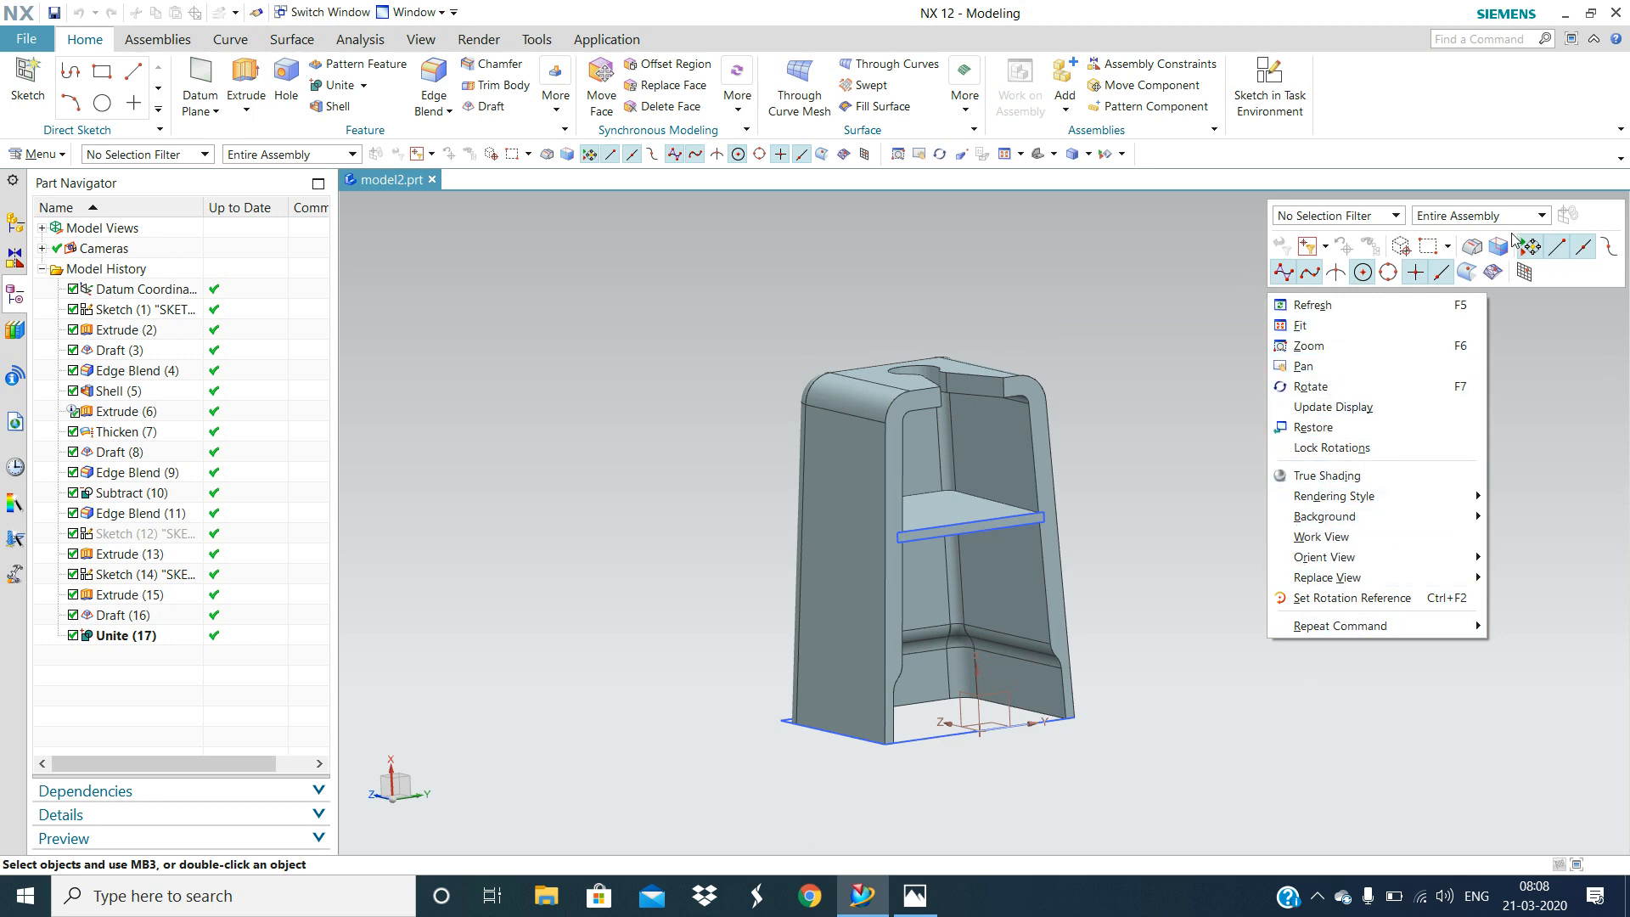
pyautogui.moveTo(1195, 256)
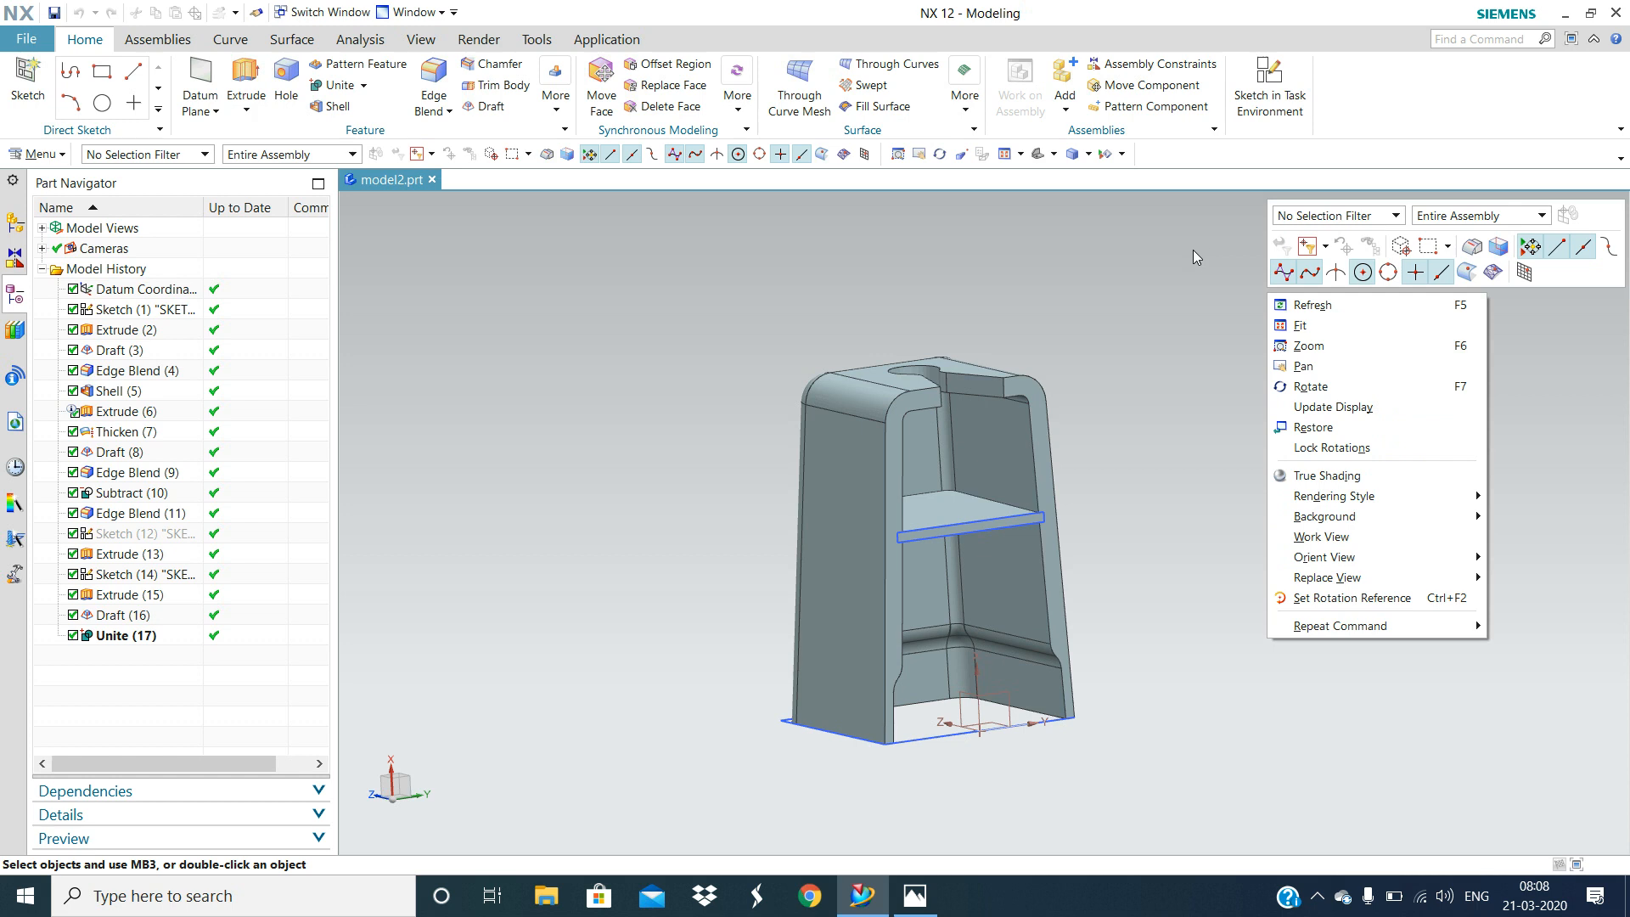
pyautogui.click(1375, 116)
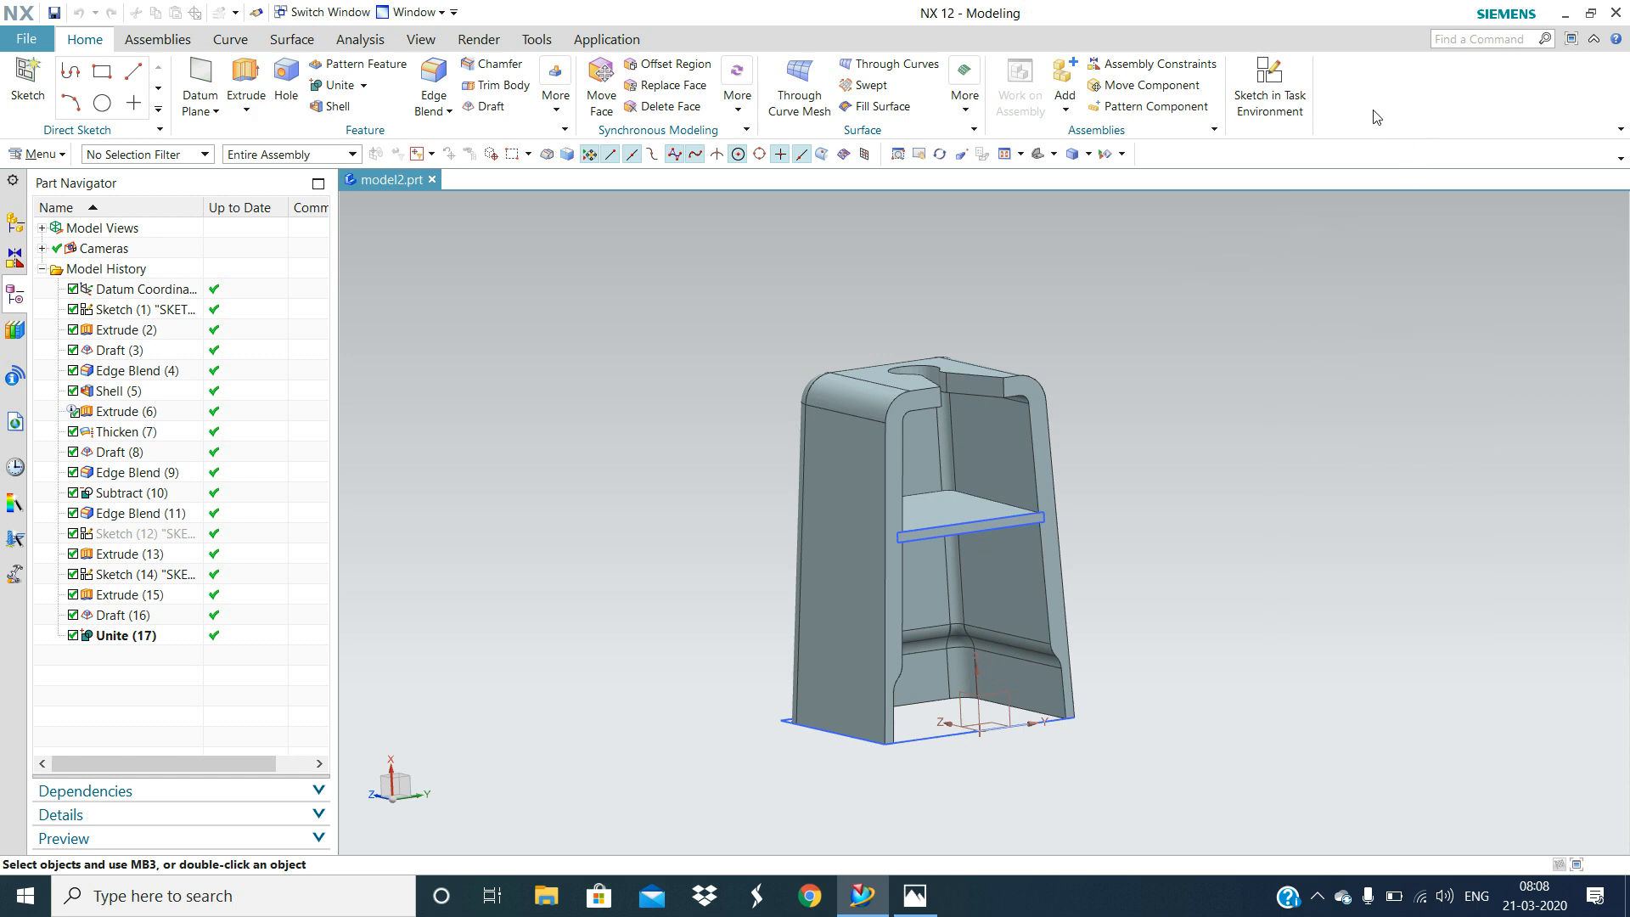
pyautogui.moveTo(1372, 136)
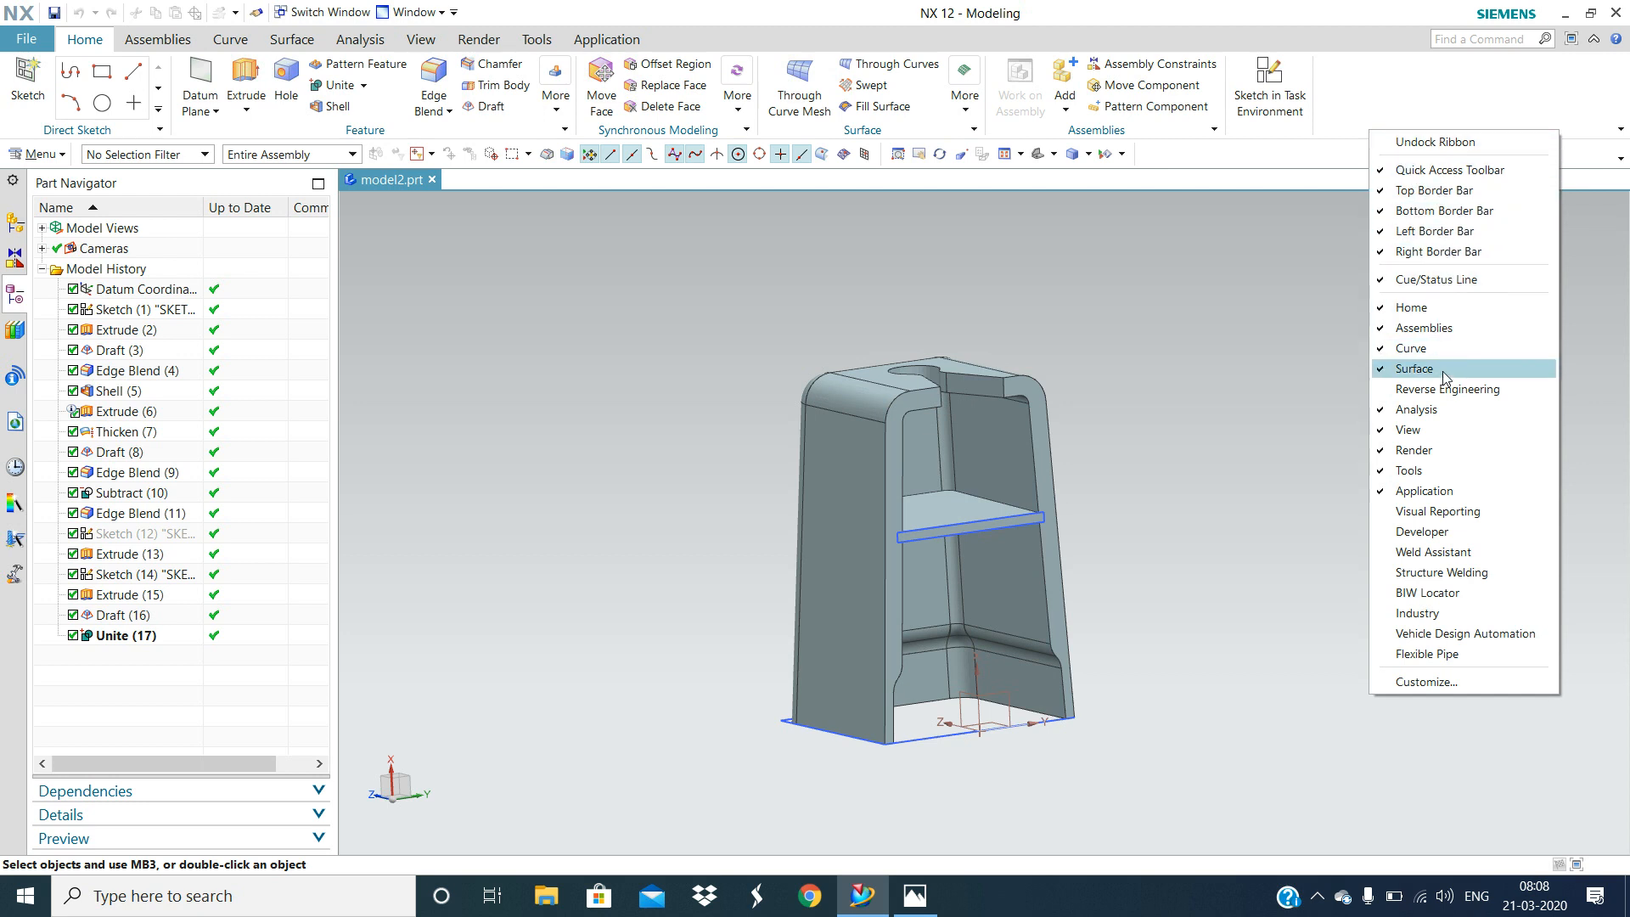
pyautogui.moveTo(1445, 389)
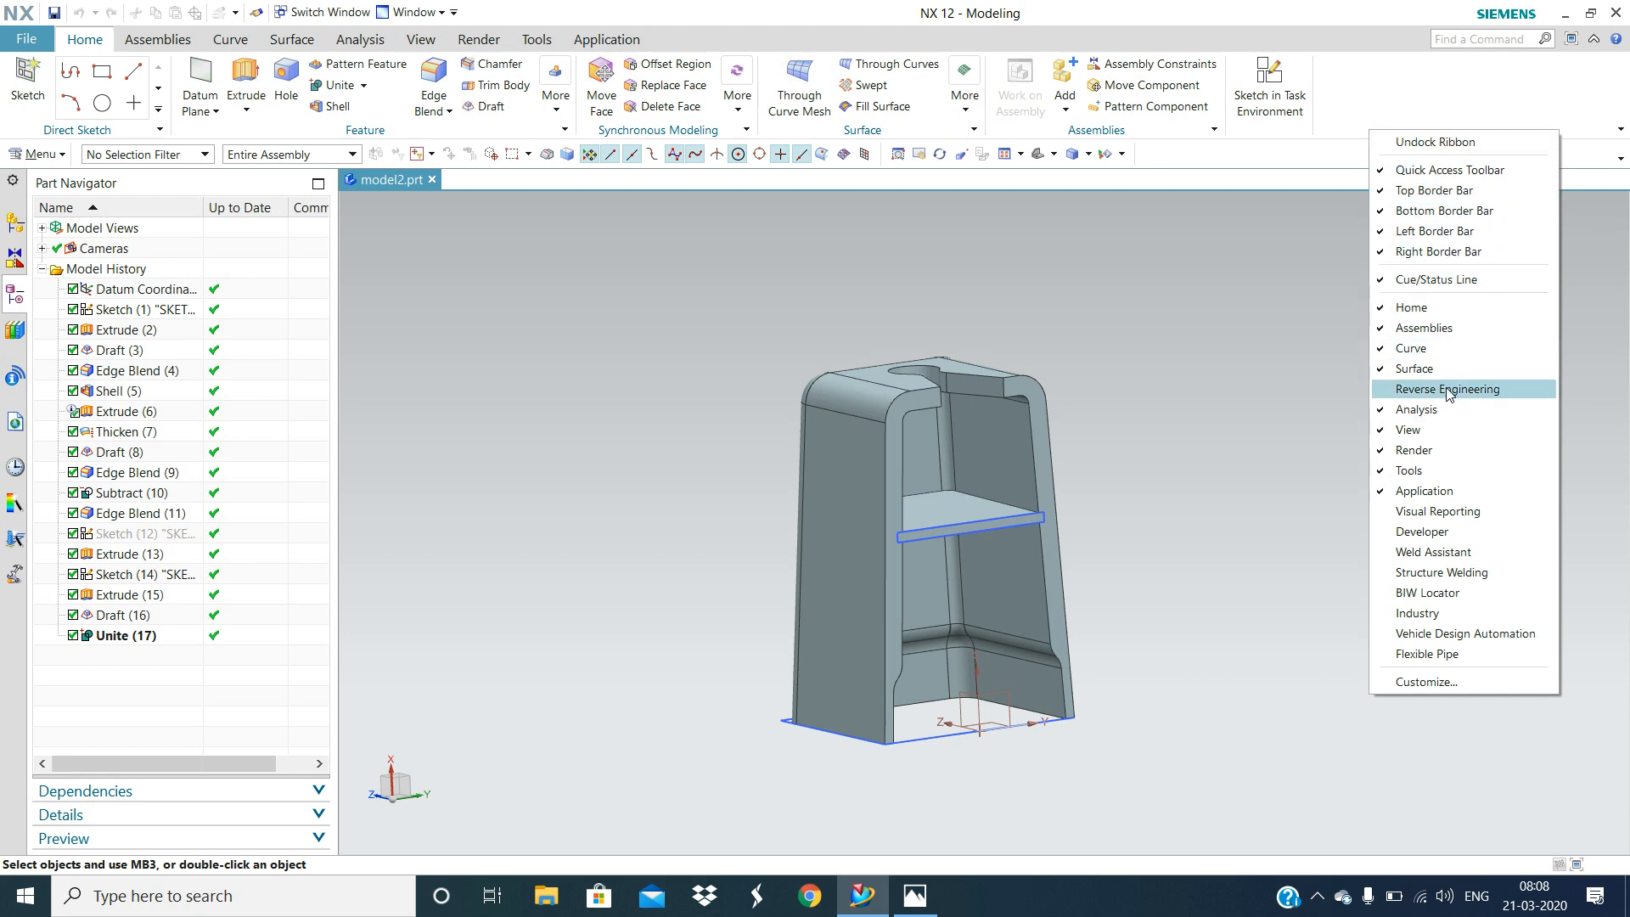
pyautogui.click(1443, 388)
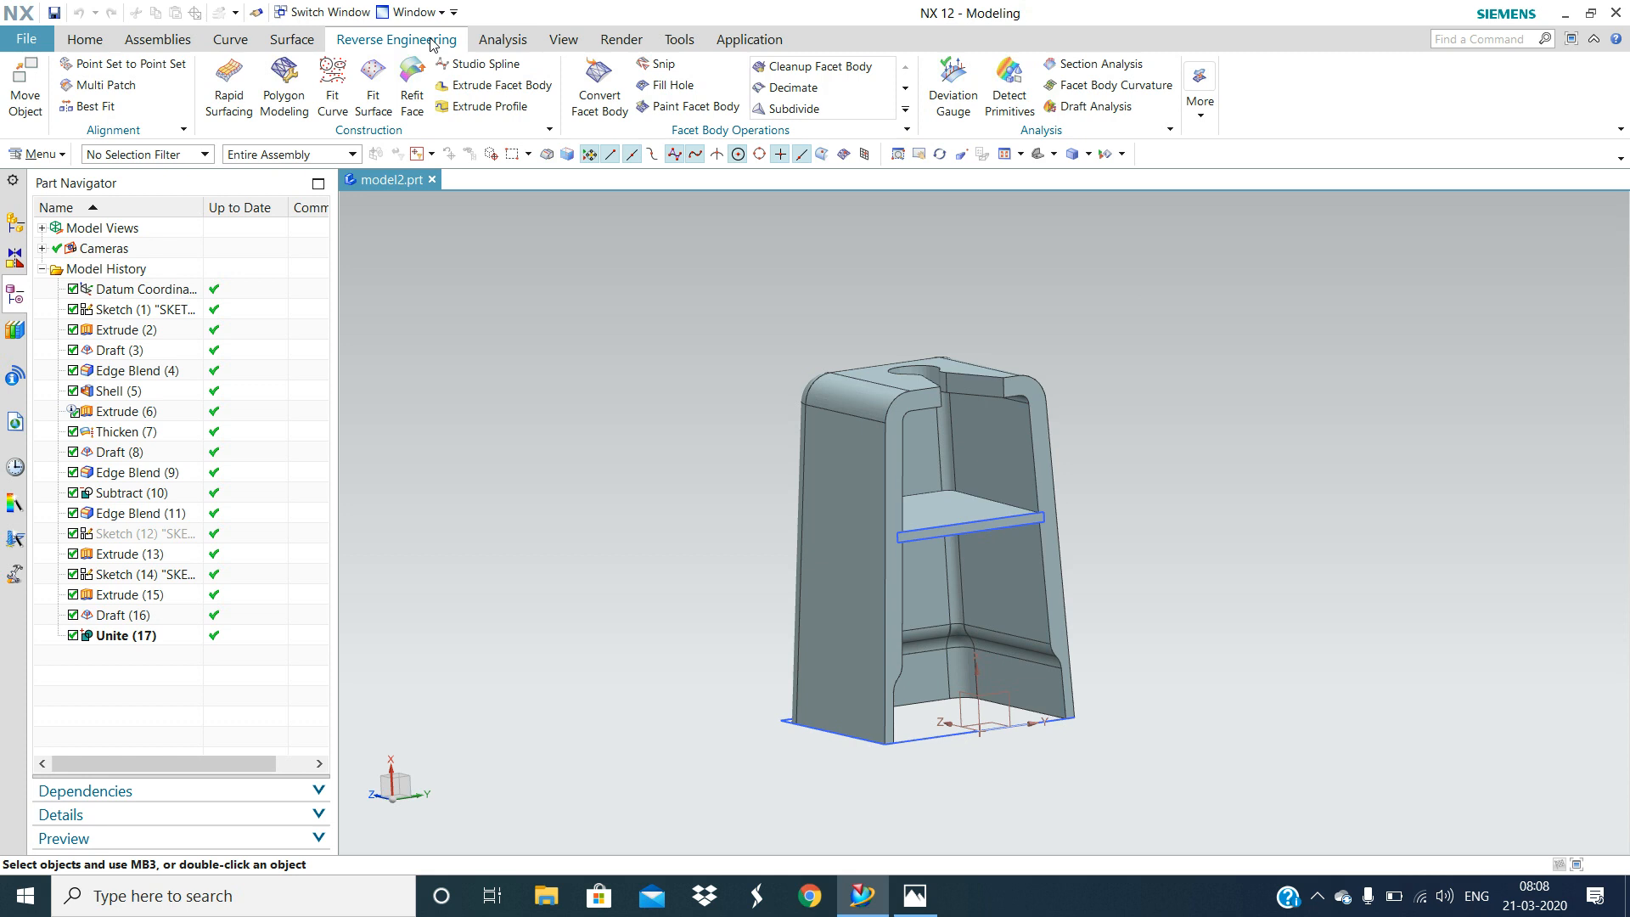
pyautogui.rightClick(397, 40)
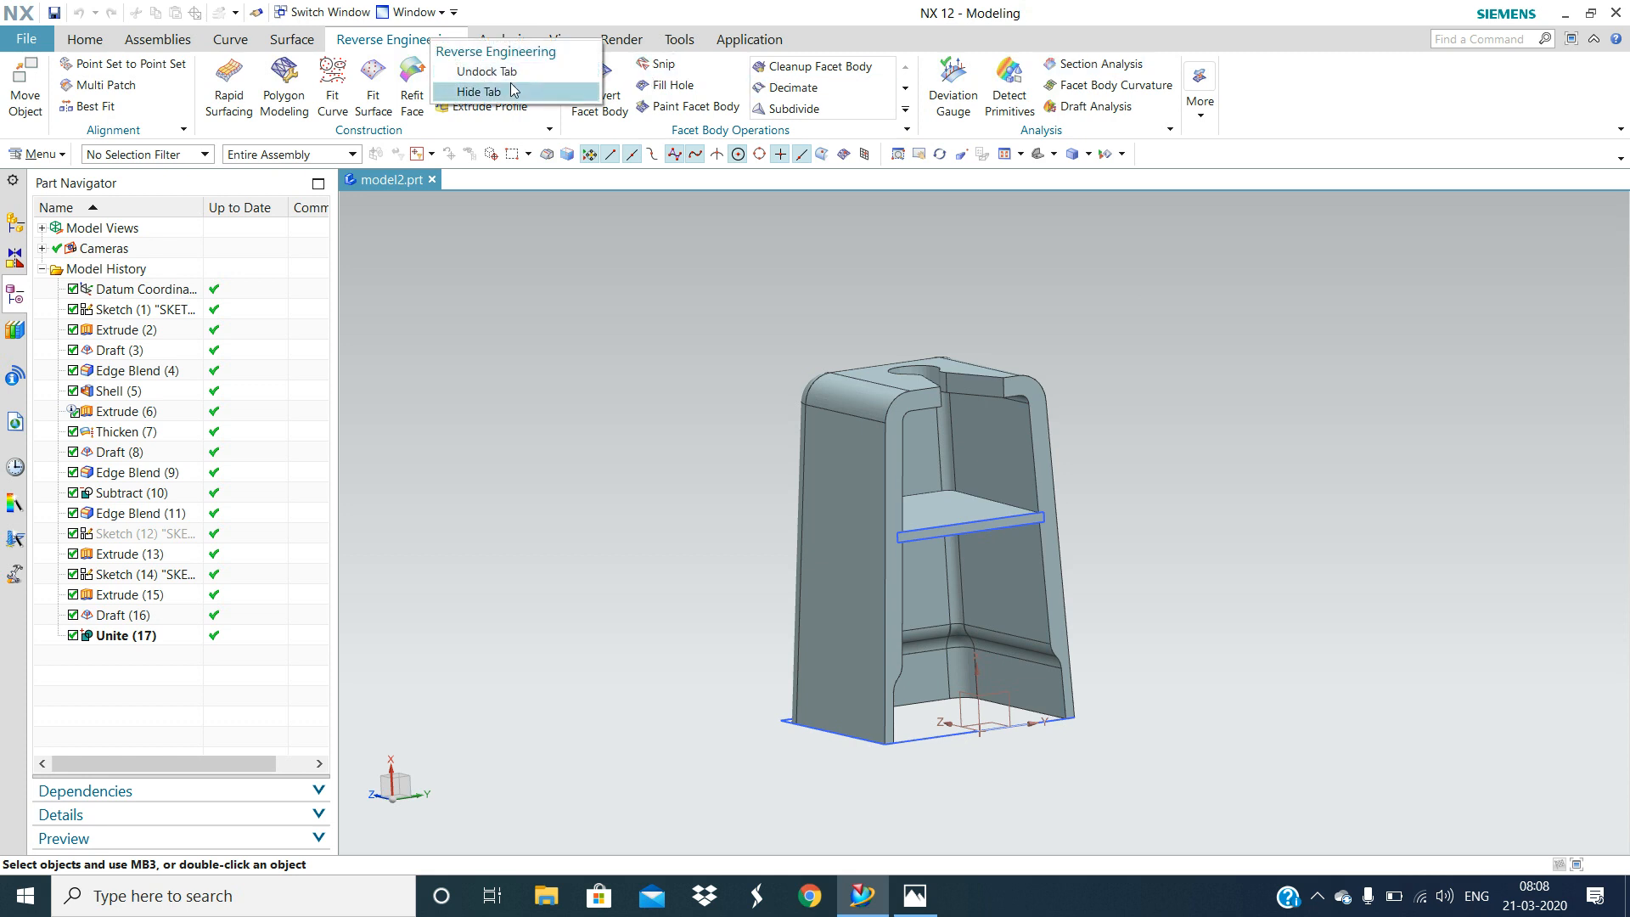
pyautogui.click(479, 92)
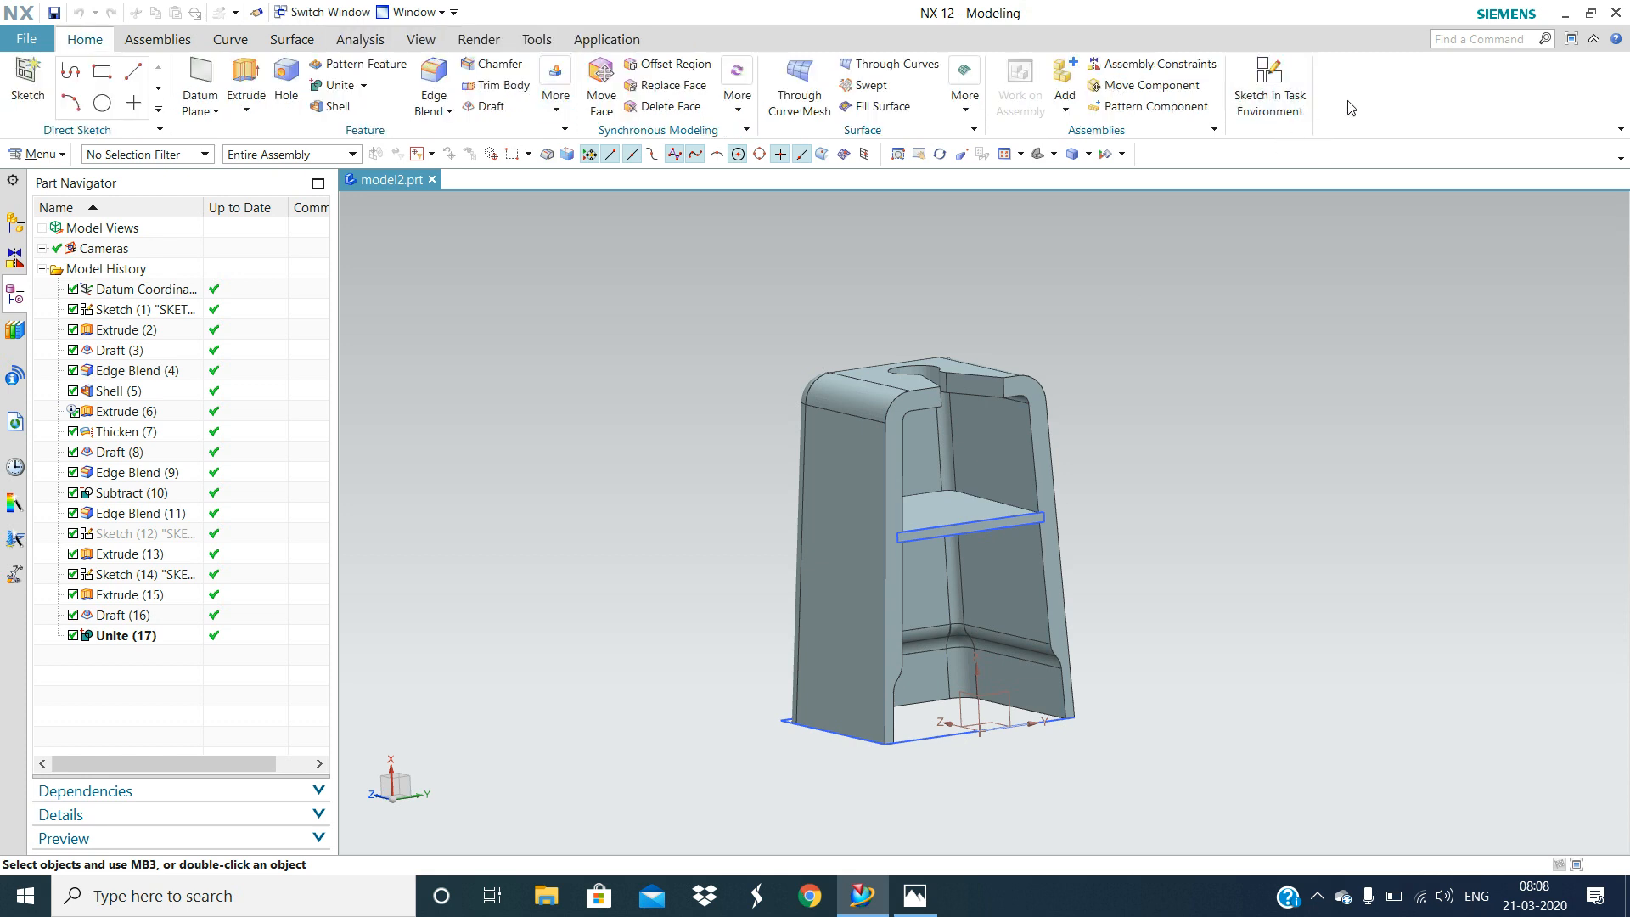
pyautogui.moveTo(1342, 96)
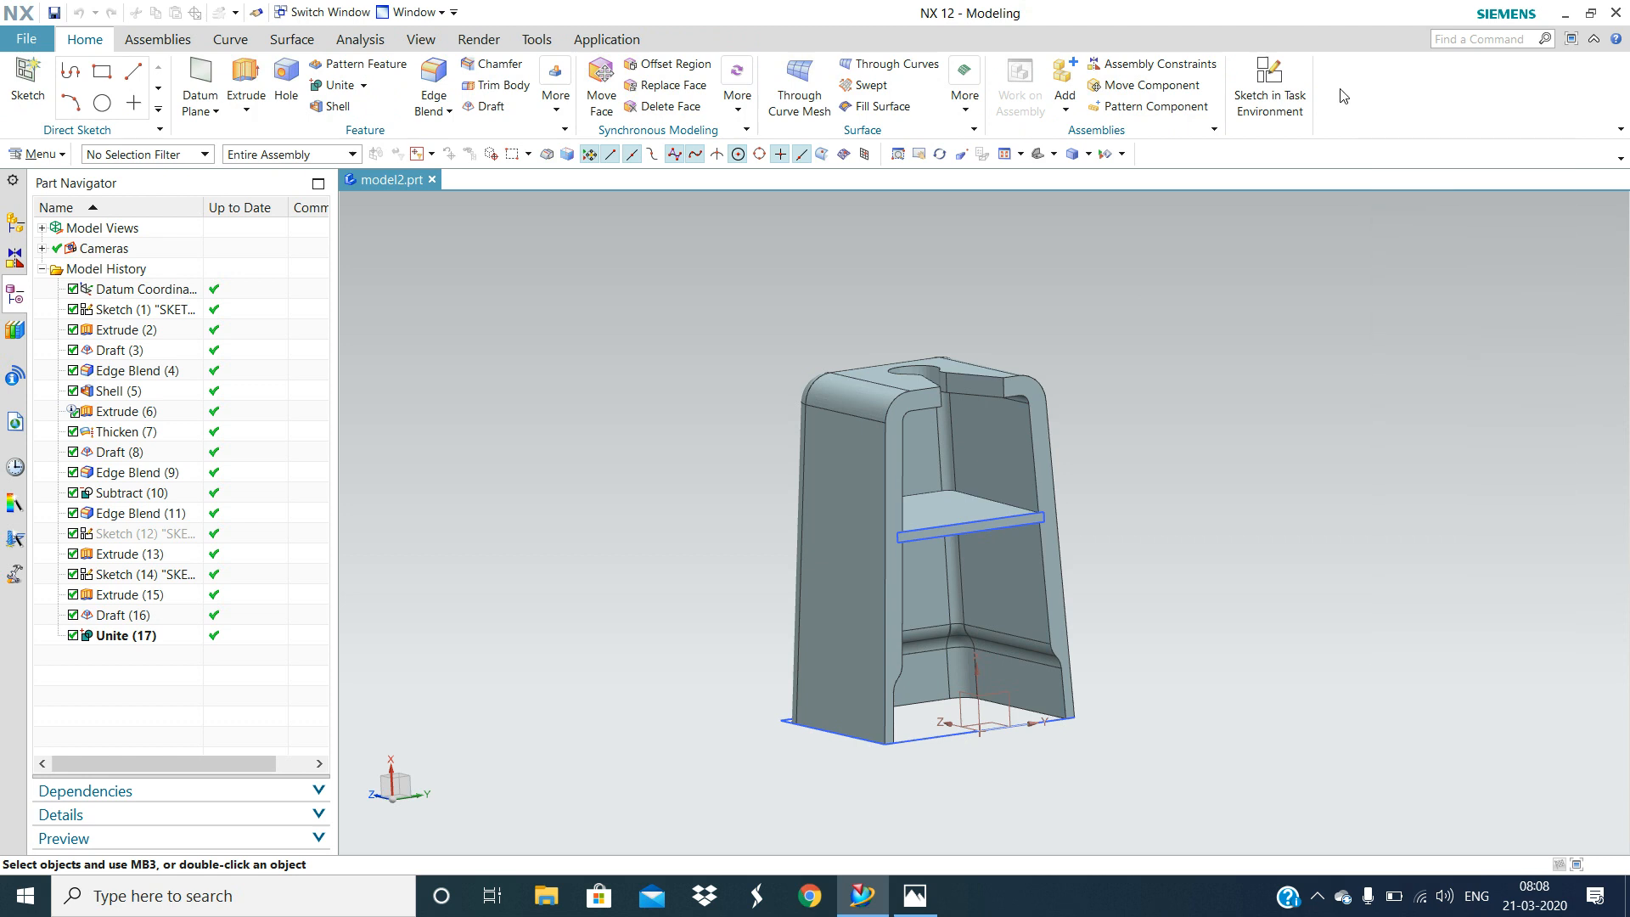
pyautogui.moveTo(1222, 460)
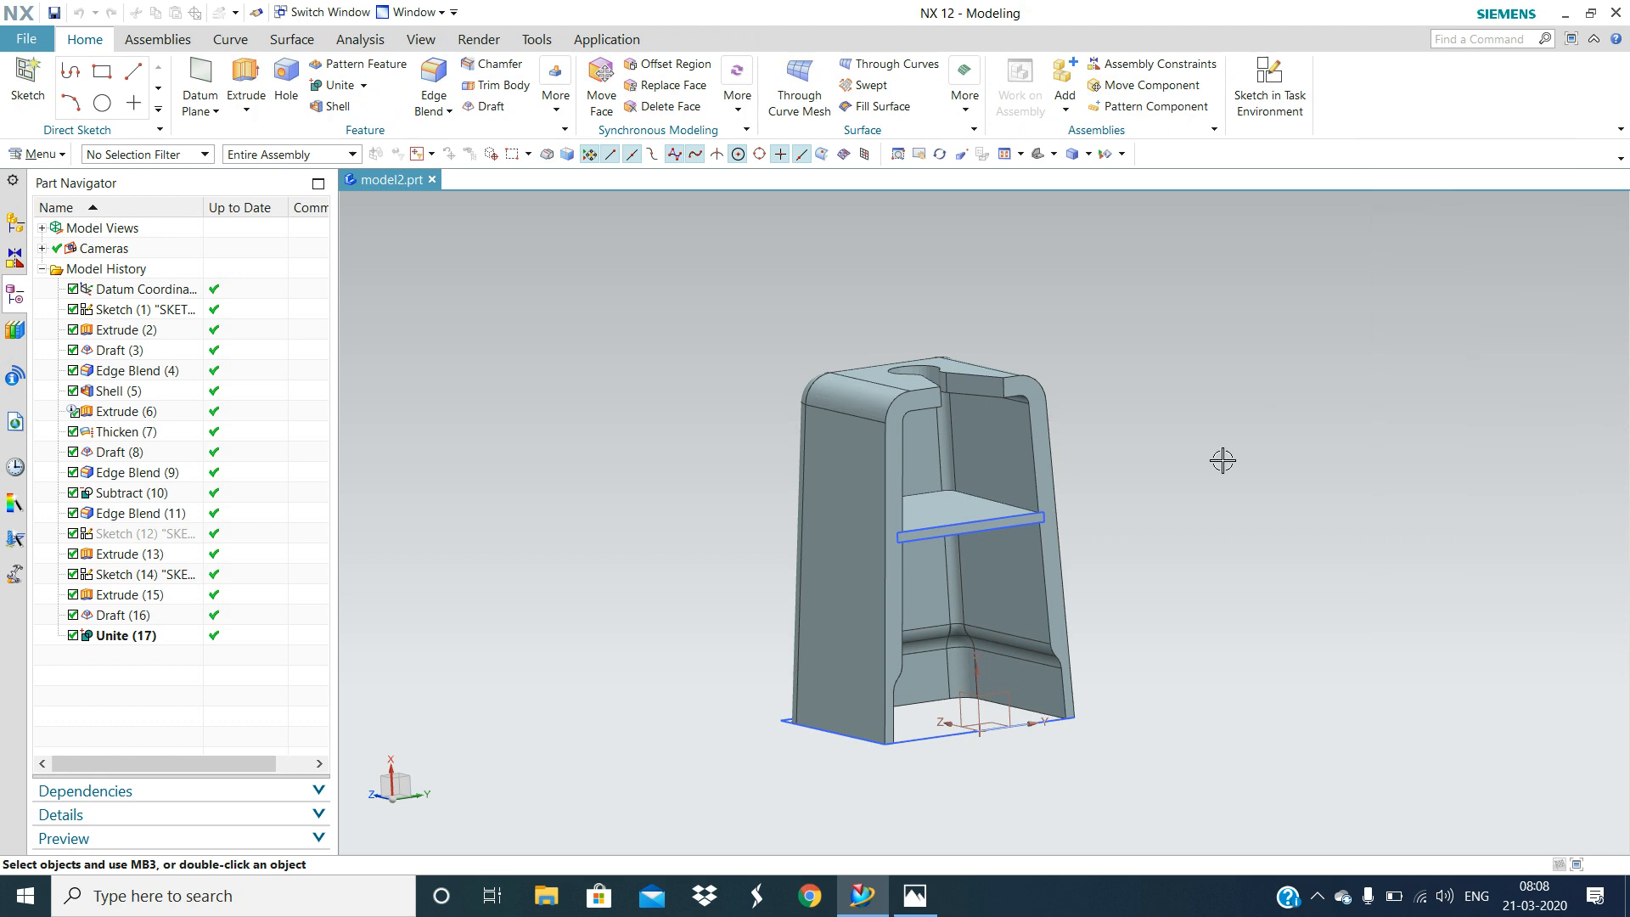
pyautogui.moveTo(1217, 536)
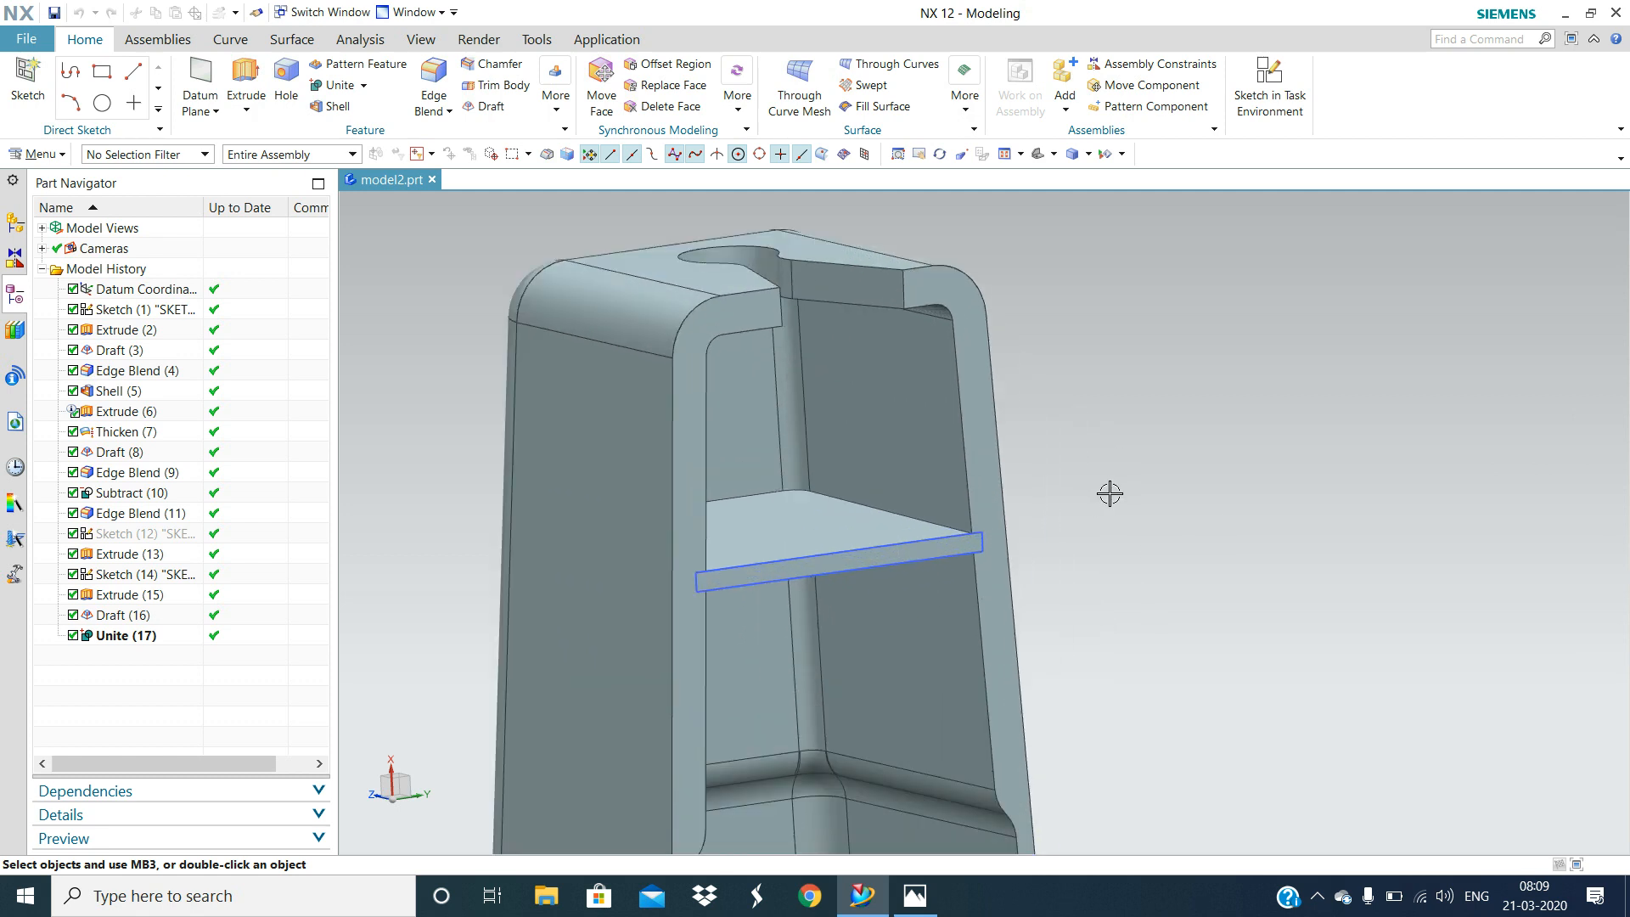
# Step: Zoom with the mouse wheel, then Ctrl+middle-drag so the stool appears larger
pyautogui.scroll(-3)
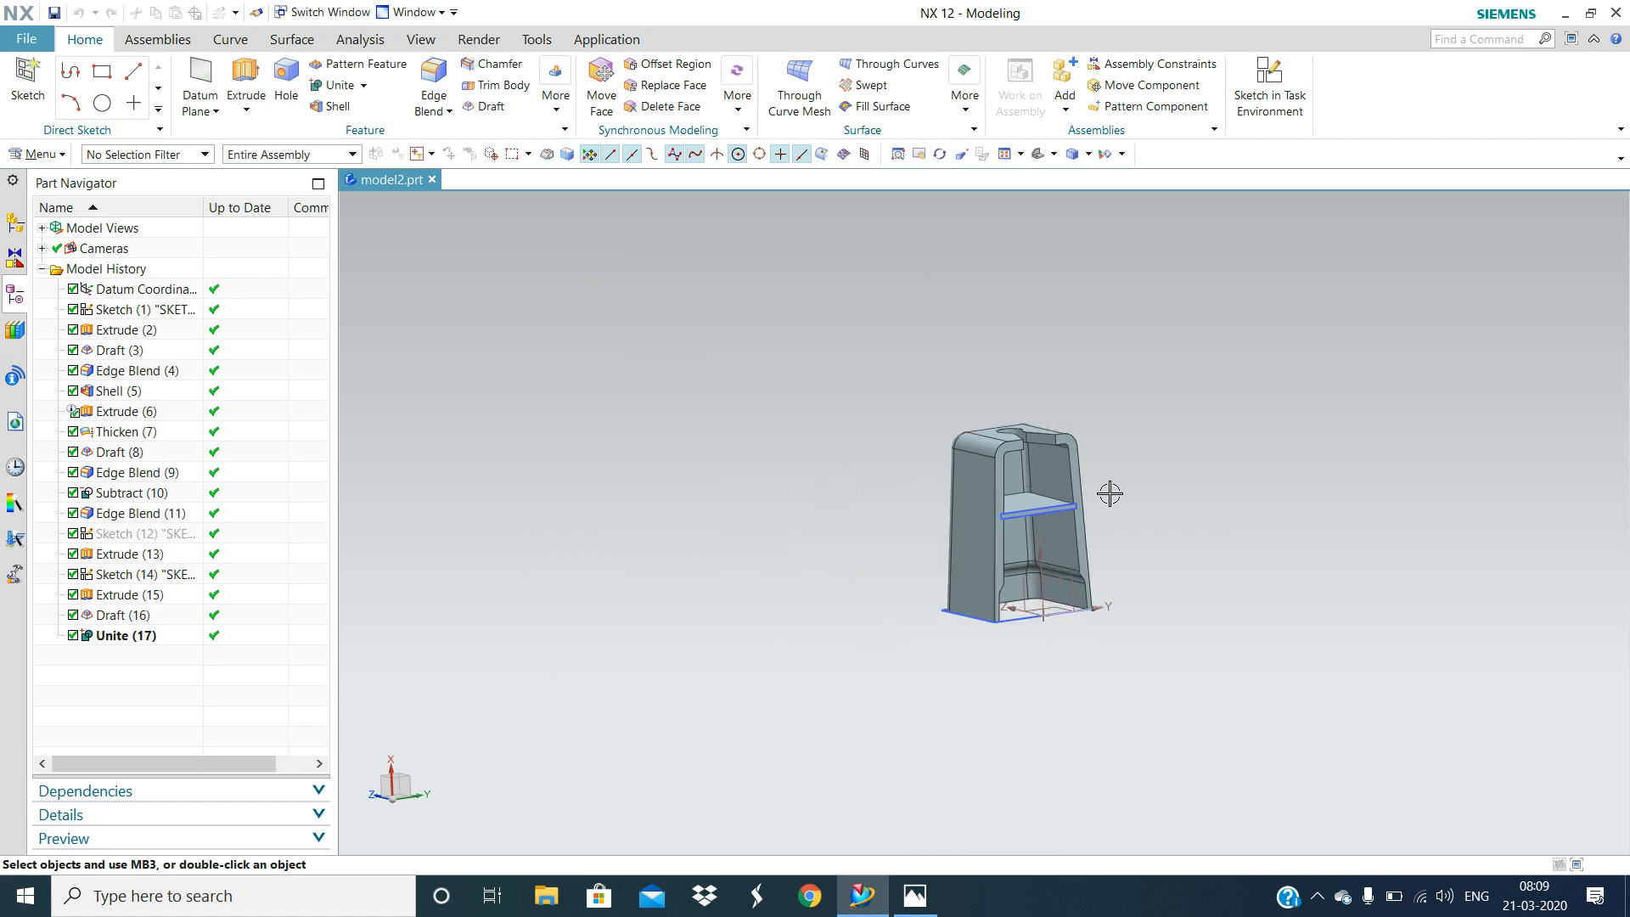
pyautogui.moveTo(1110, 493); pyautogui.dragTo(1155, 496)
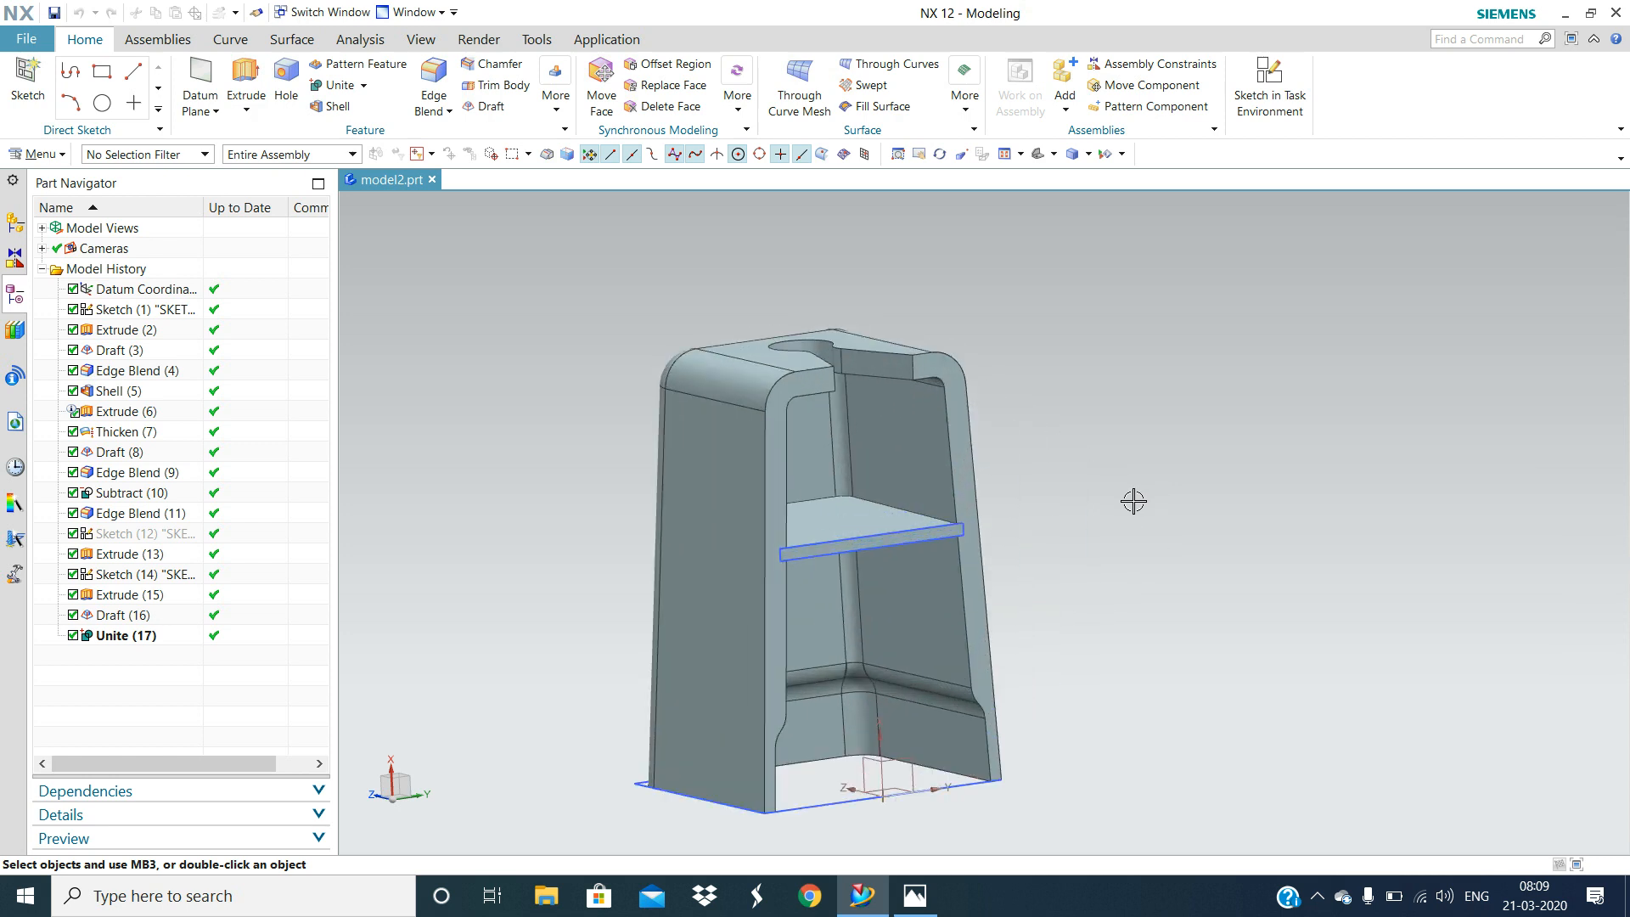
pyautogui.moveTo(1101, 508)
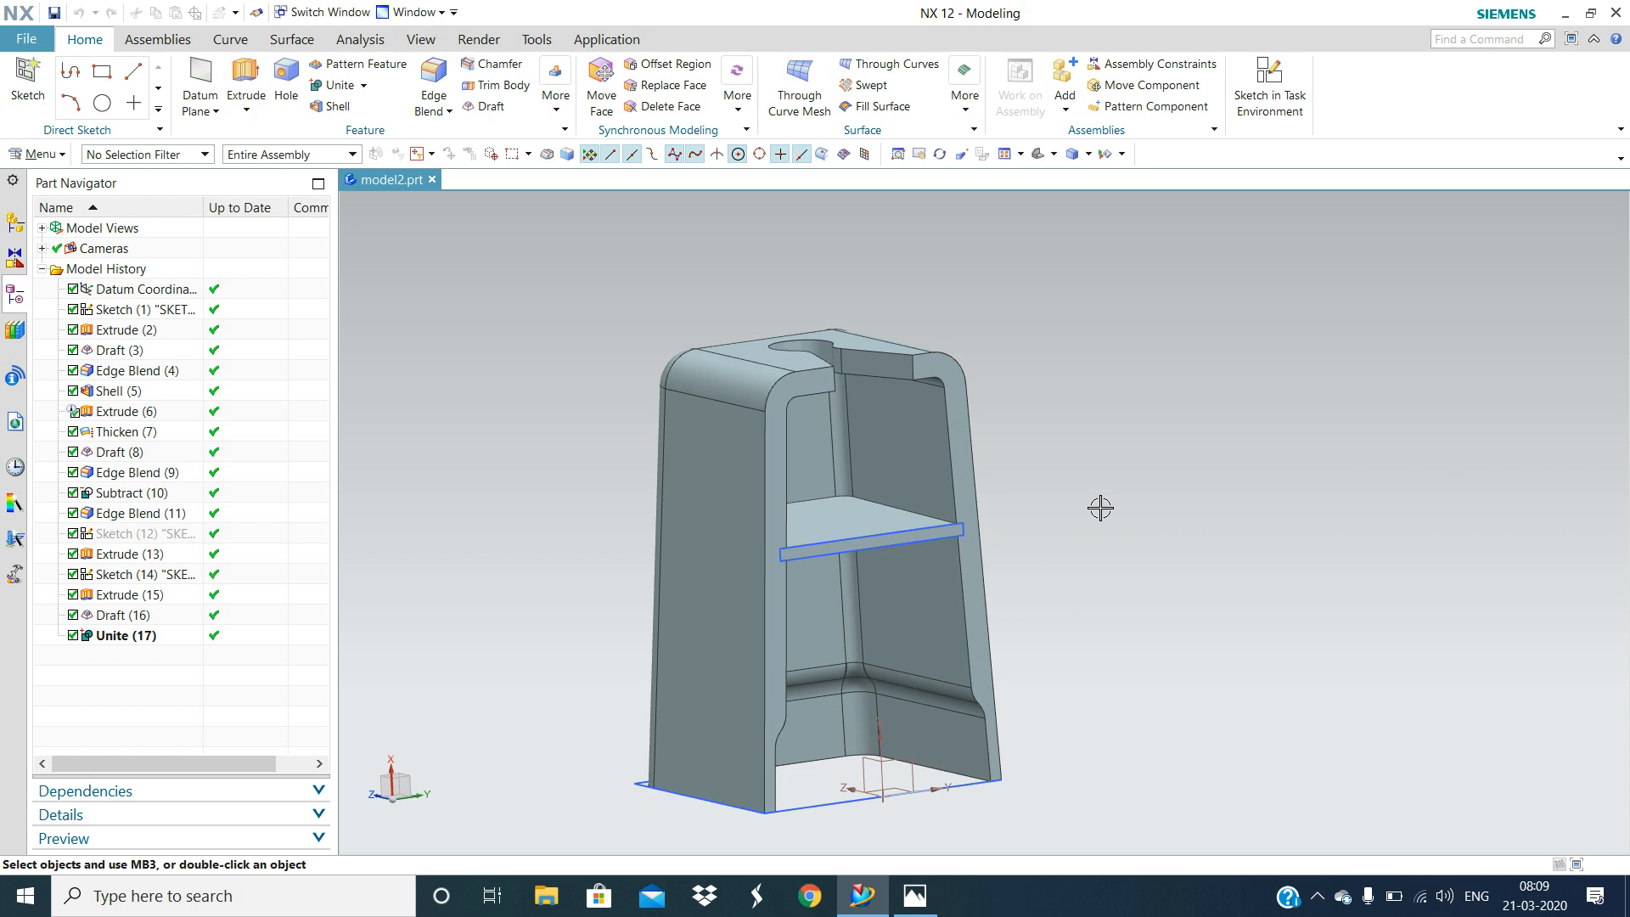
pyautogui.moveTo(1038, 490)
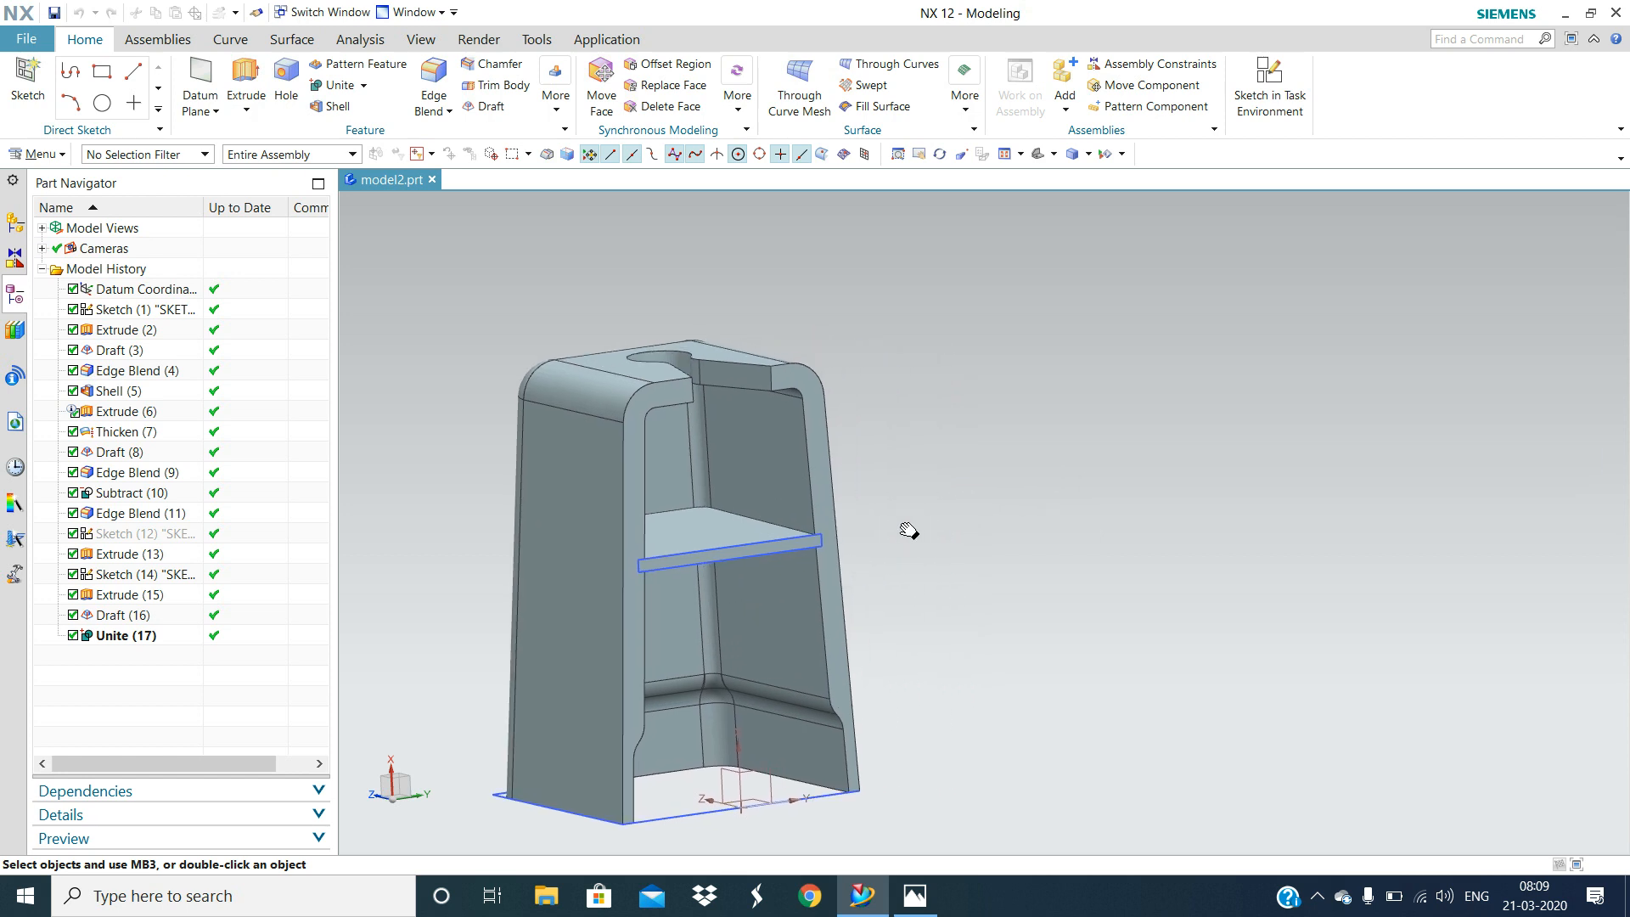
# Step: Pan the stool left, up, right and down, finishing left of centre
pyautogui.moveTo(909, 530); pyautogui.dragTo(1269, 325)
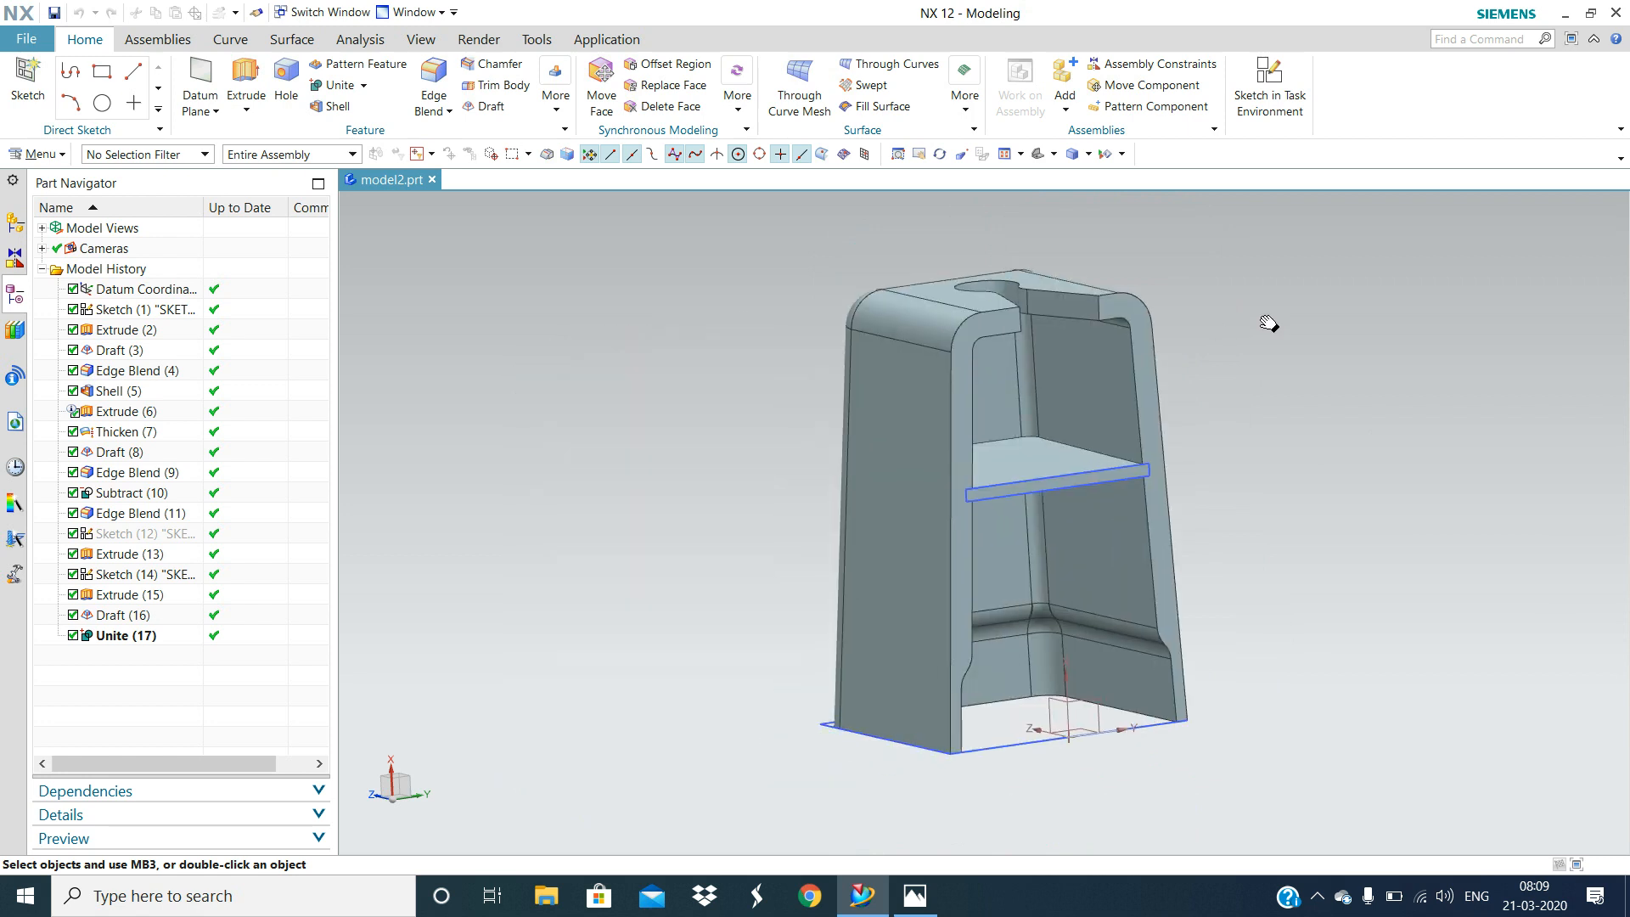
pyautogui.moveTo(1269, 325); pyautogui.dragTo(1223, 362)
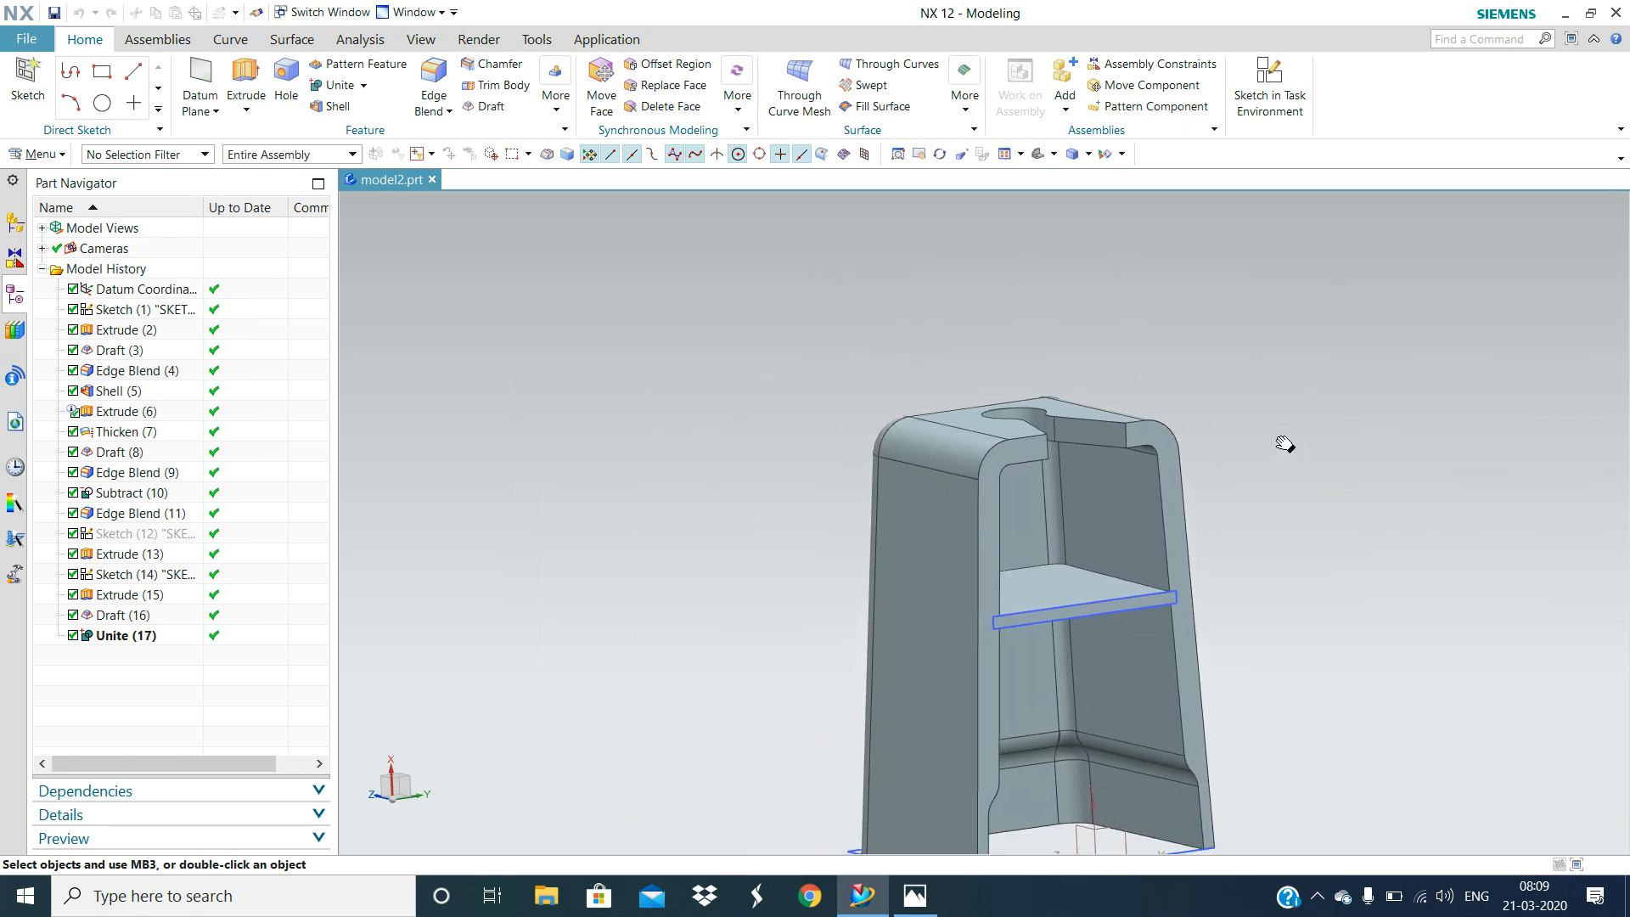
pyautogui.moveTo(1287, 445); pyautogui.dragTo(1344, 381)
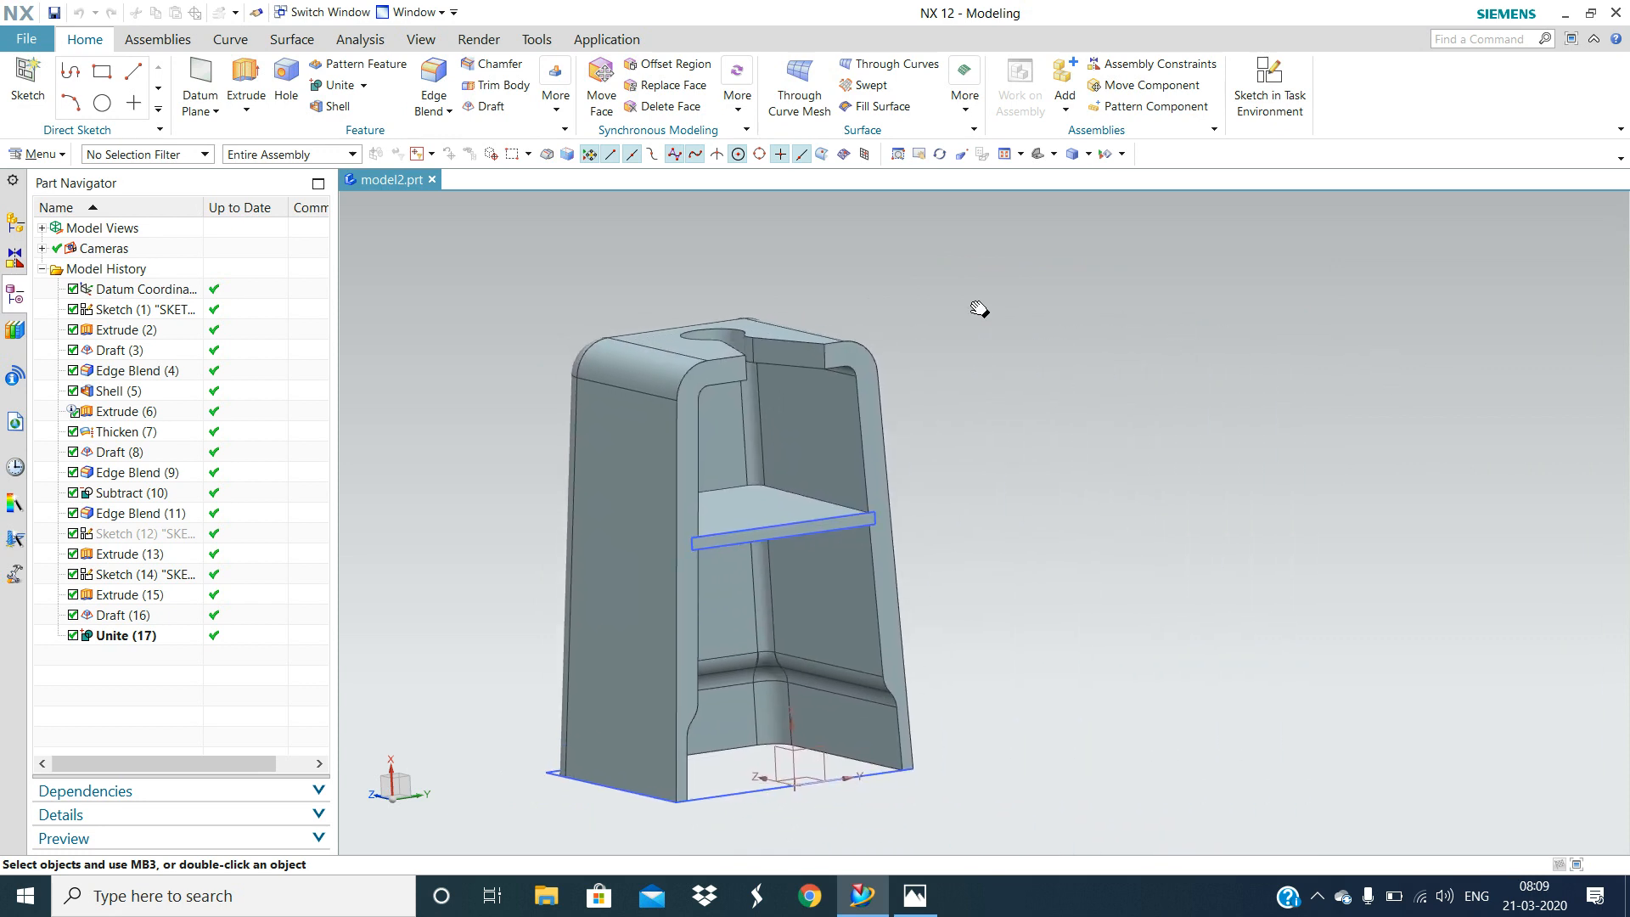
pyautogui.moveTo(977, 310); pyautogui.dragTo(1345, 362)
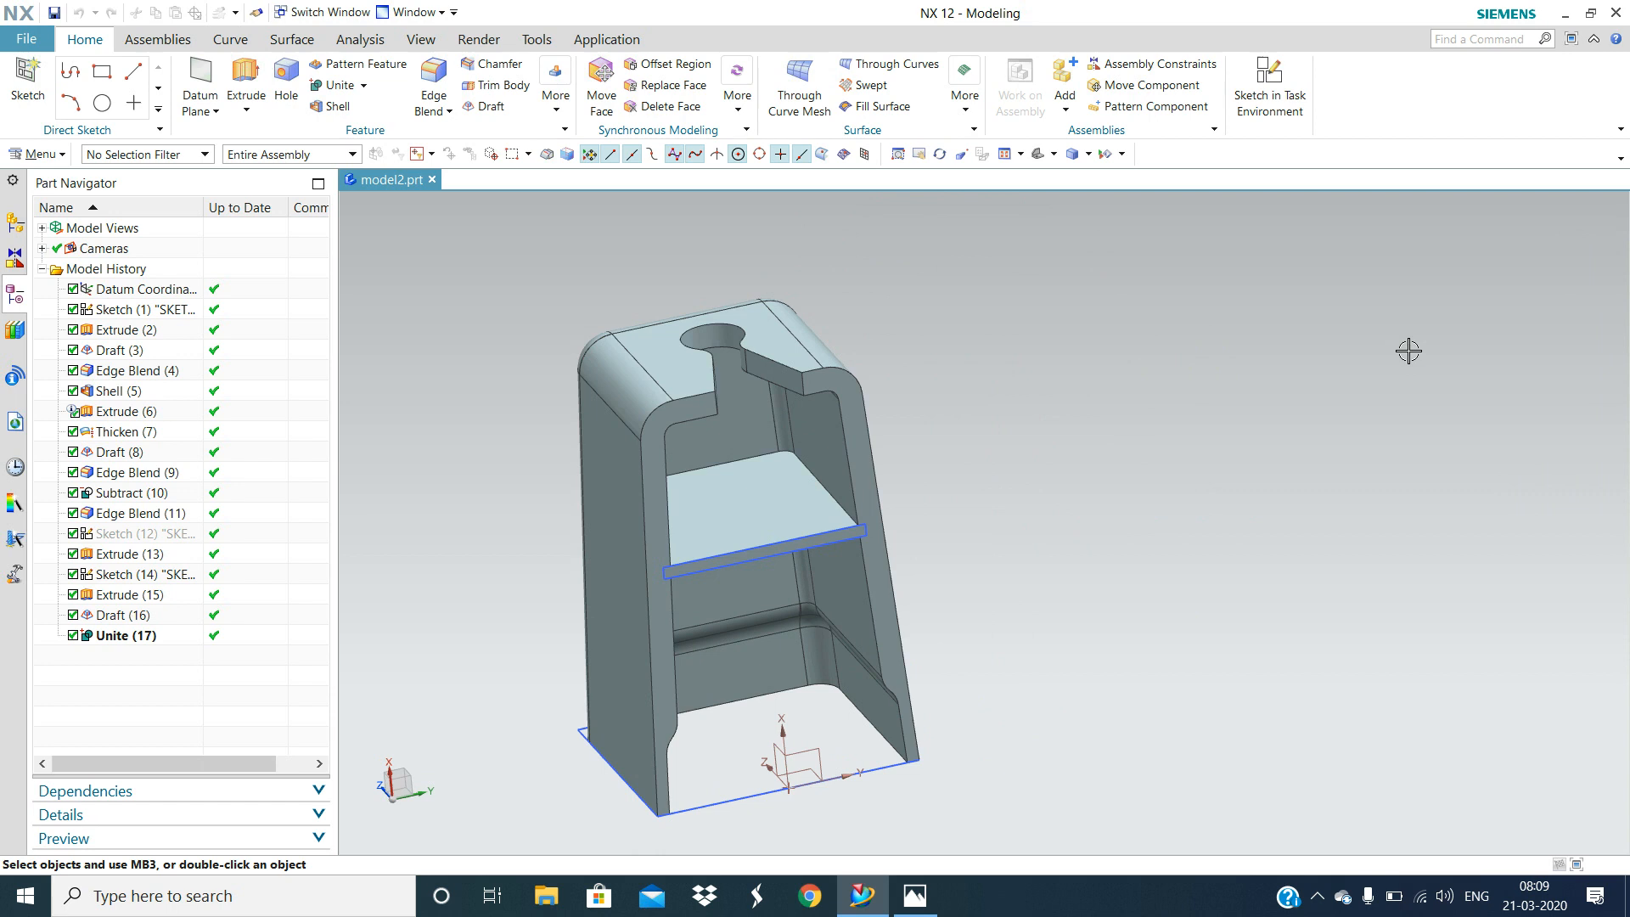
pyautogui.moveTo(1351, 393)
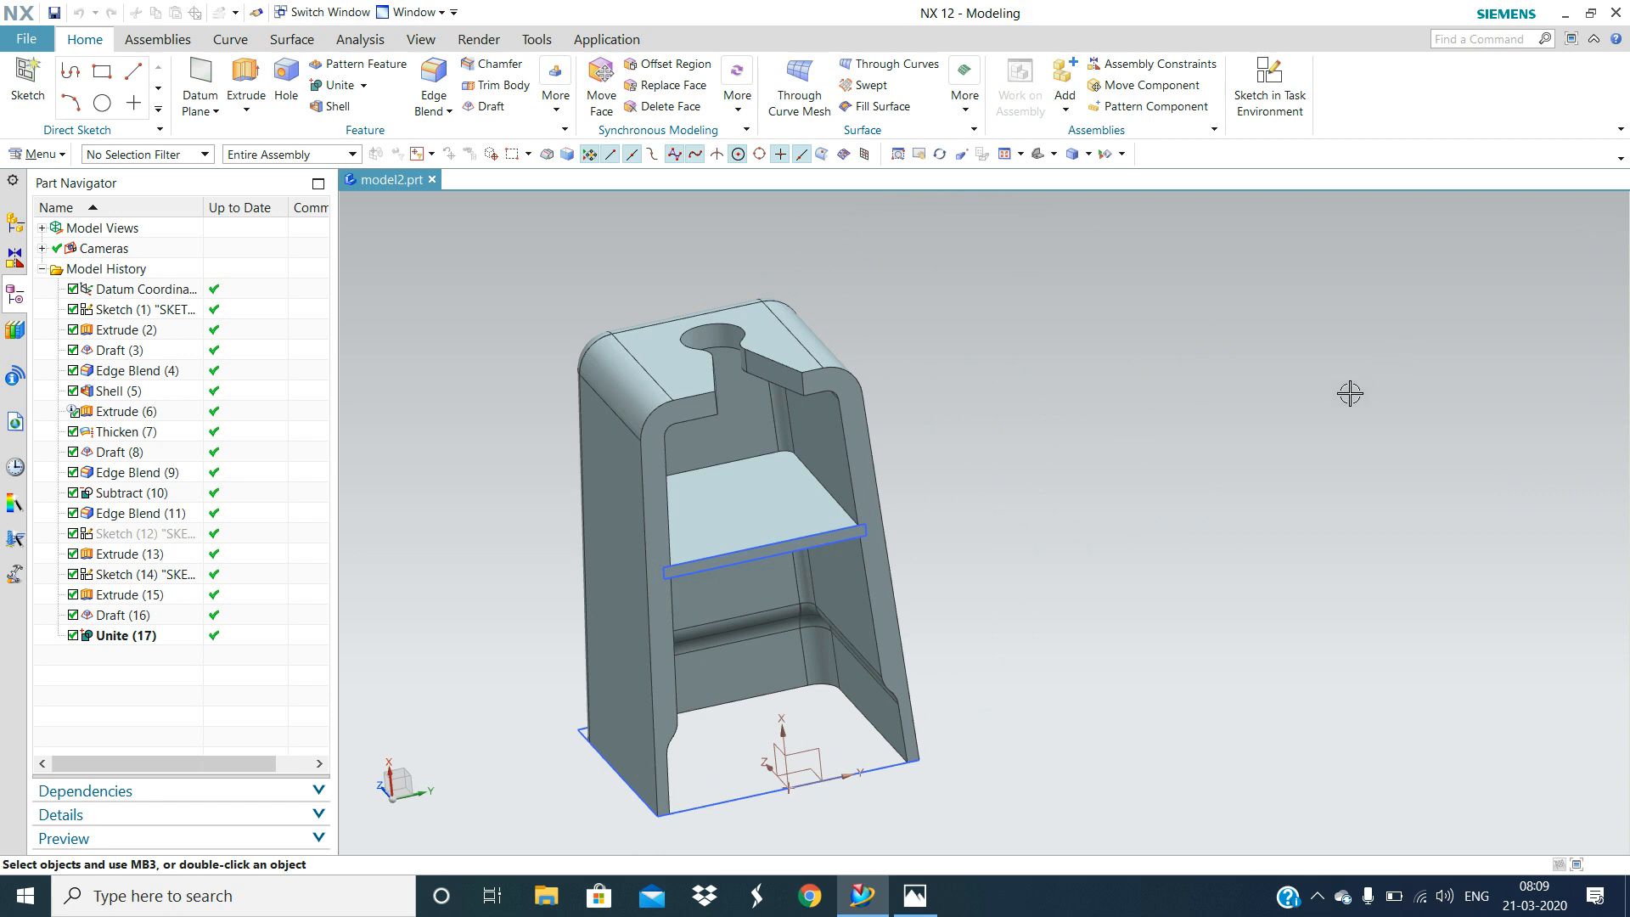
pyautogui.moveTo(1286, 407)
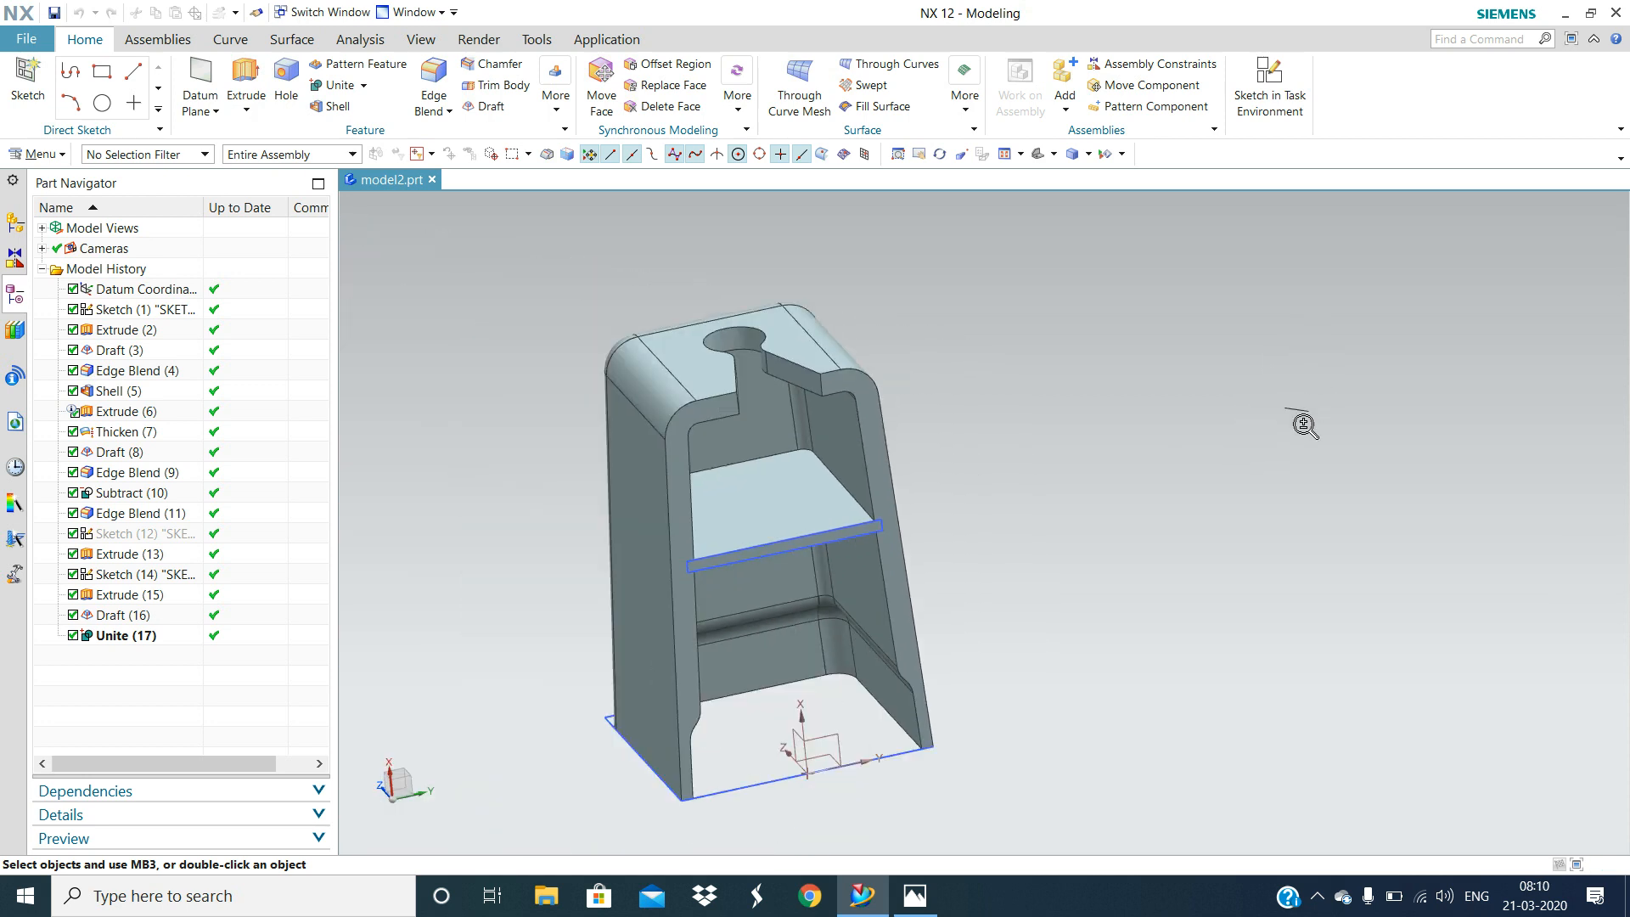
# Step: Scroll the wheel to zoom slightly in on the top view of the stool
pyautogui.scroll(-3)
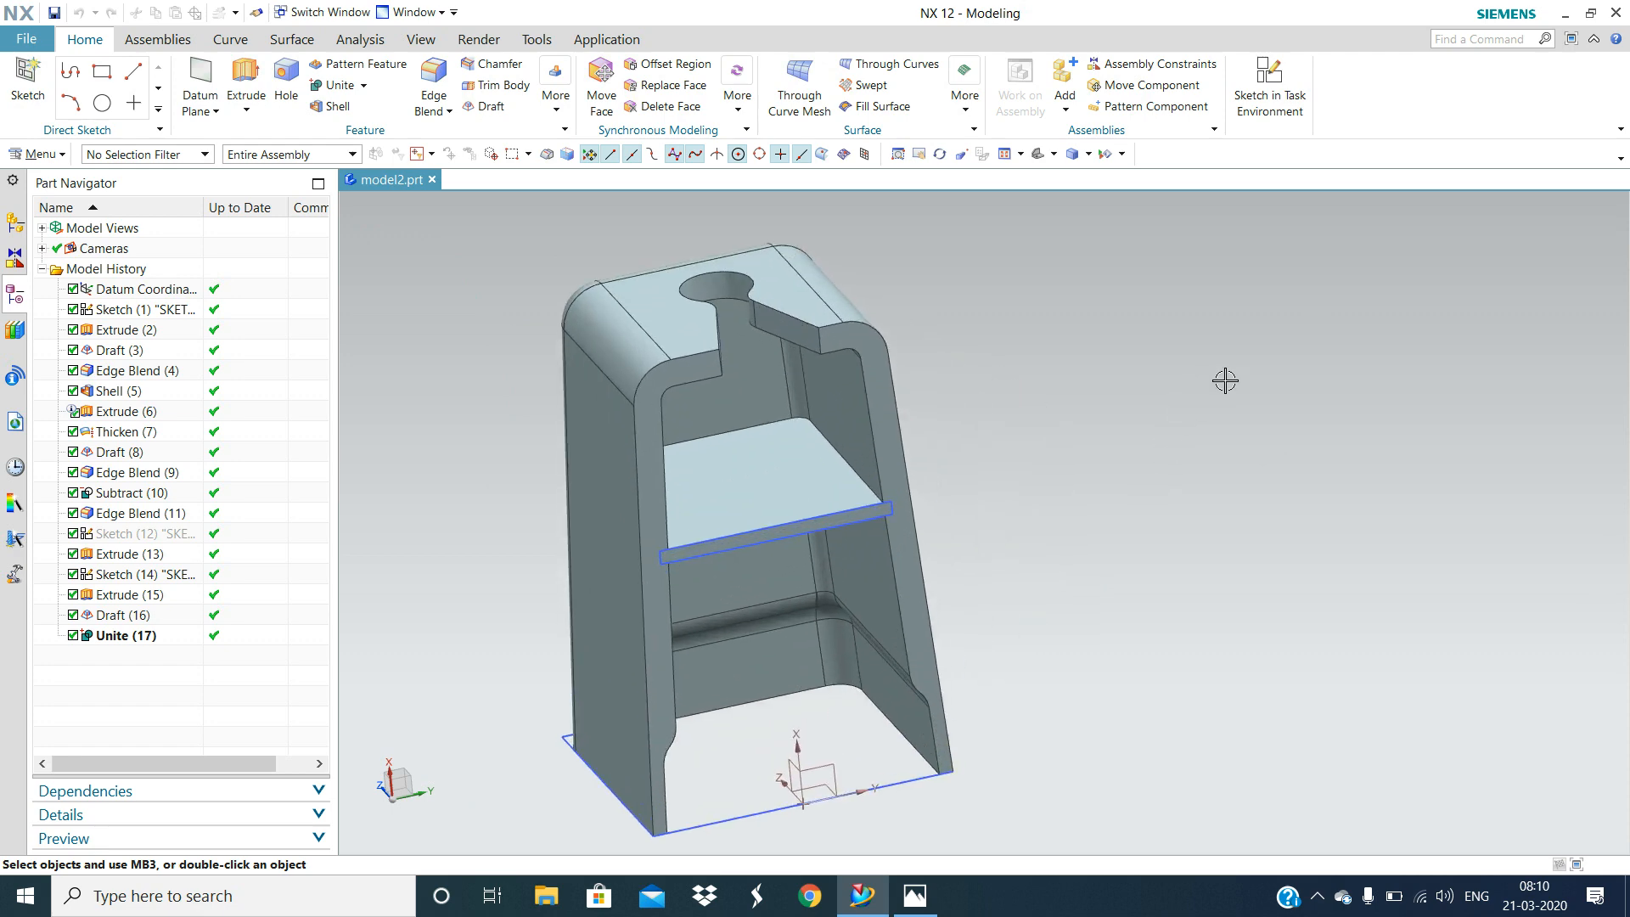
# Step: Rotate the stool sideways, from below, to its front, then down from above
pyautogui.moveTo(1224, 381); pyautogui.dragTo(1000, 453)
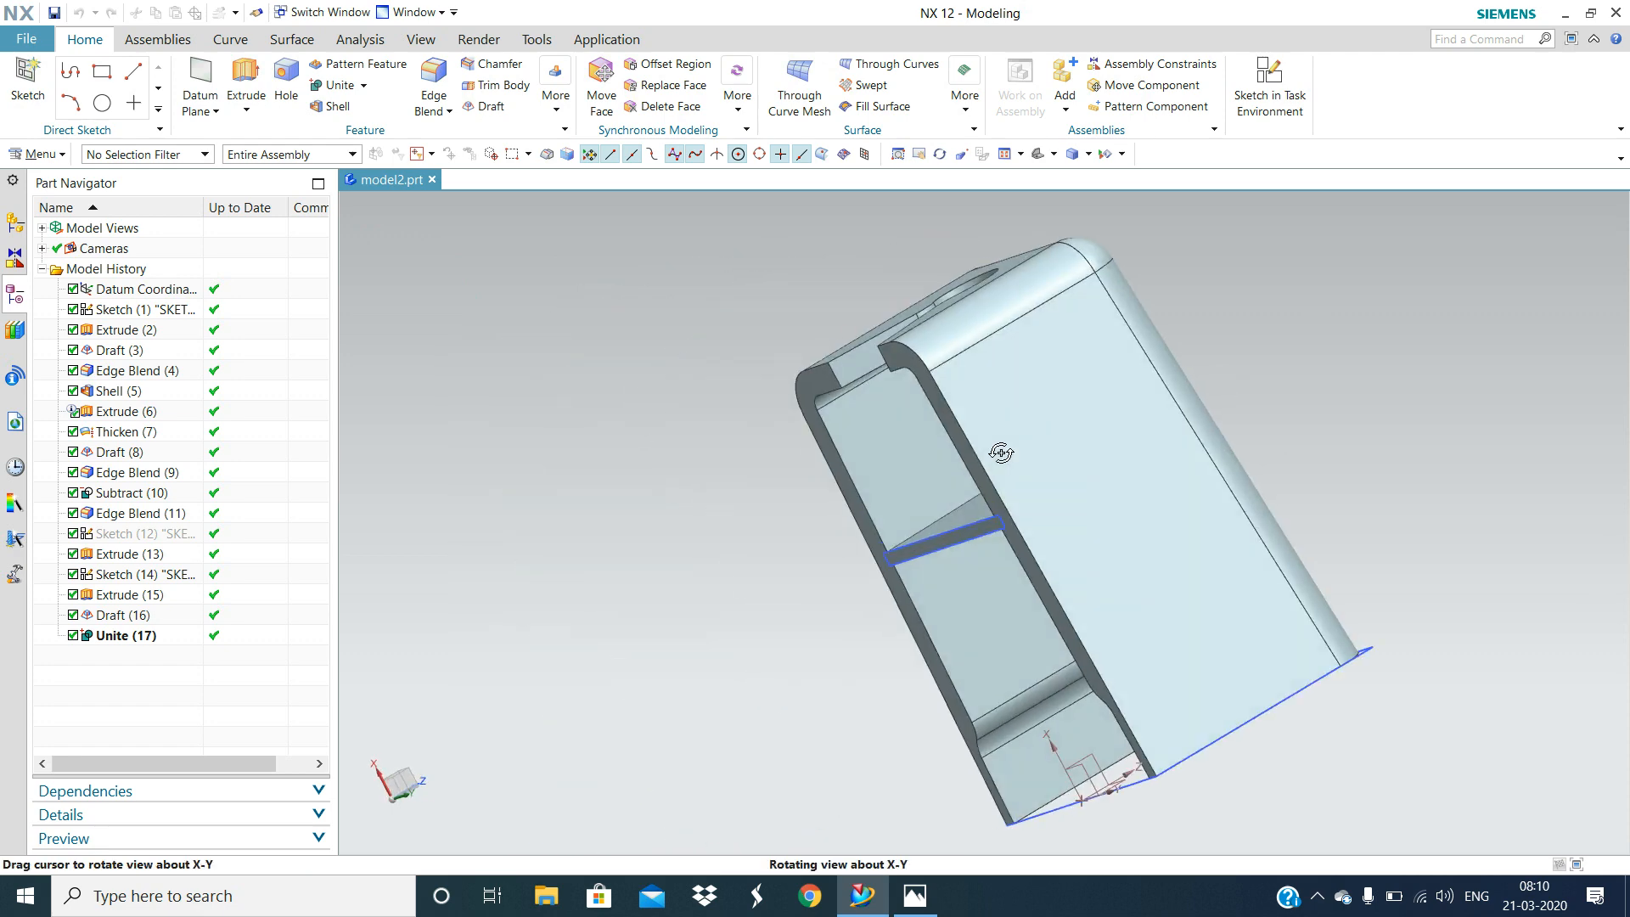
pyautogui.moveTo(1000, 452); pyautogui.dragTo(1021, 376)
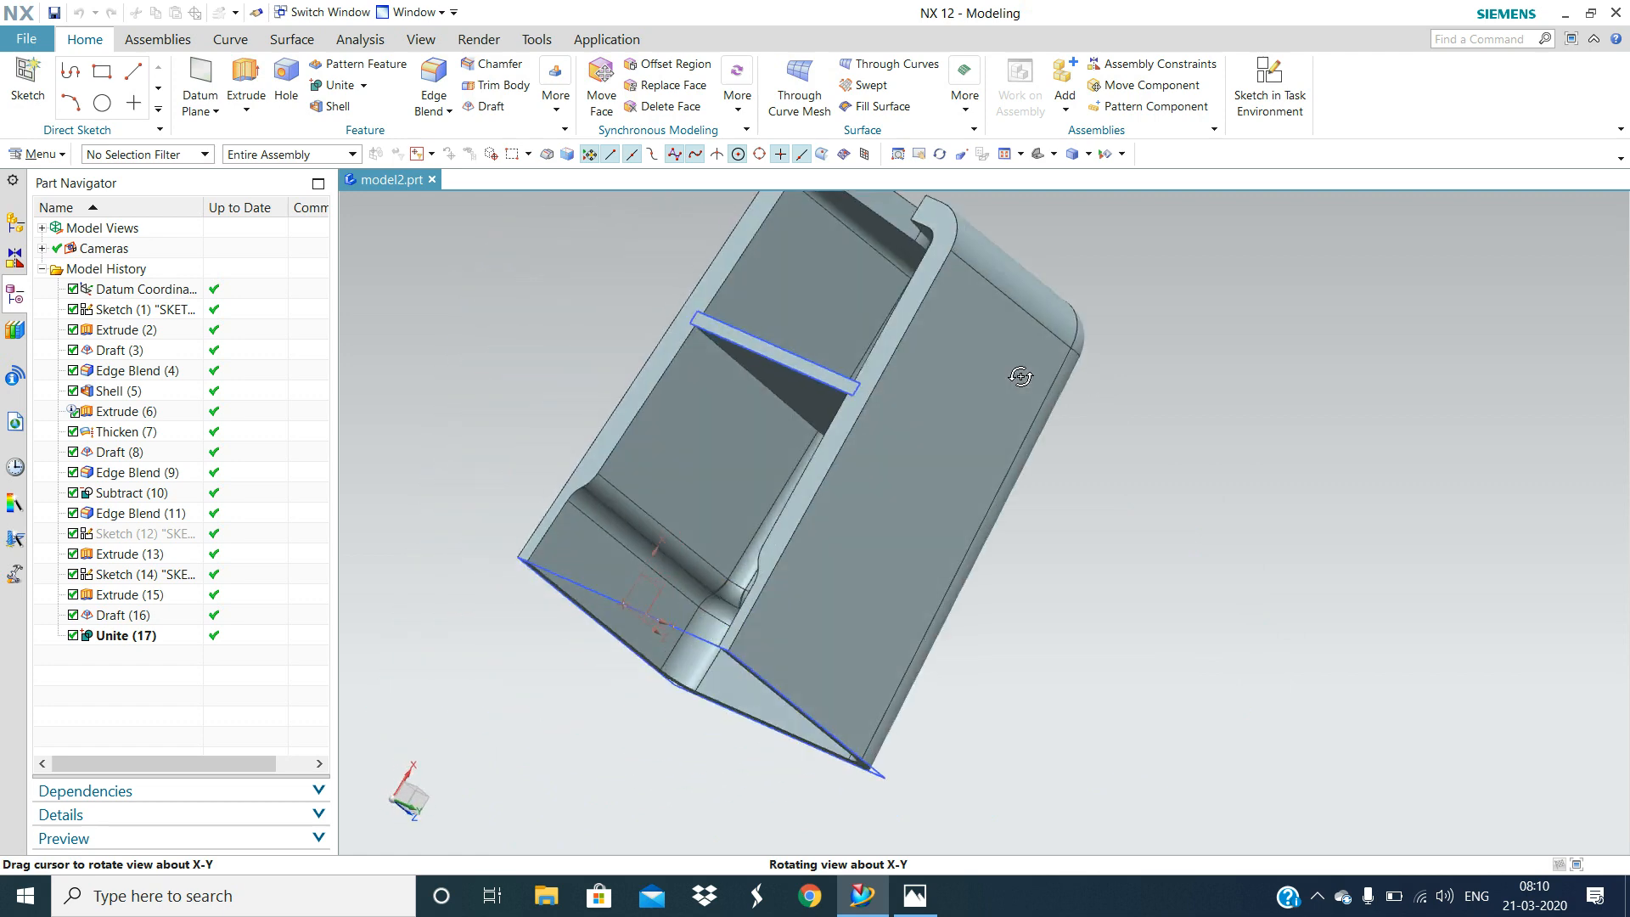
pyautogui.moveTo(1019, 374); pyautogui.dragTo(1154, 508)
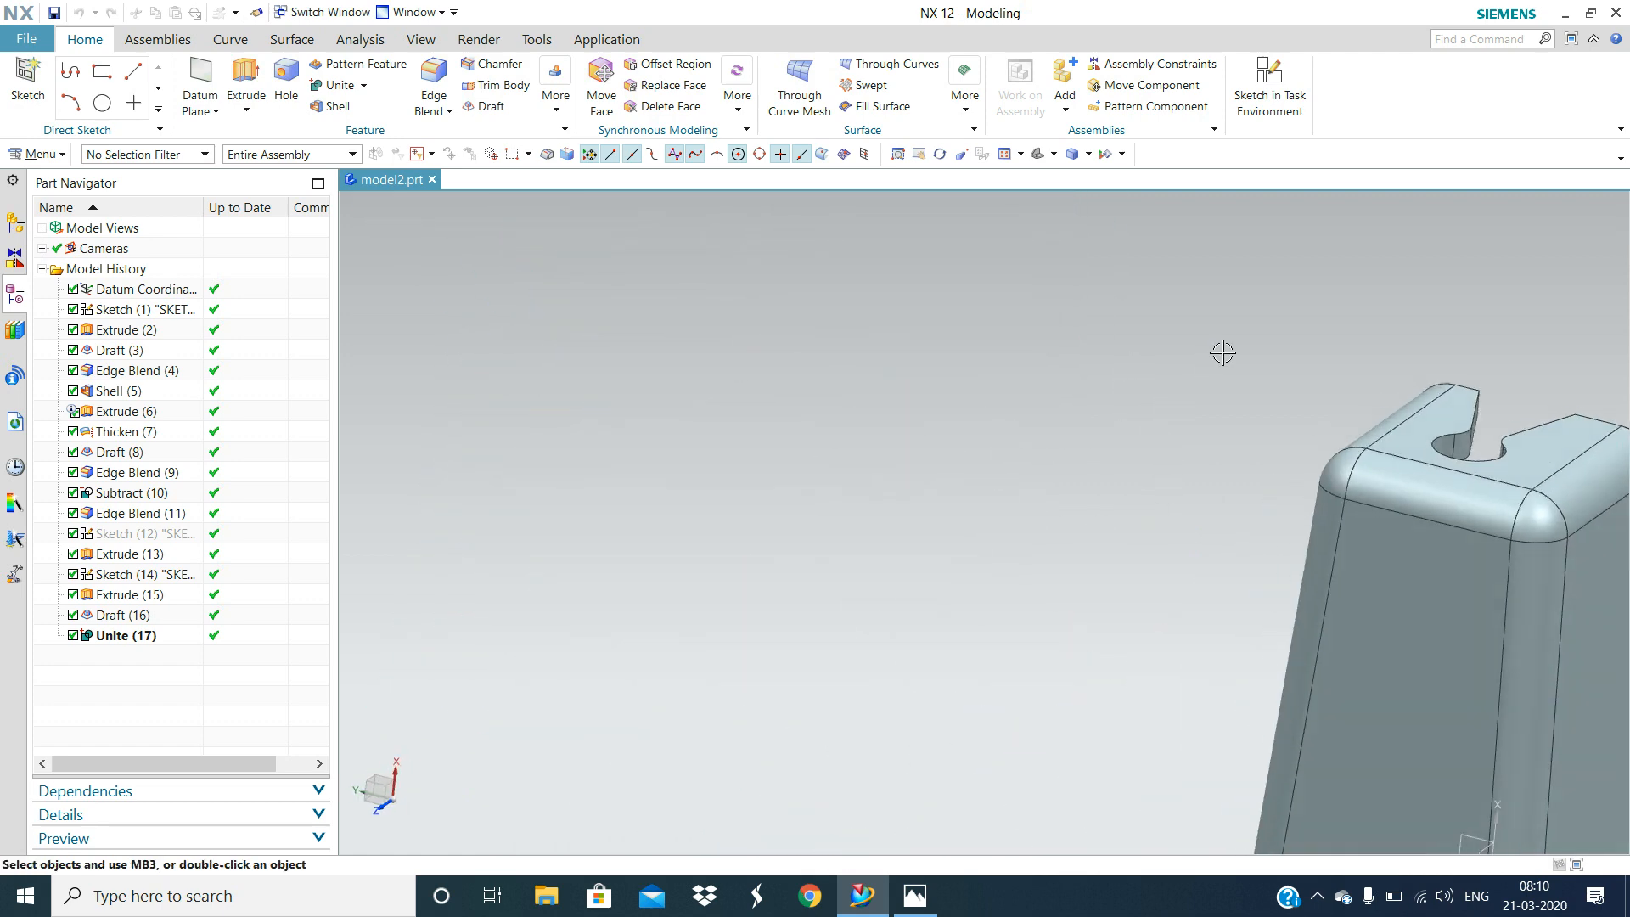
pyautogui.moveTo(1223, 352); pyautogui.dragTo(1243, 422)
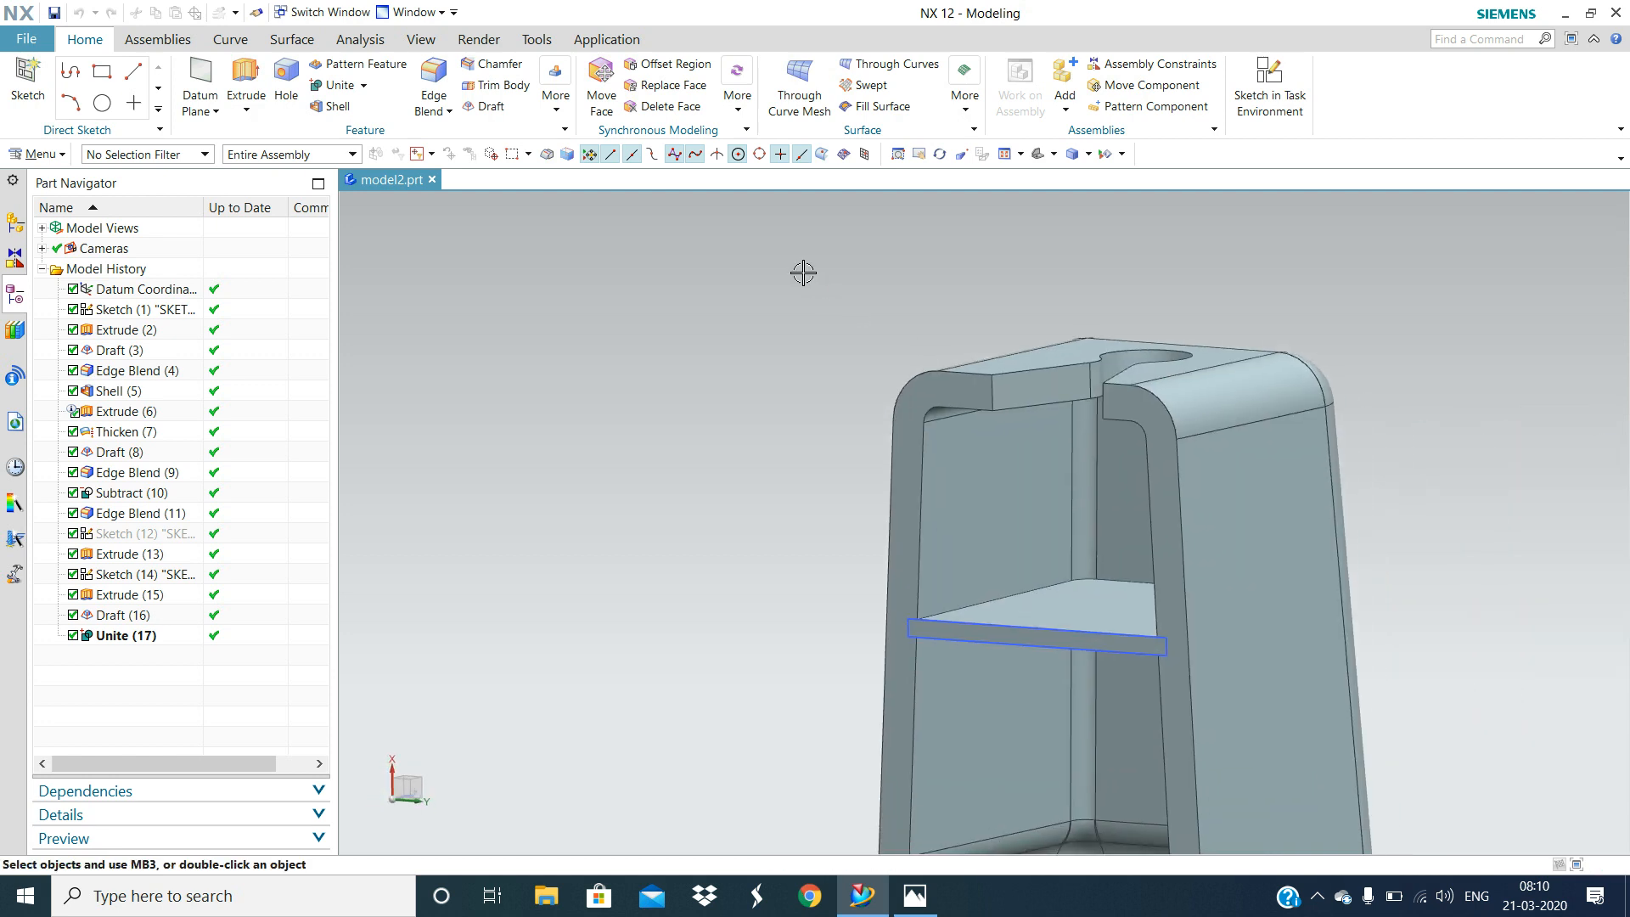
pyautogui.moveTo(1426, 460)
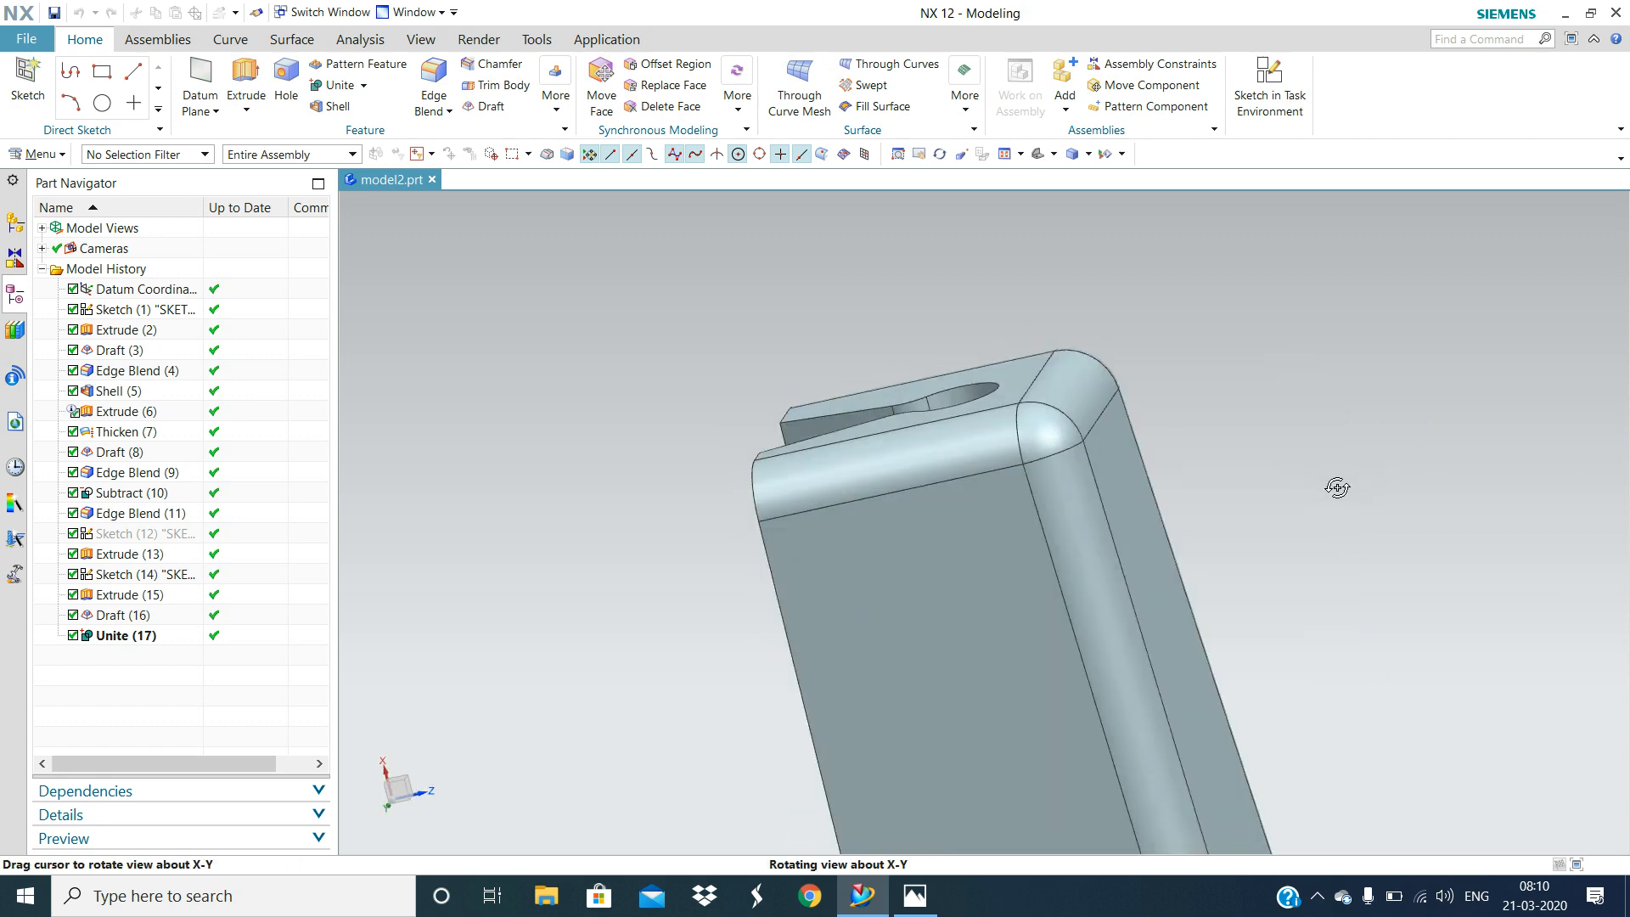
pyautogui.moveTo(1338, 486); pyautogui.dragTo(1476, 436)
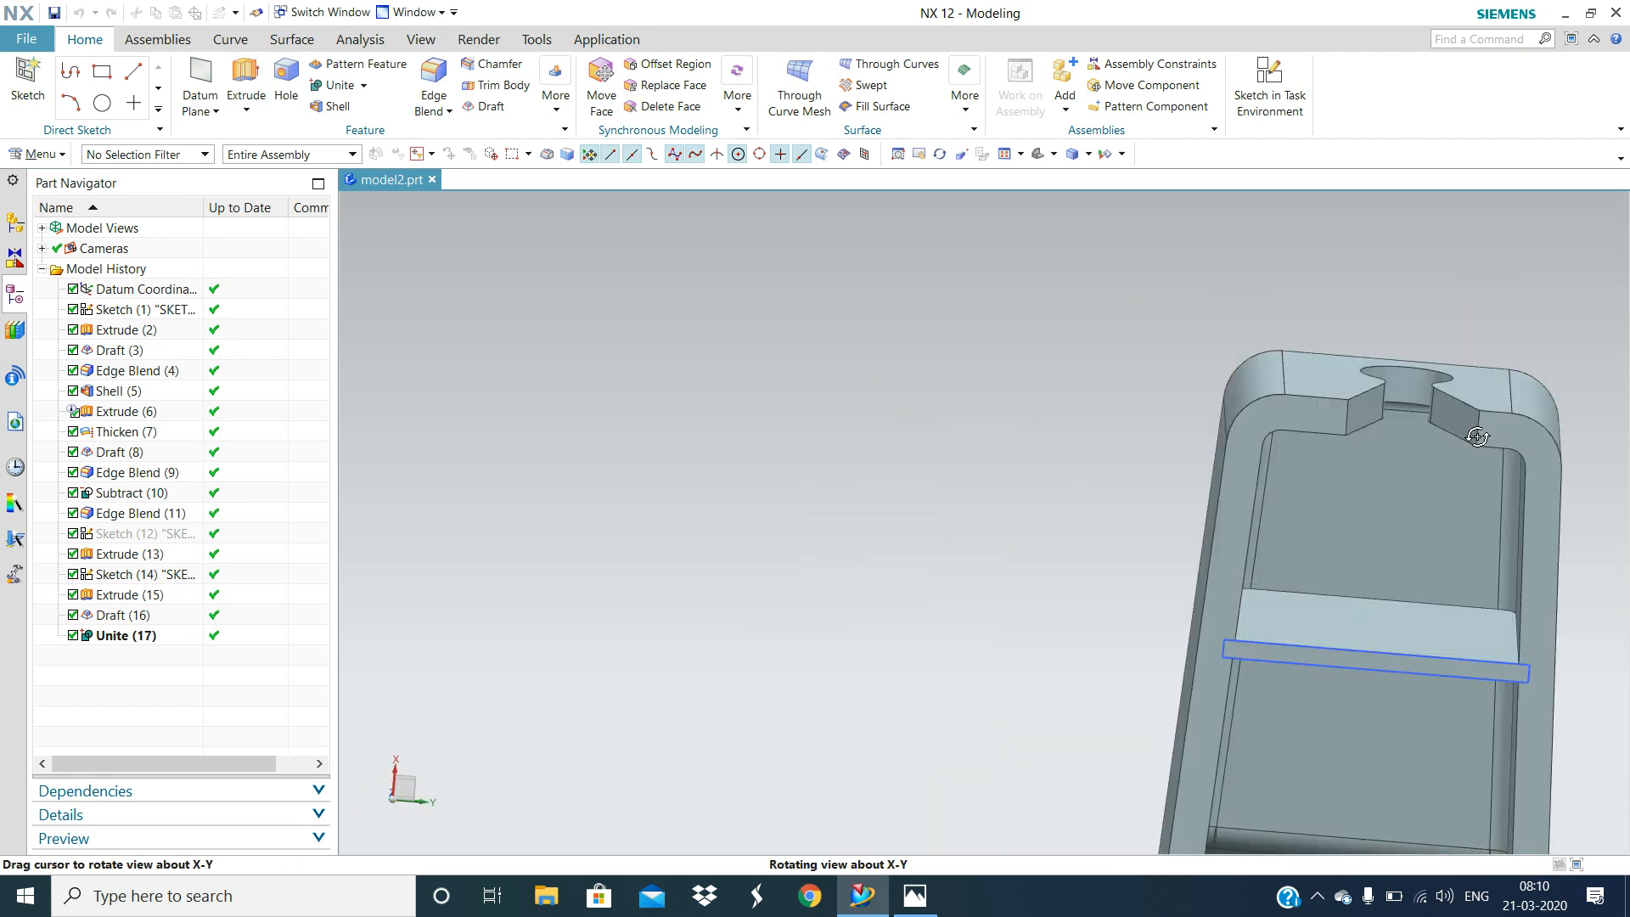